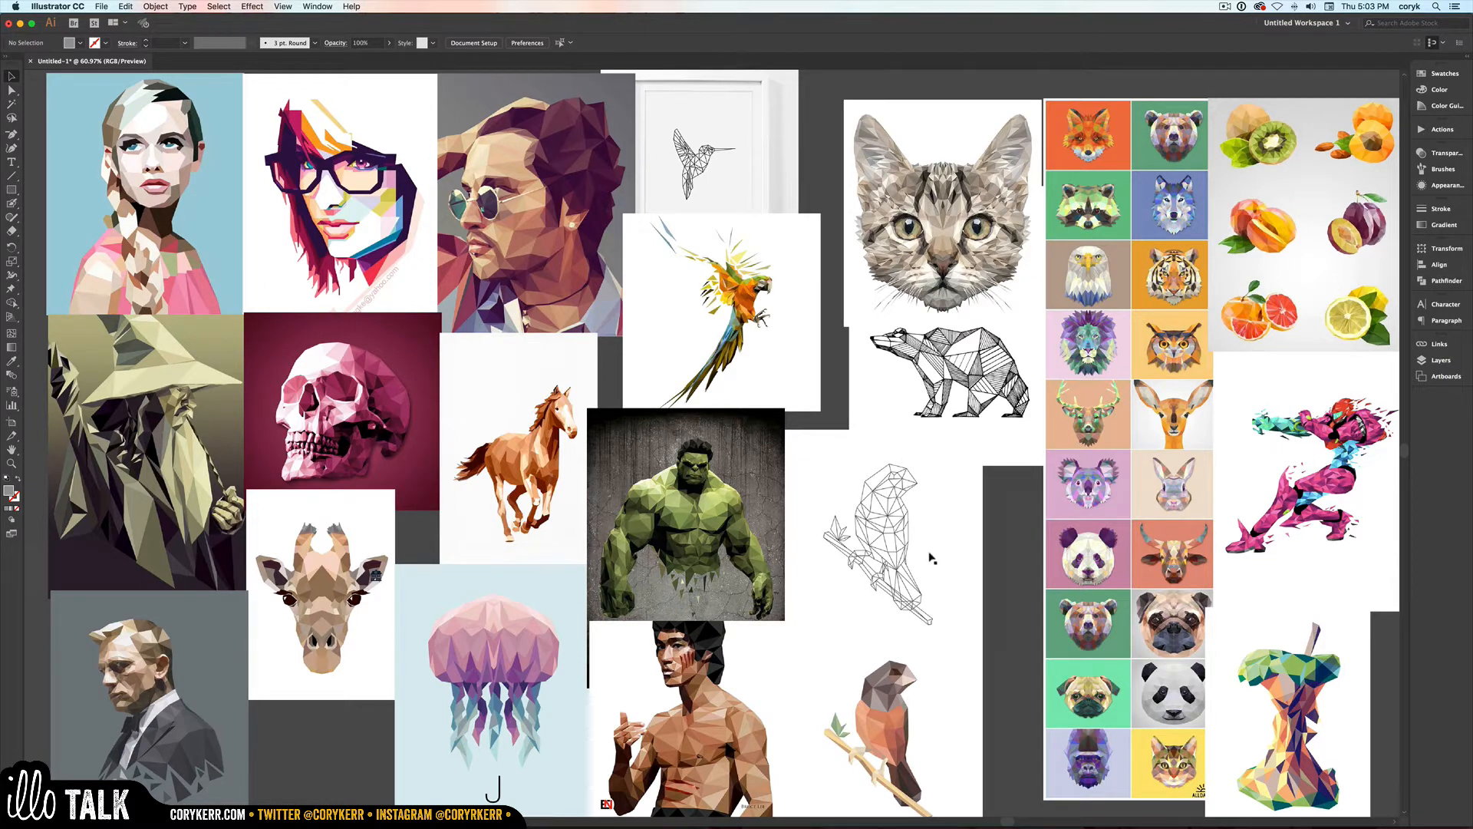
mouse_move(976, 300)
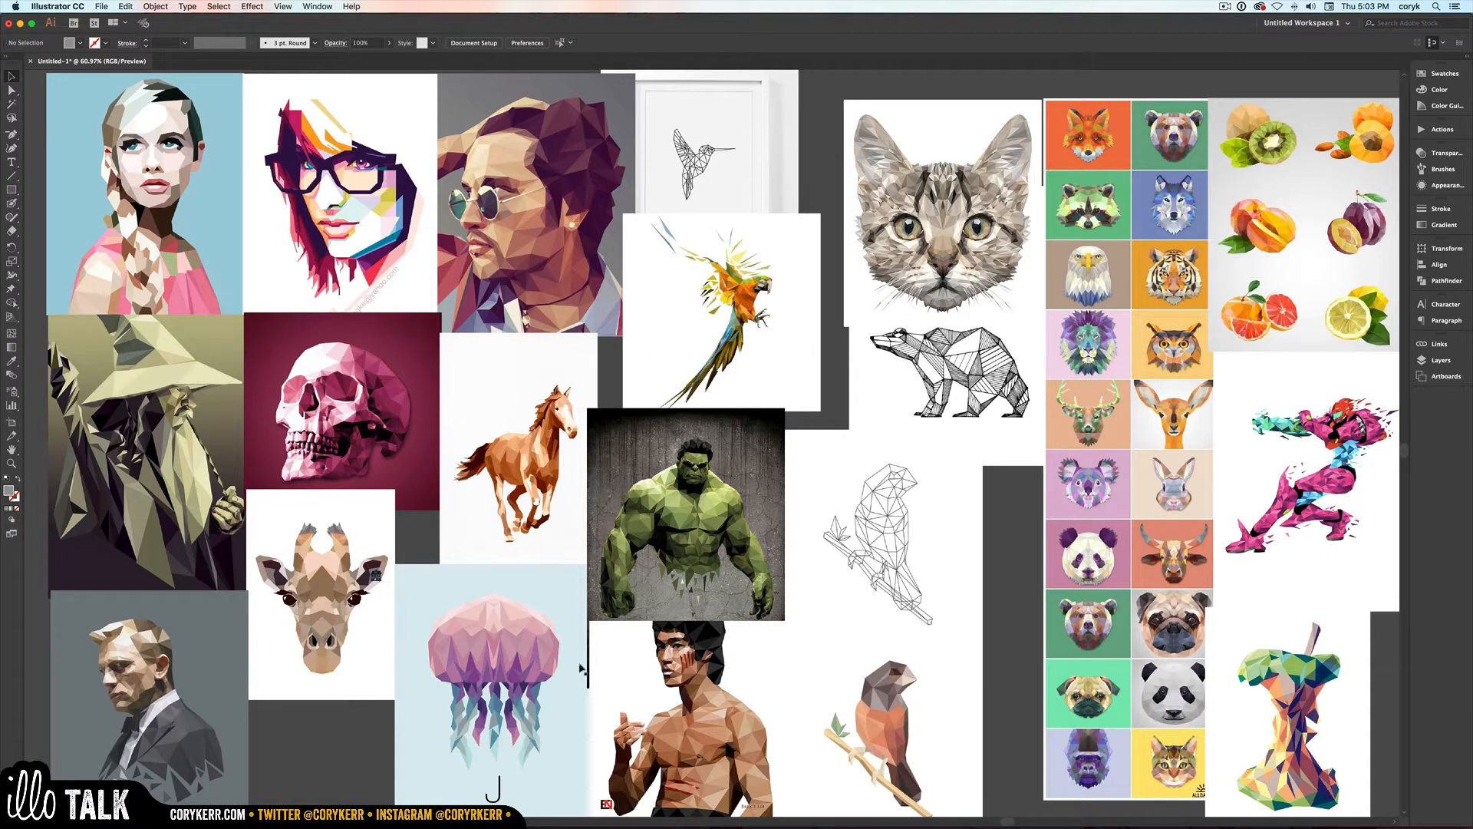
mouse_move(444, 589)
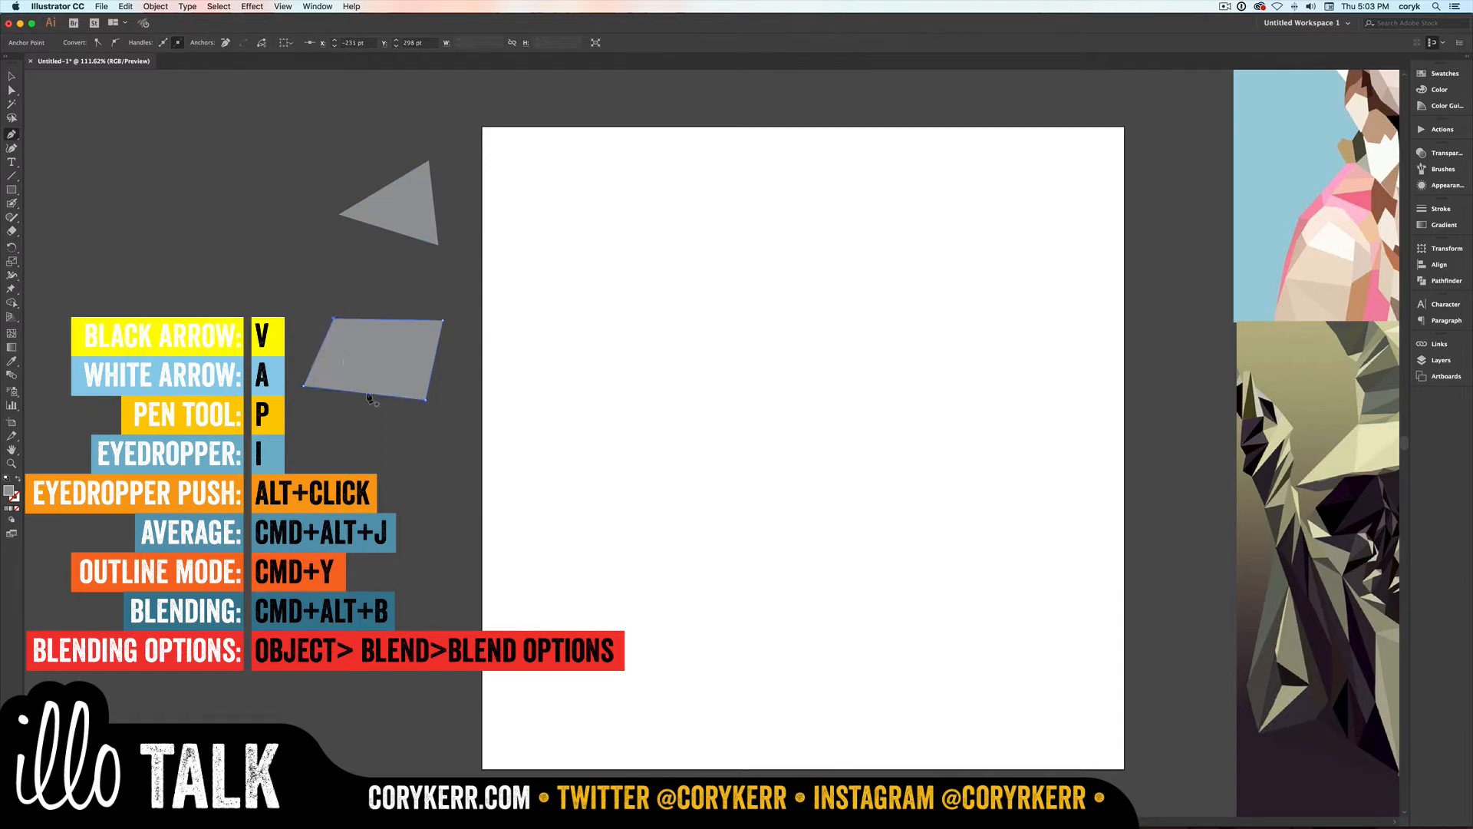
Step: Fill the example triangle and four-sided shape white instead of gray
key(v)
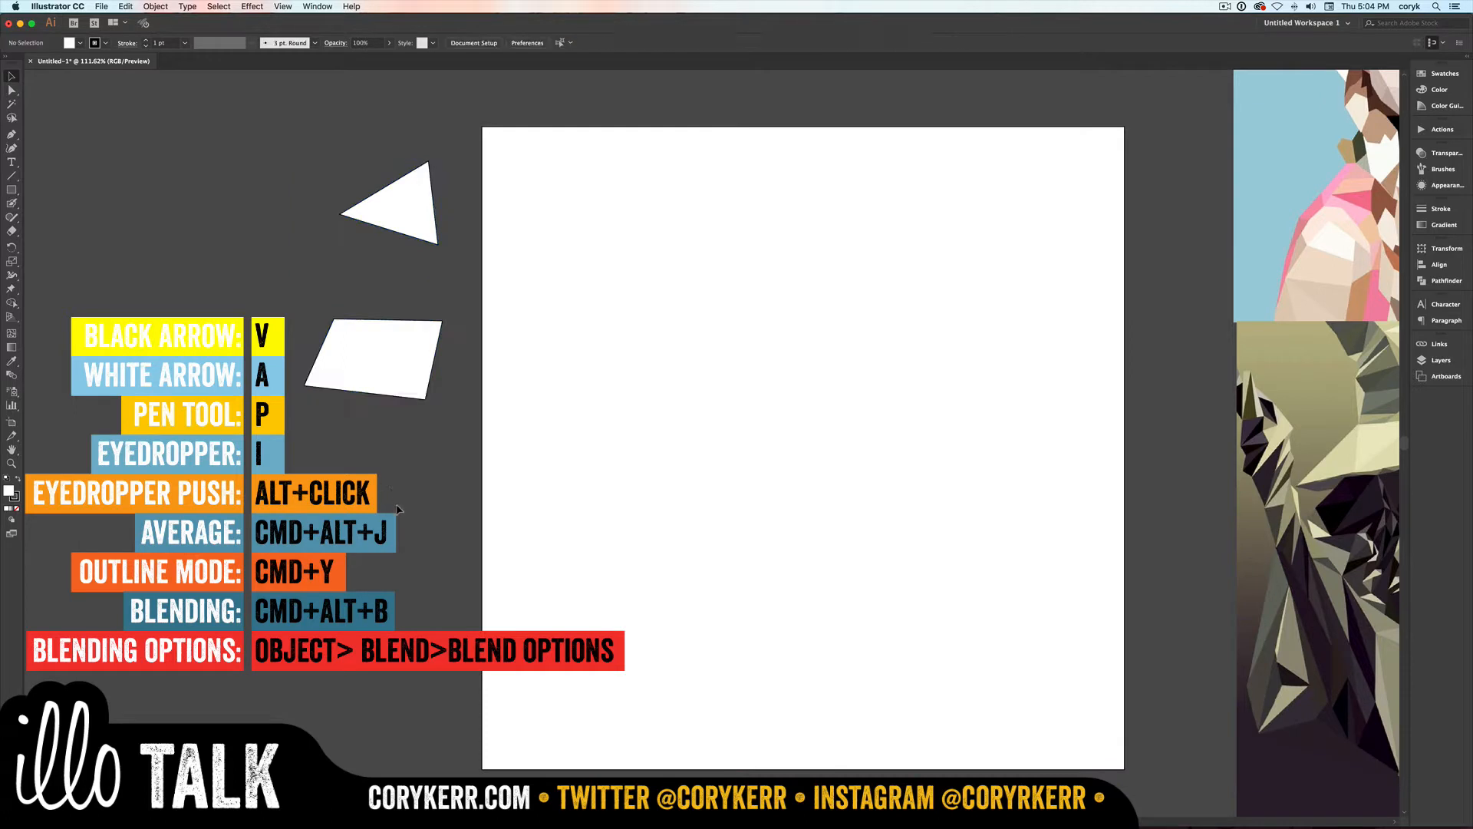
mouse_move(393, 346)
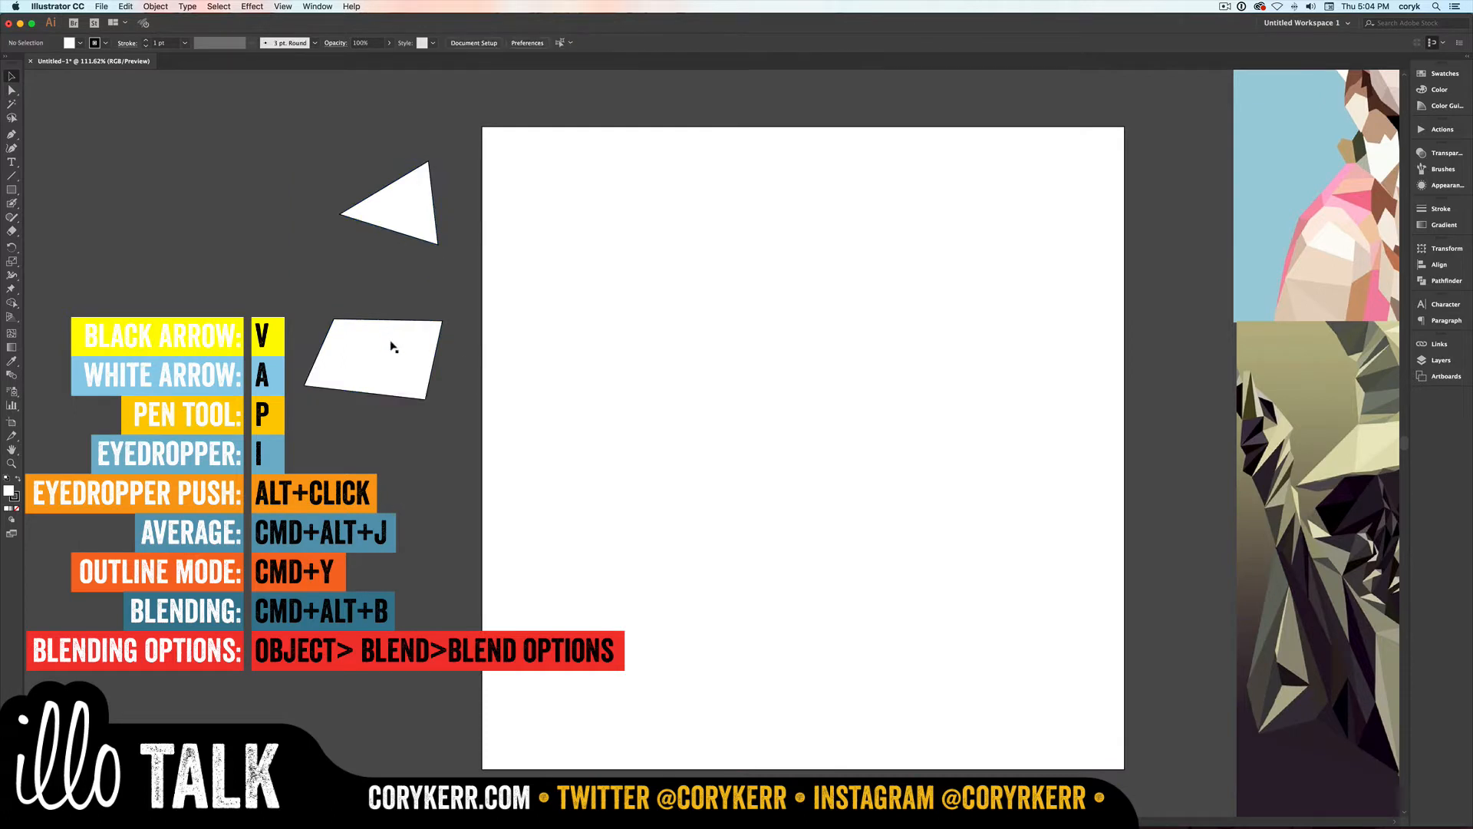
click(155, 6)
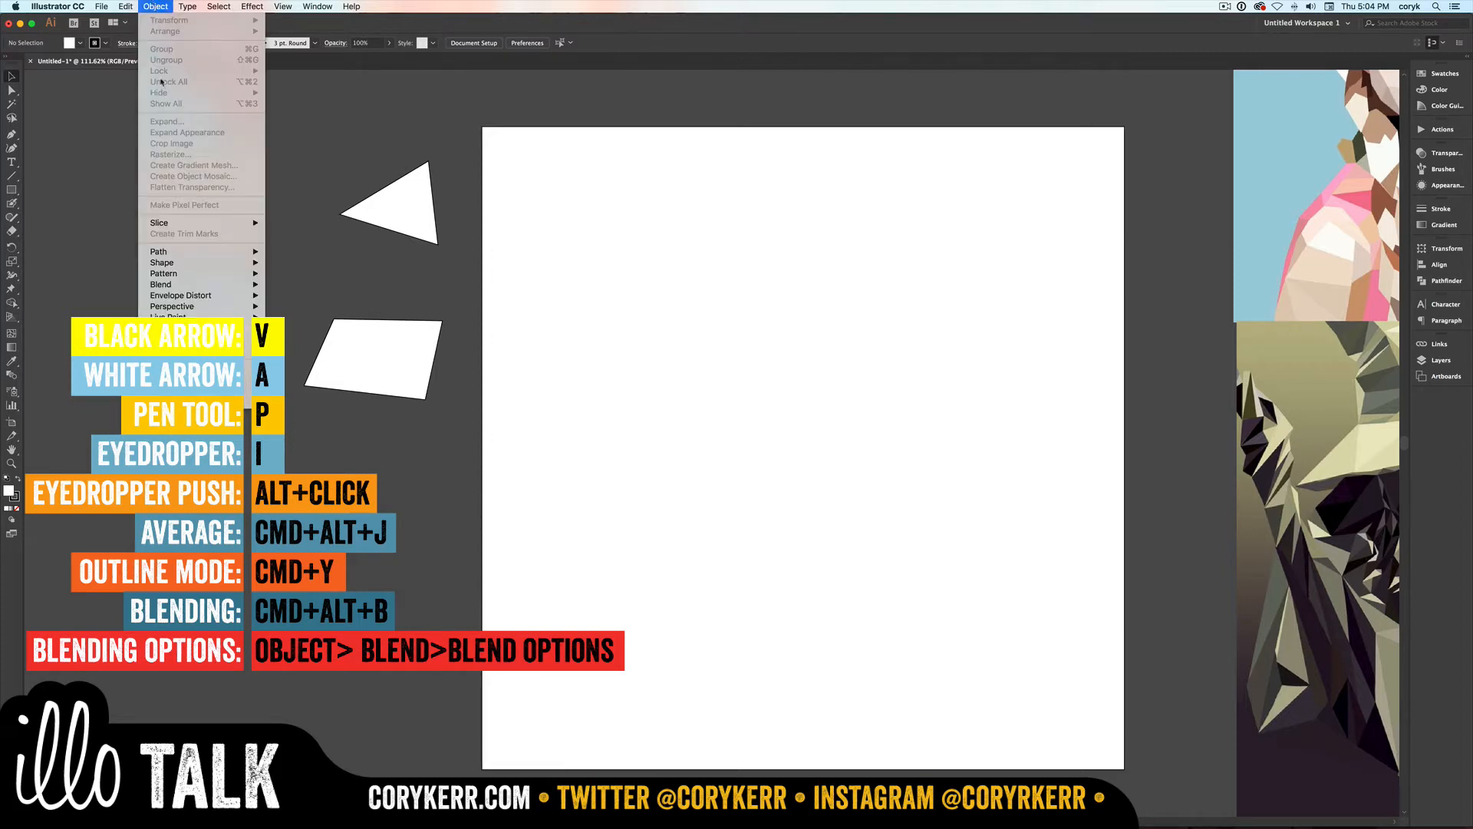
mouse_move(158, 251)
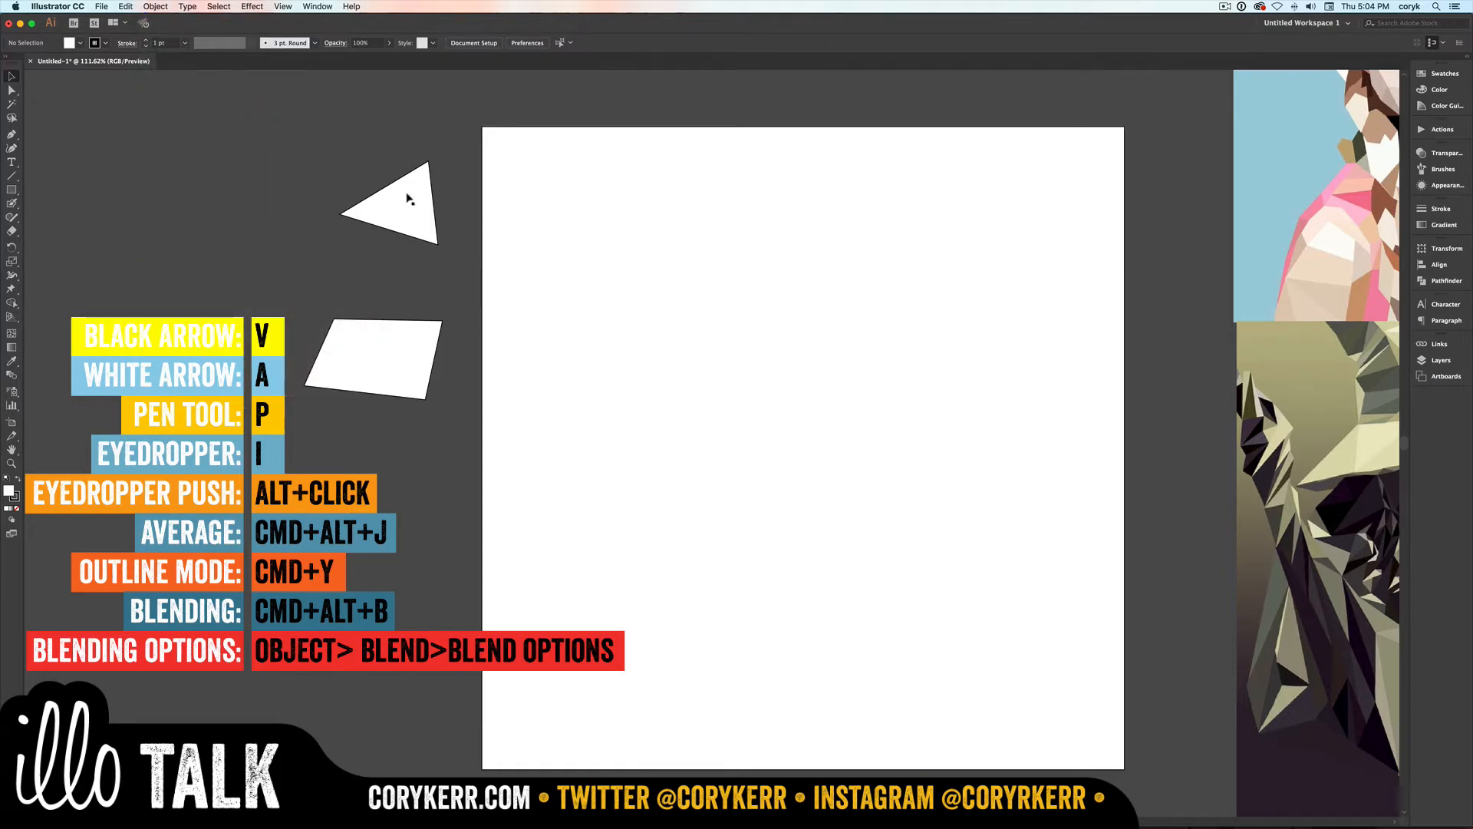
mouse_move(407, 199)
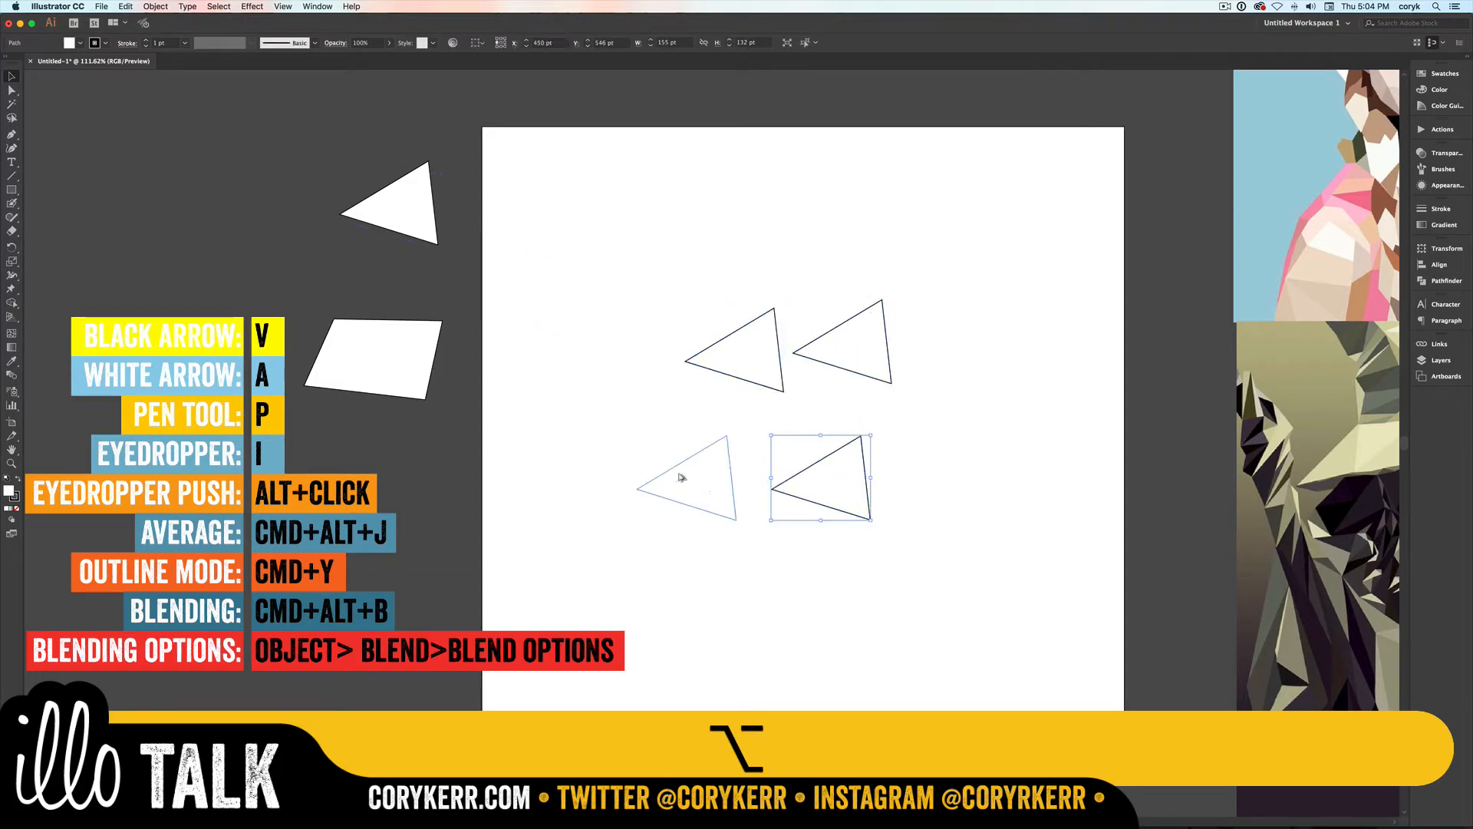
Step: Place a duplicate triangle to the lower left and nudge it against the others
drag(818, 474, 668, 474)
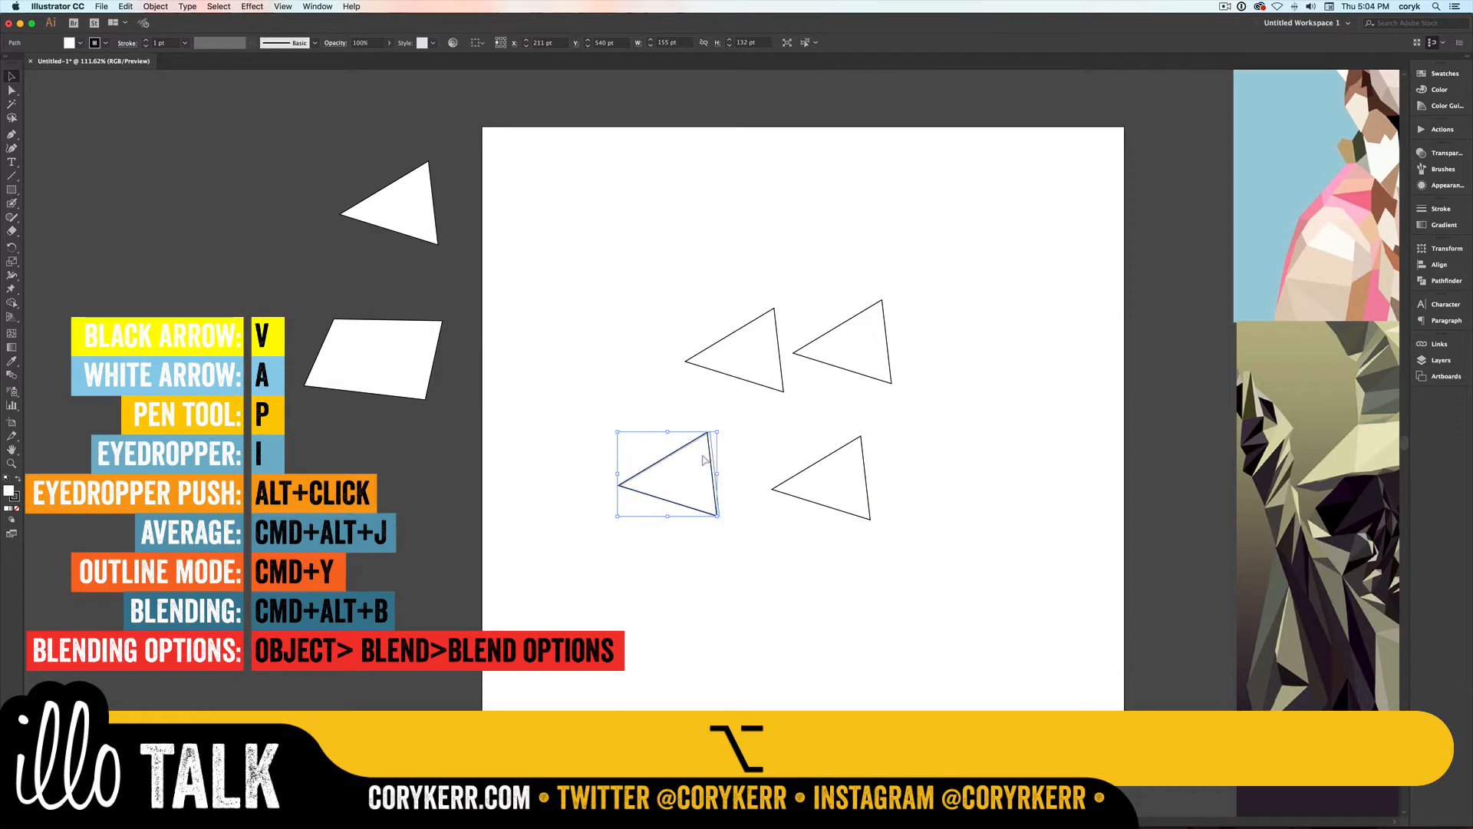
drag(668, 474, 703, 461)
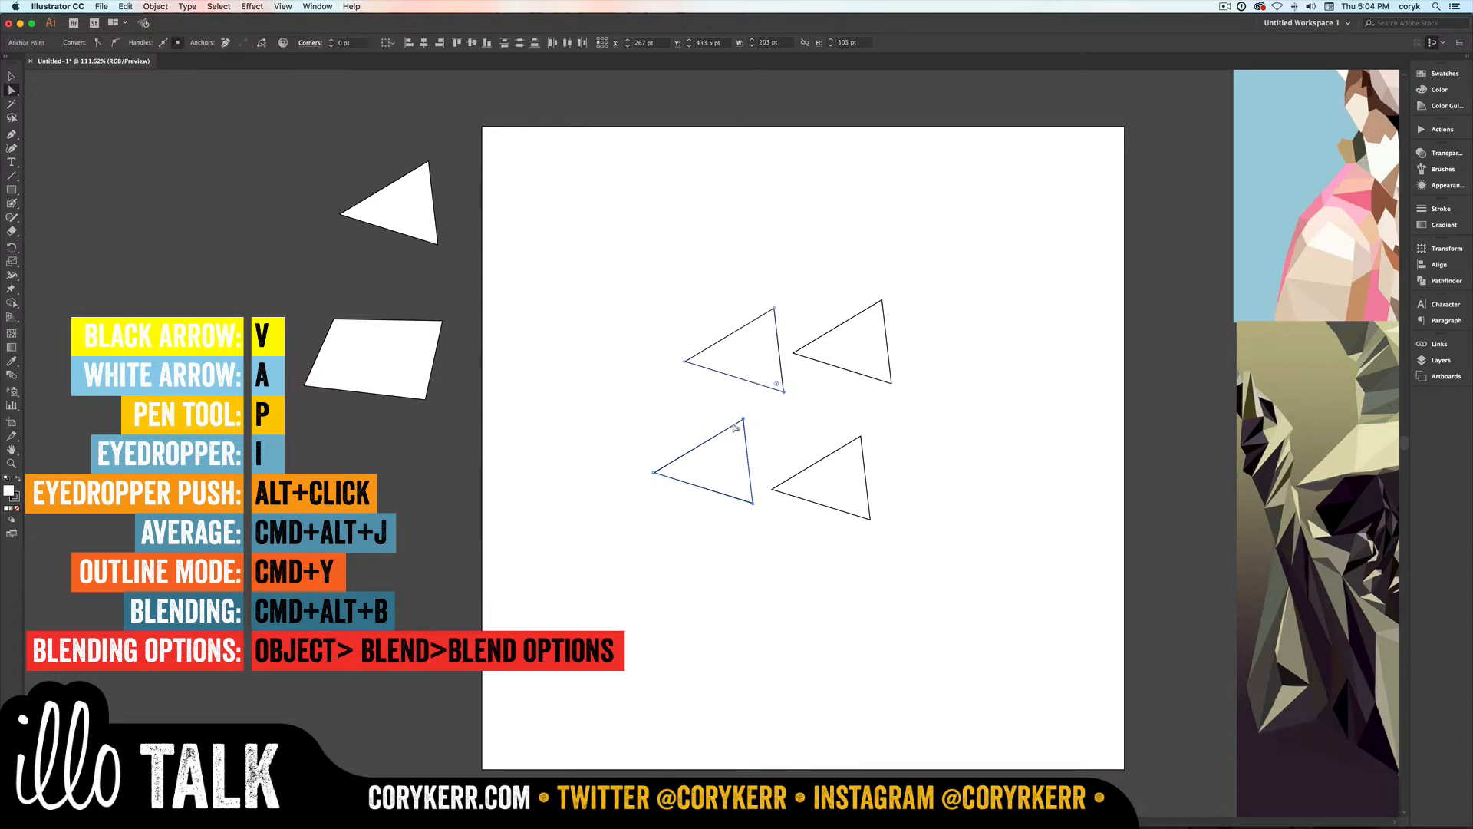
Step: Merge three sets of overlapping triangle corners with Average (Both) so they share points
key(cmd+alt+j)
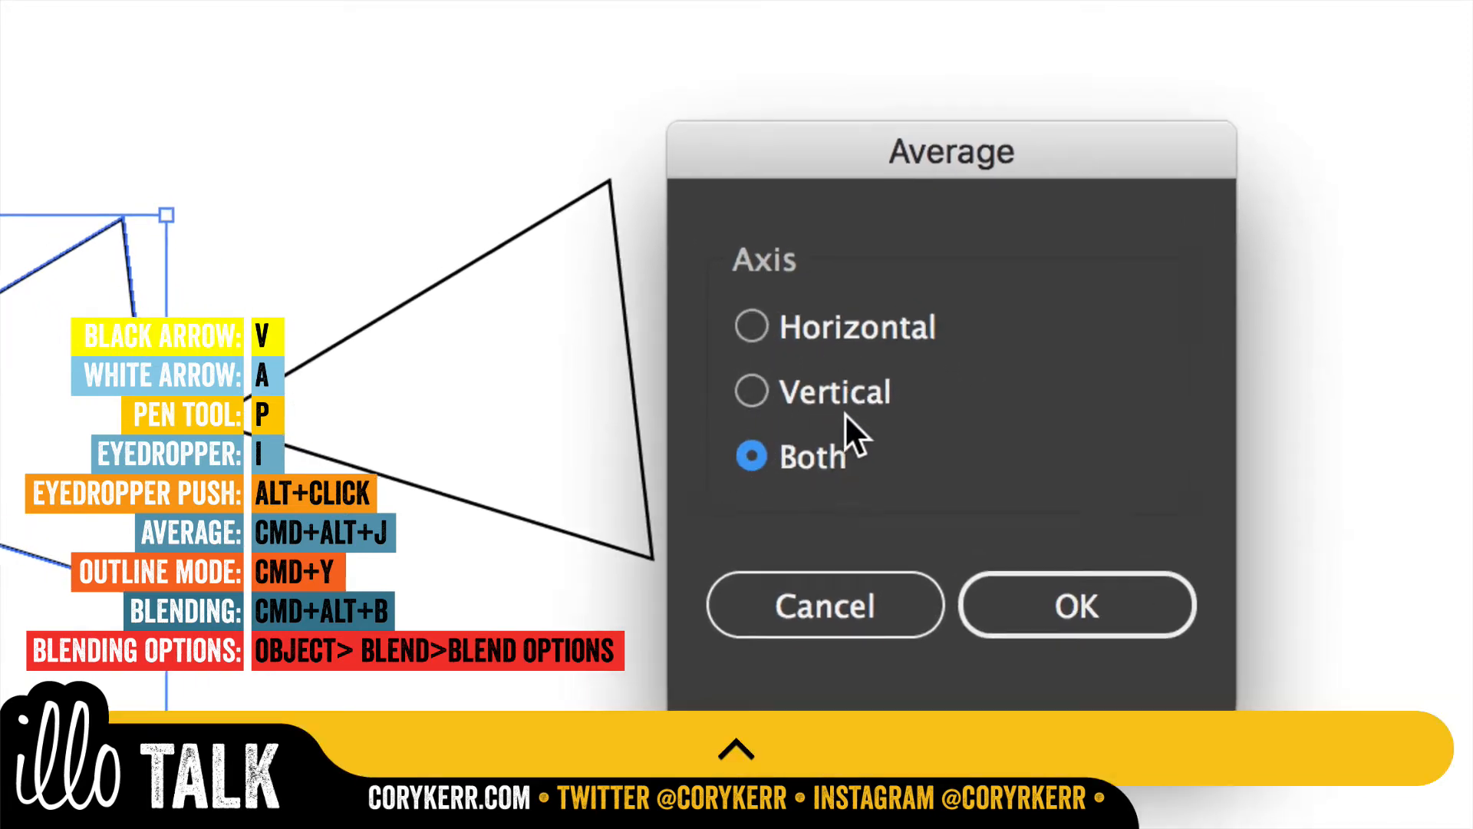
click(1076, 605)
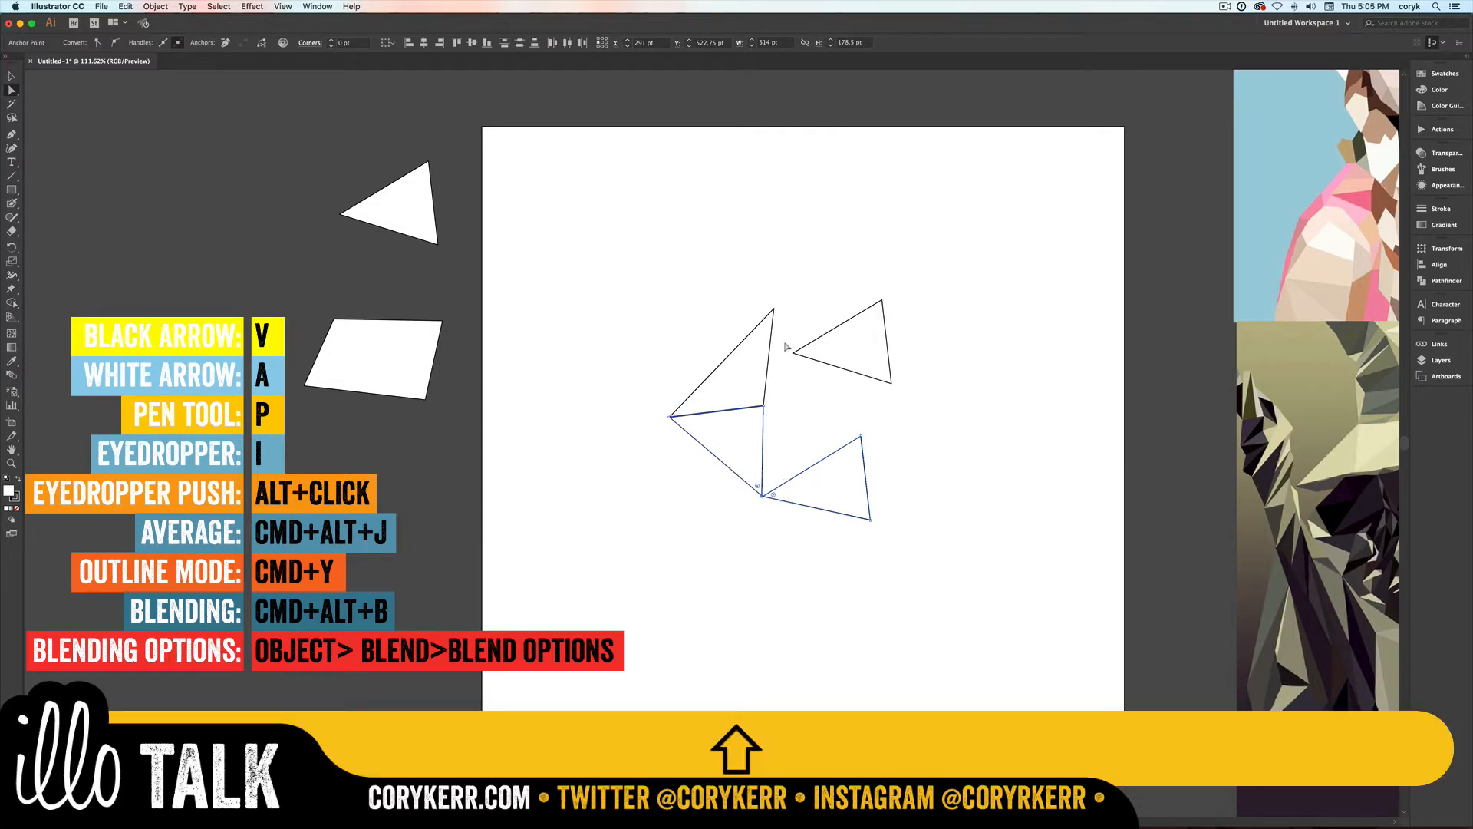
key(cmd+alt+j)
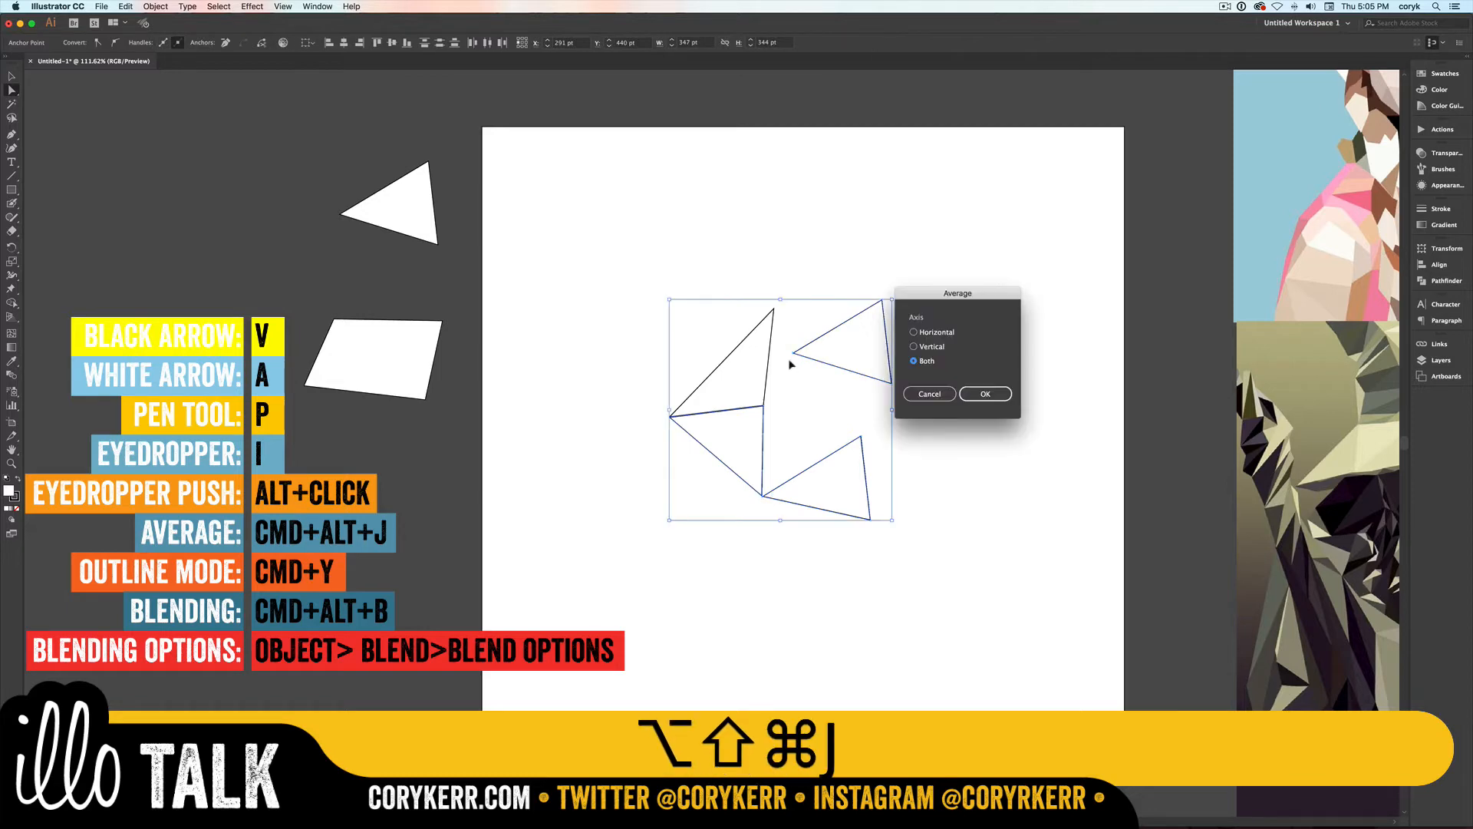
click(985, 394)
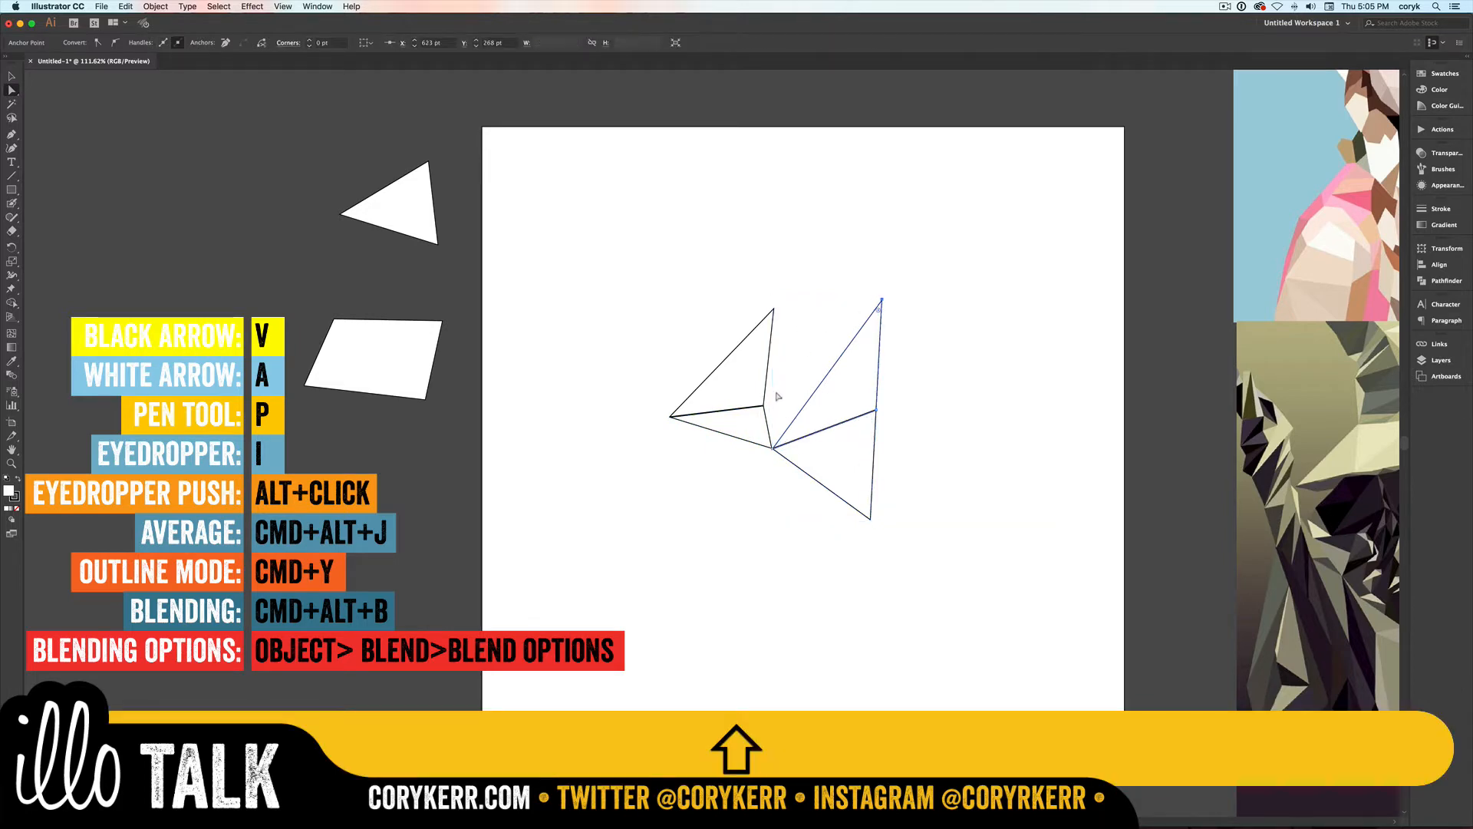
key(cmd+alt+j)
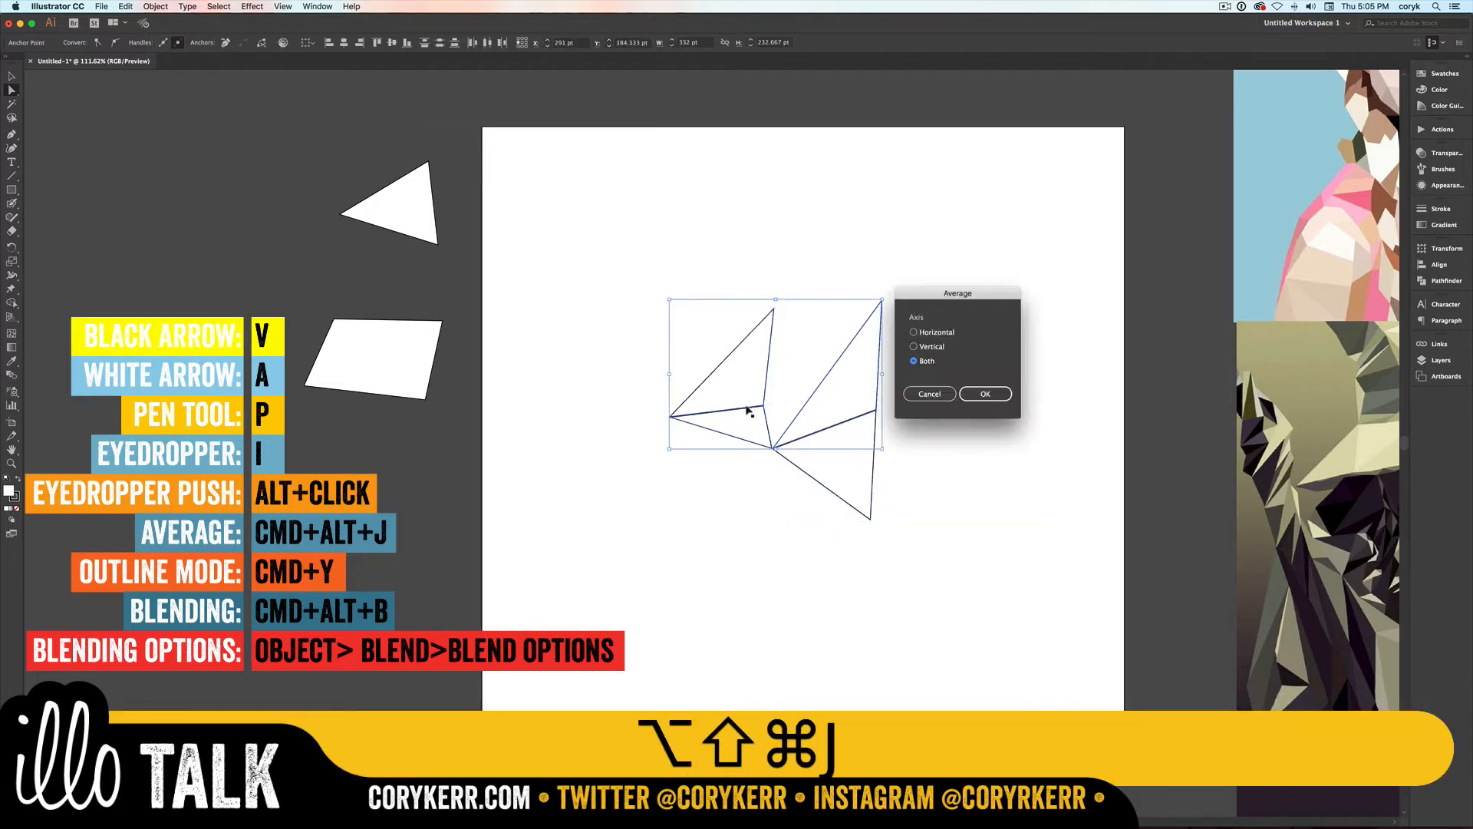
click(984, 394)
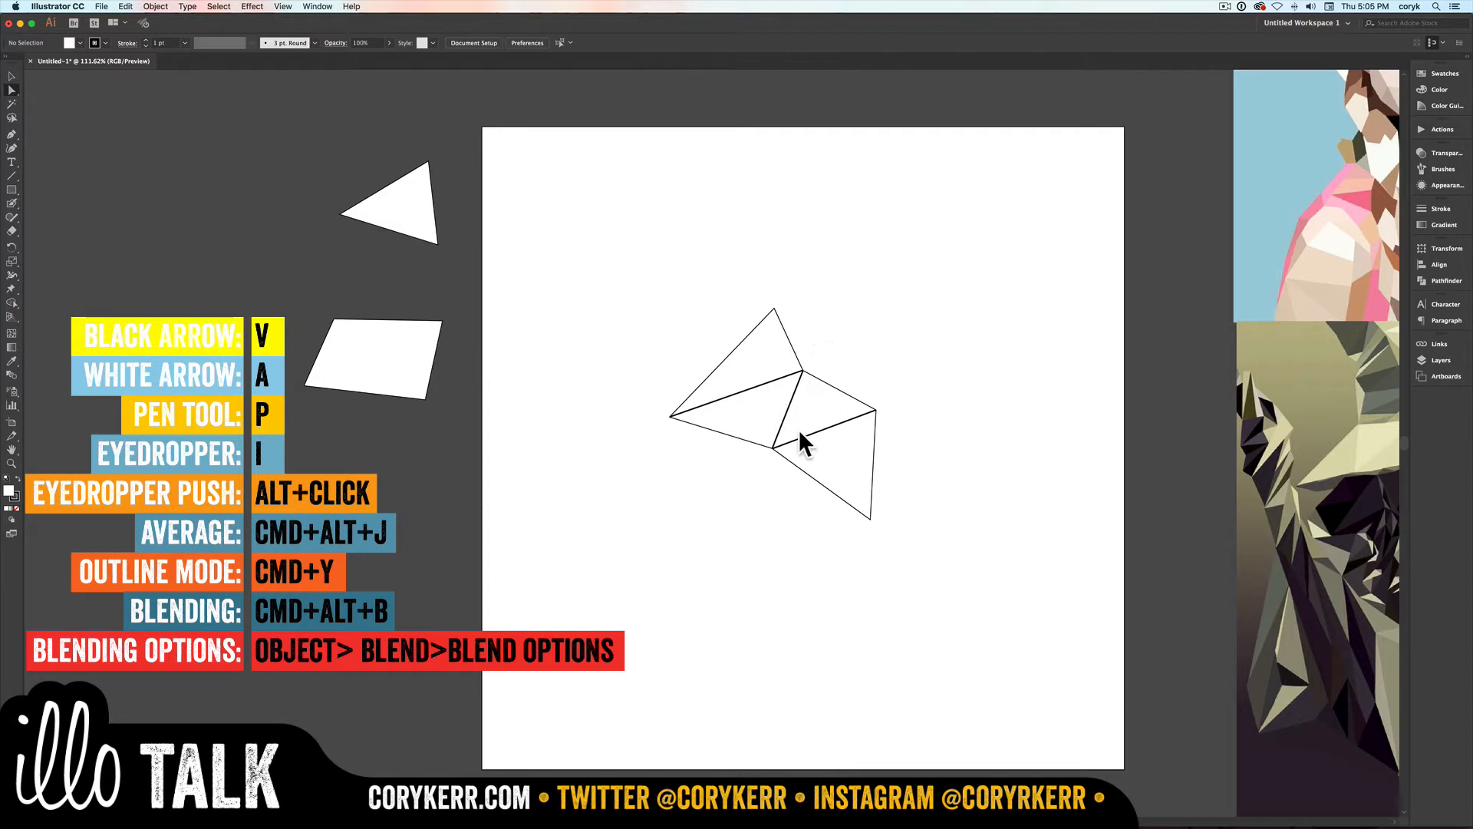
mouse_move(761, 455)
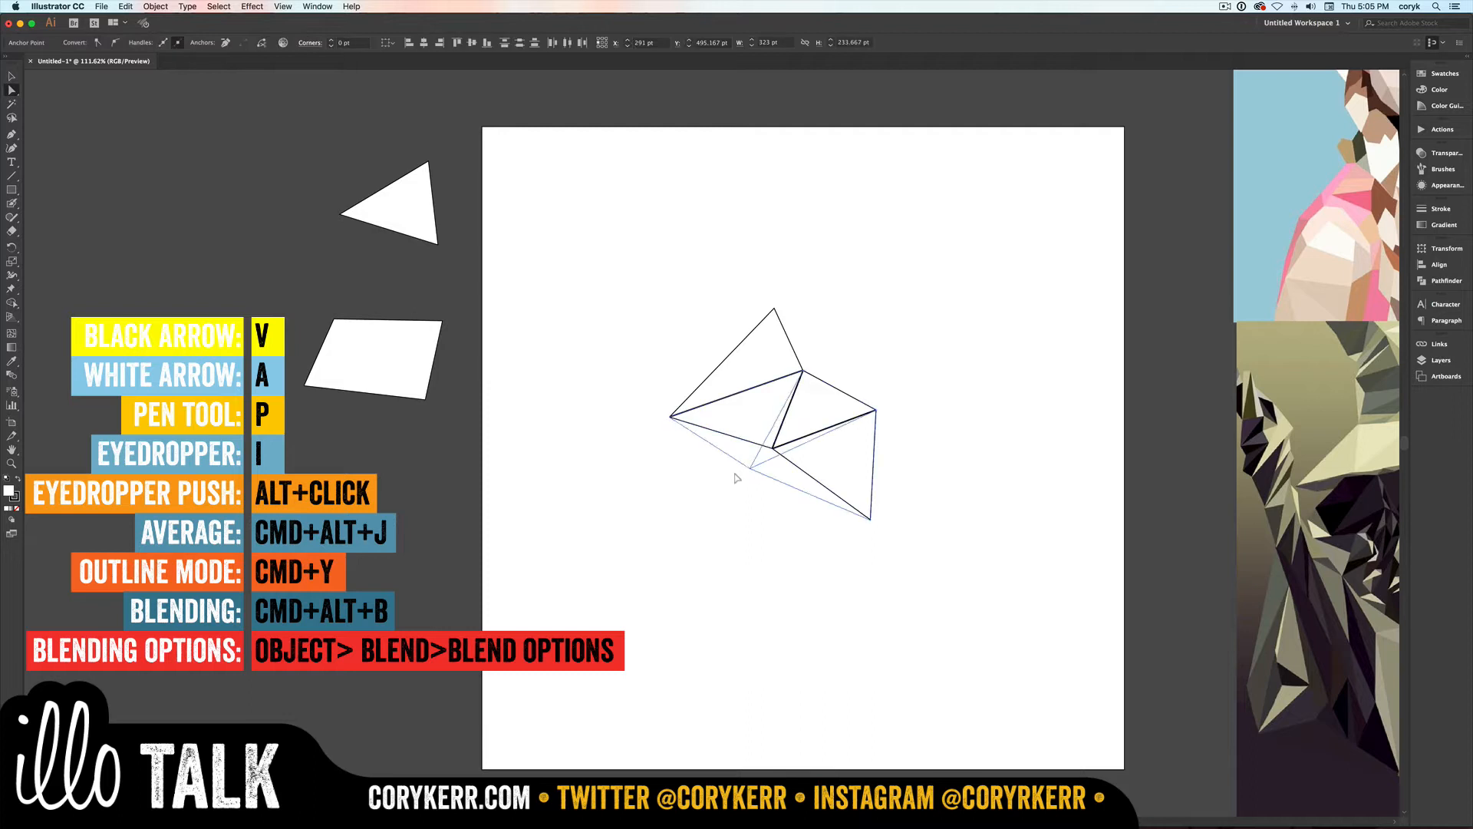
Step: Drag the shared corners down-left and outward to reshape the joined triangles
drag(738, 477, 702, 575)
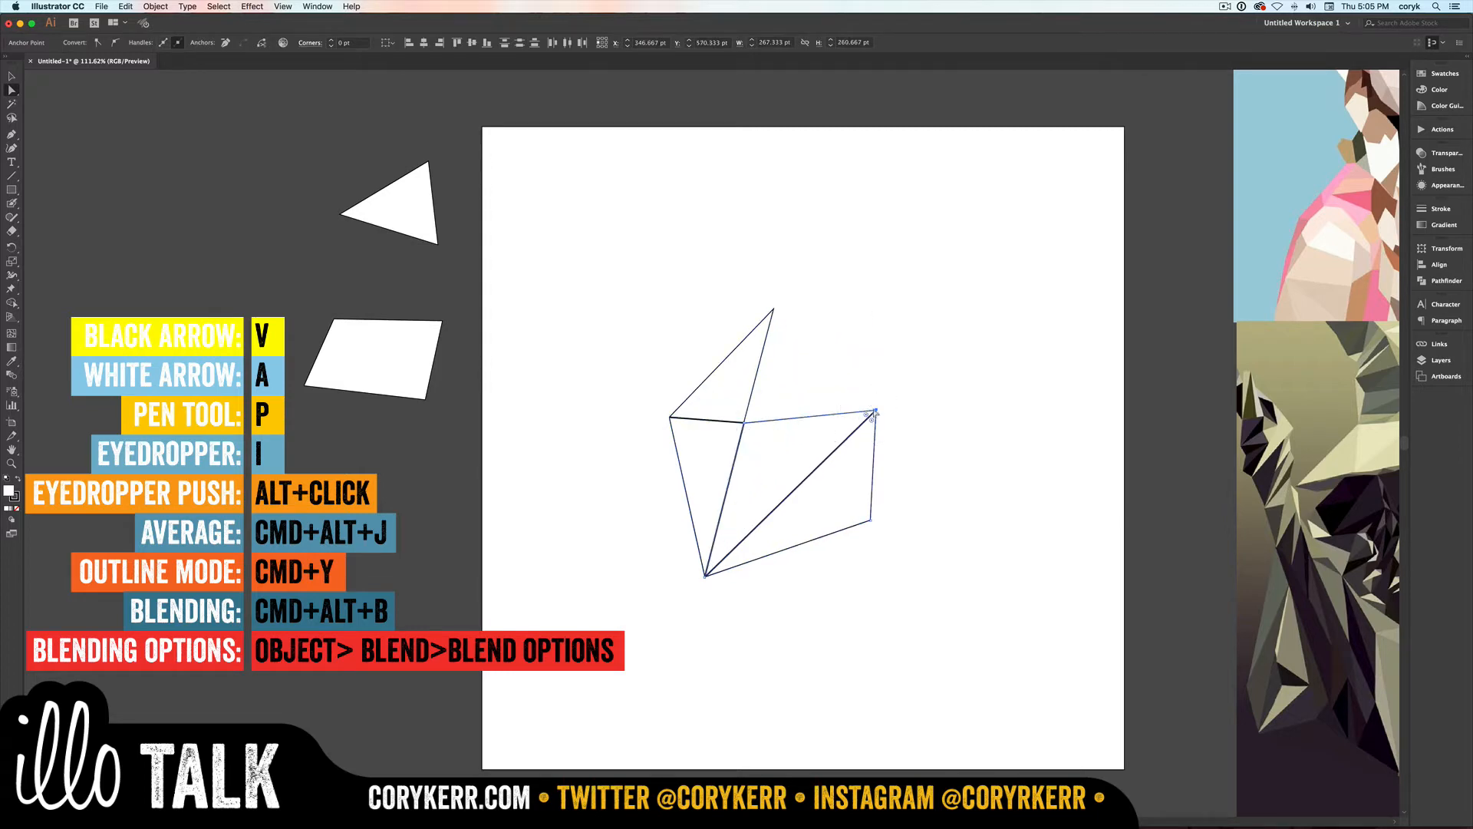
drag(873, 416, 894, 441)
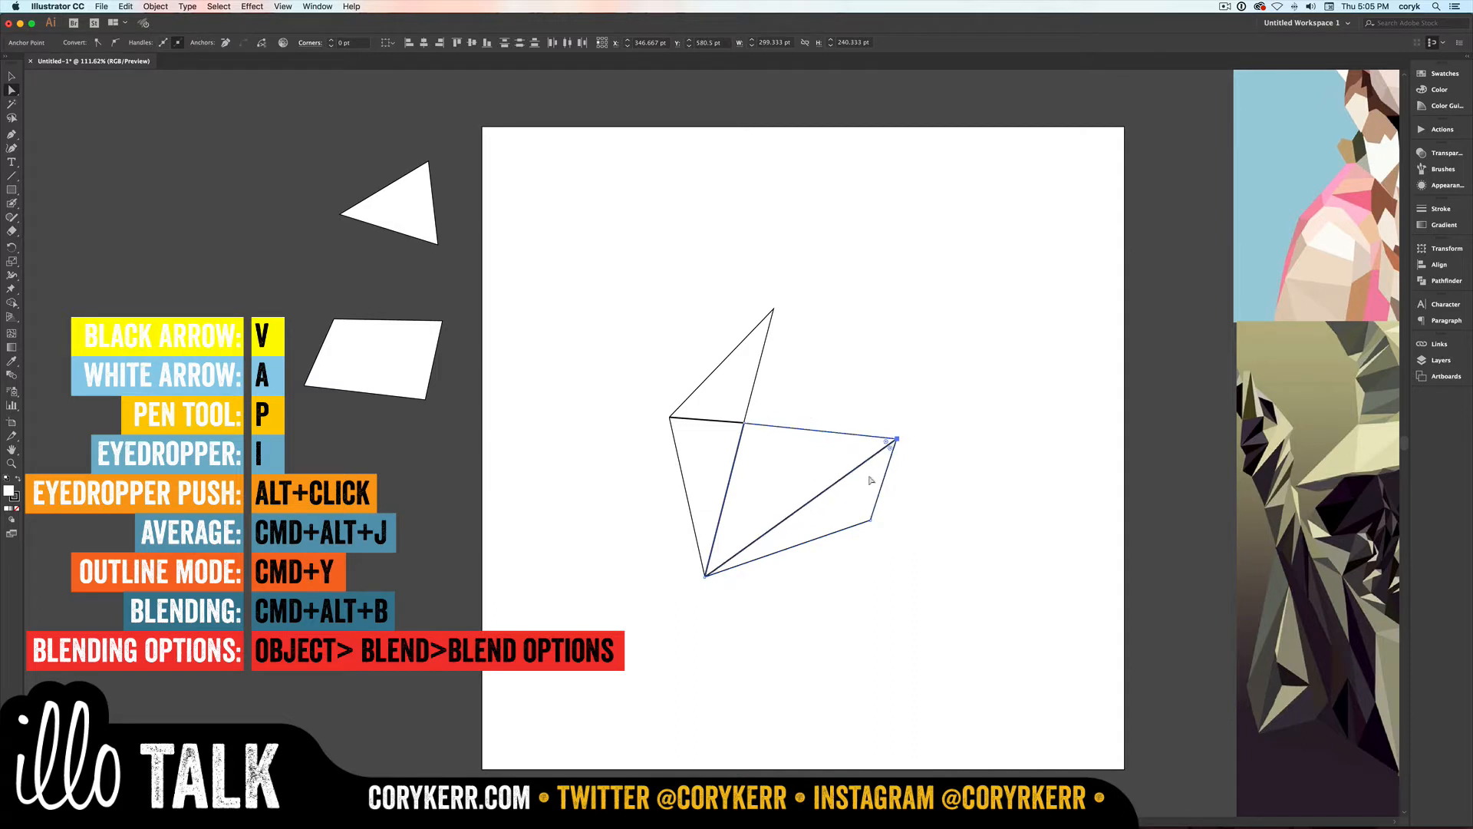
mouse_move(758, 446)
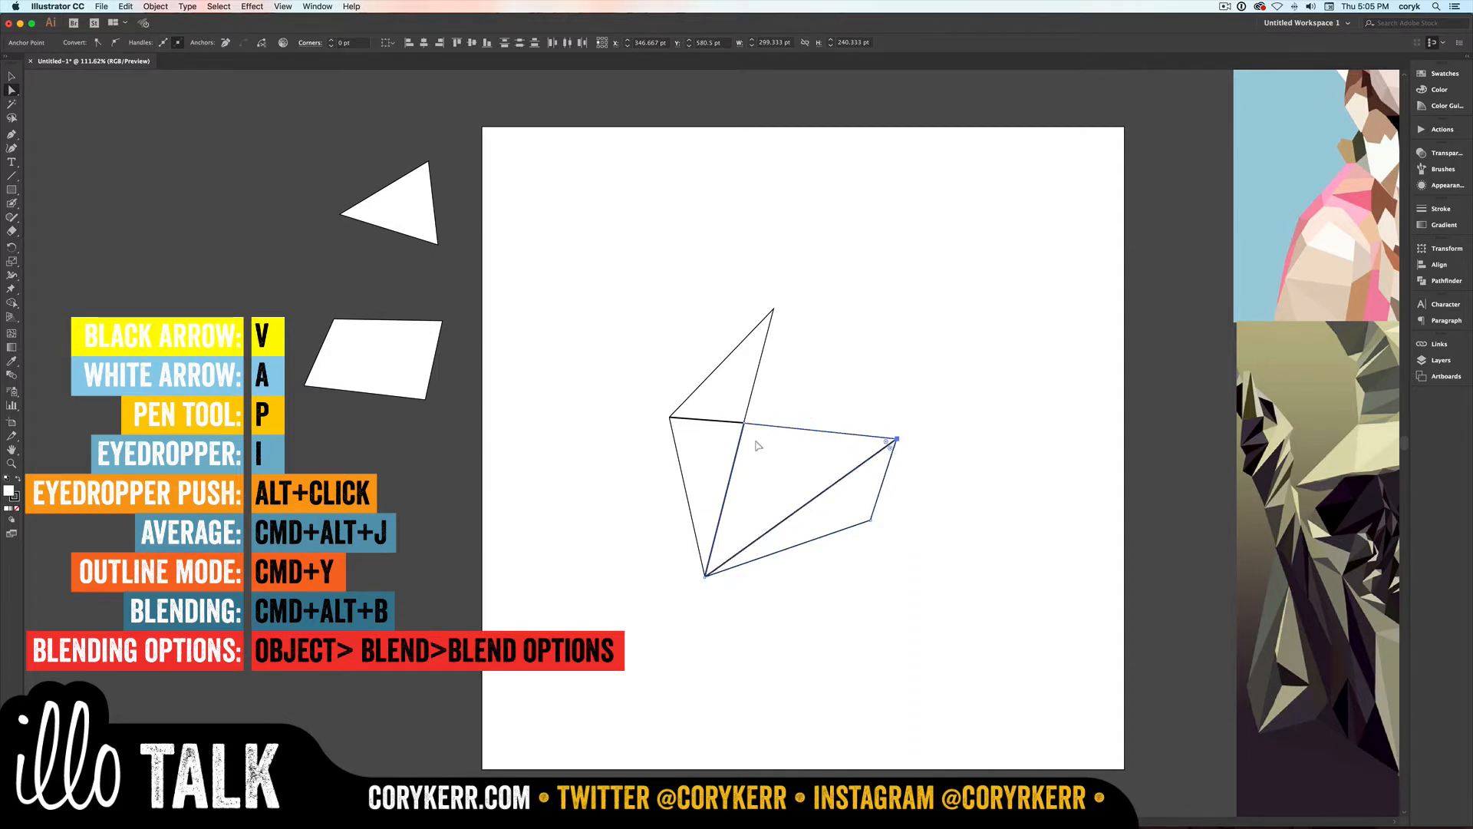
key(cmd+z)
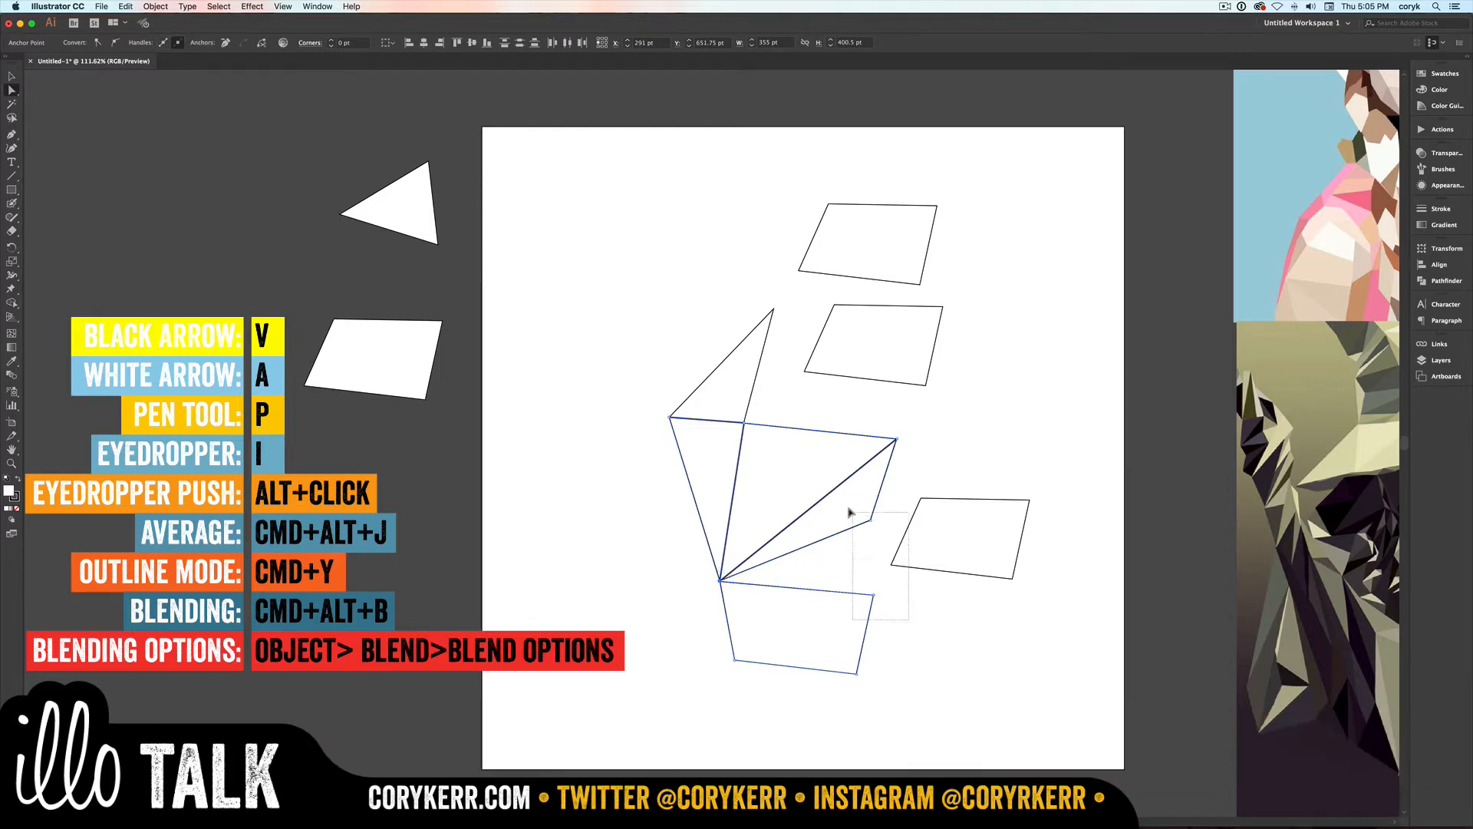
Step: Average two more sets of coinciding corners (Both) to join the quadrilaterals into the mesh
key(cmd+alt+j)
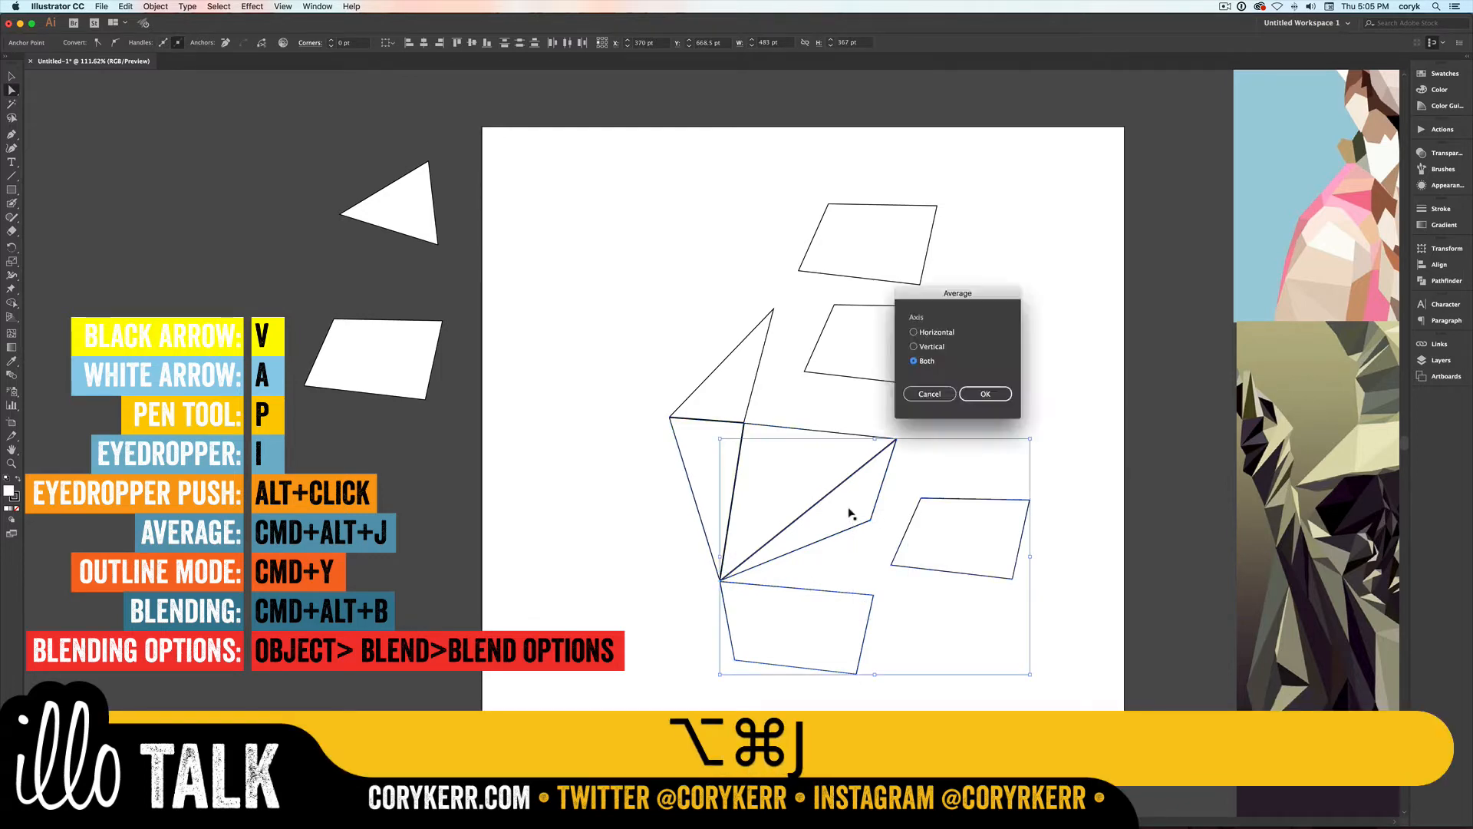
click(985, 394)
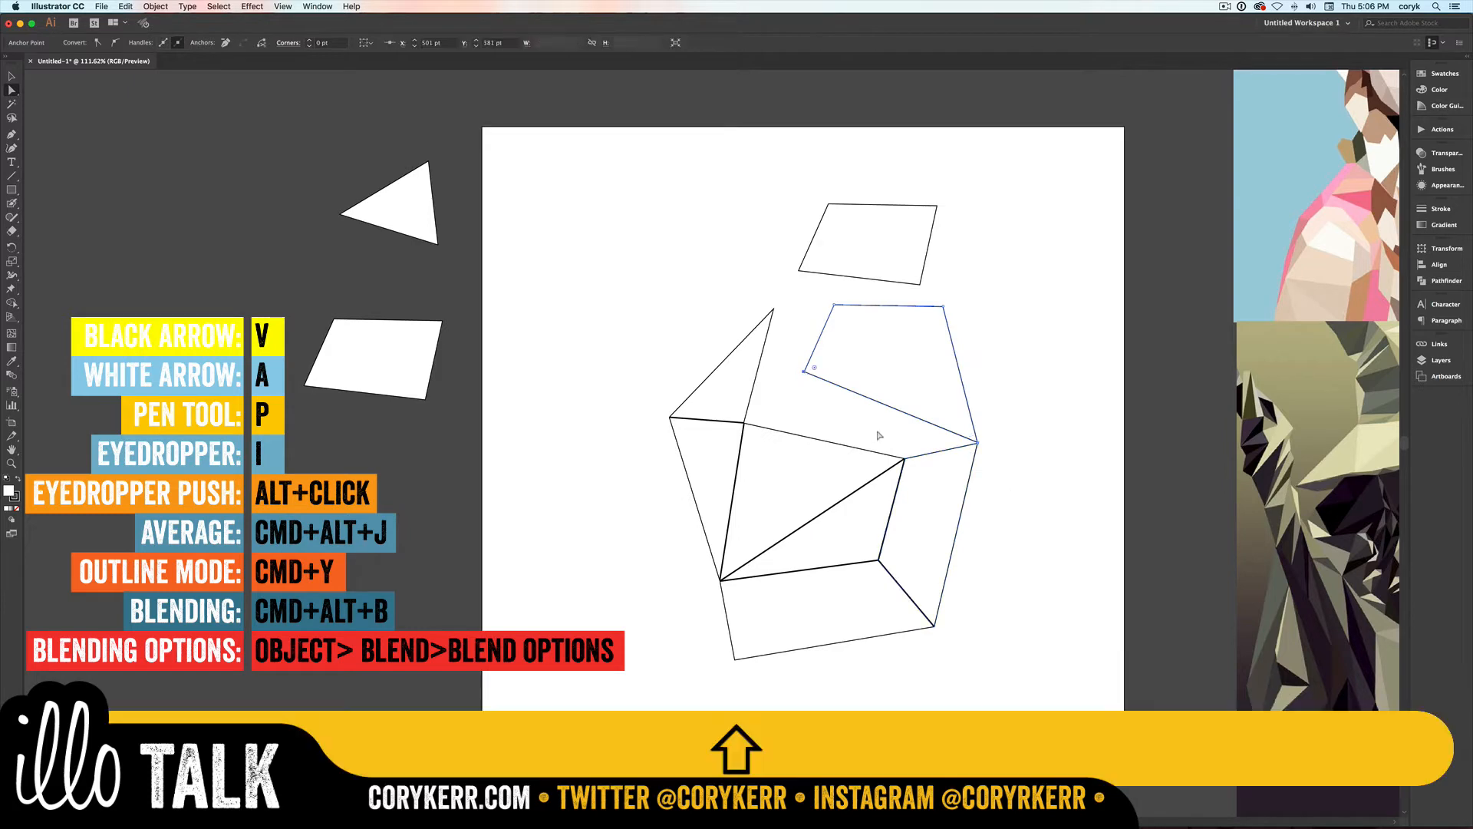
key(cmd+alt+j)
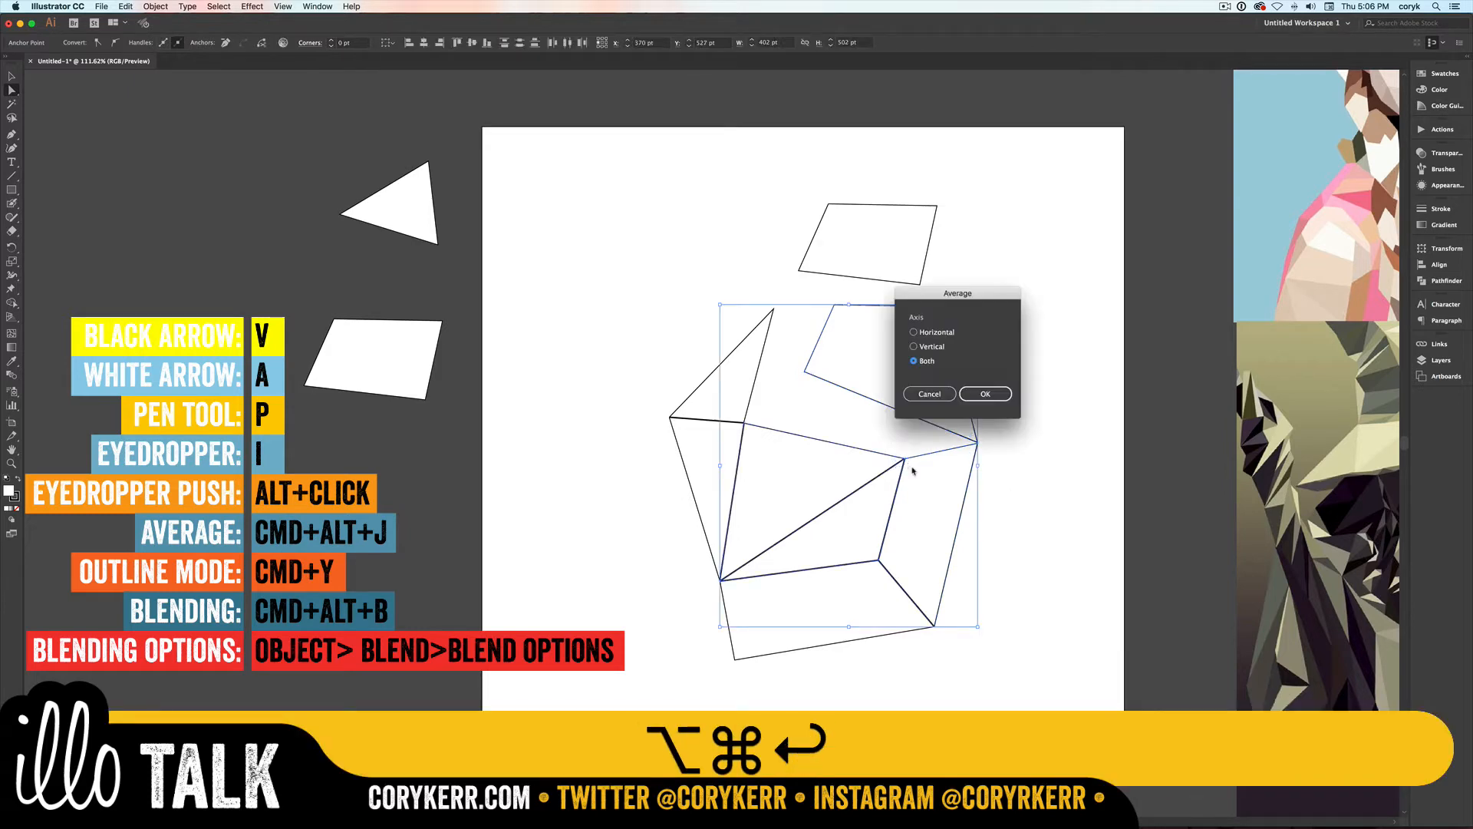
click(985, 393)
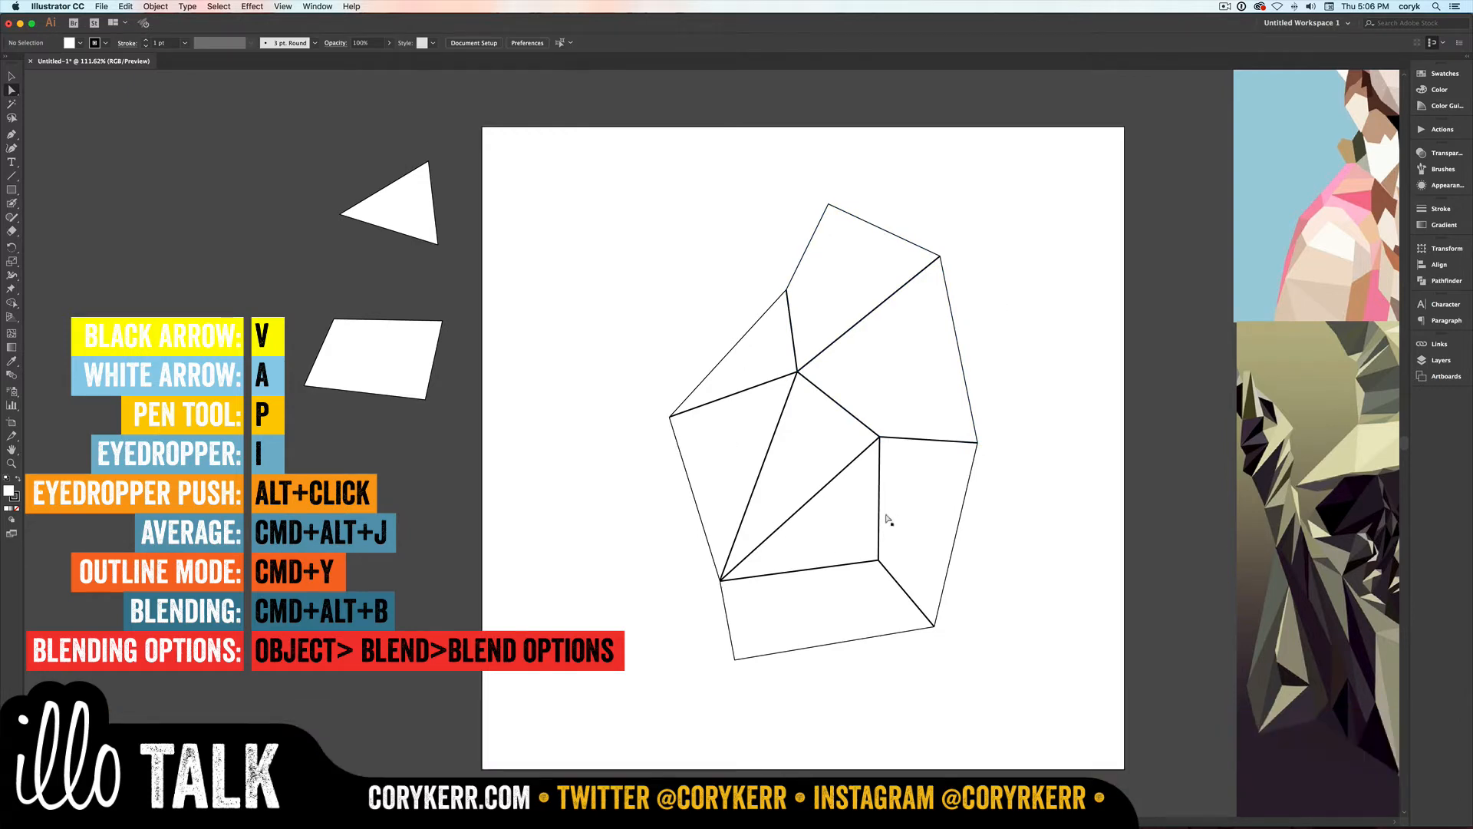
mouse_move(878, 437)
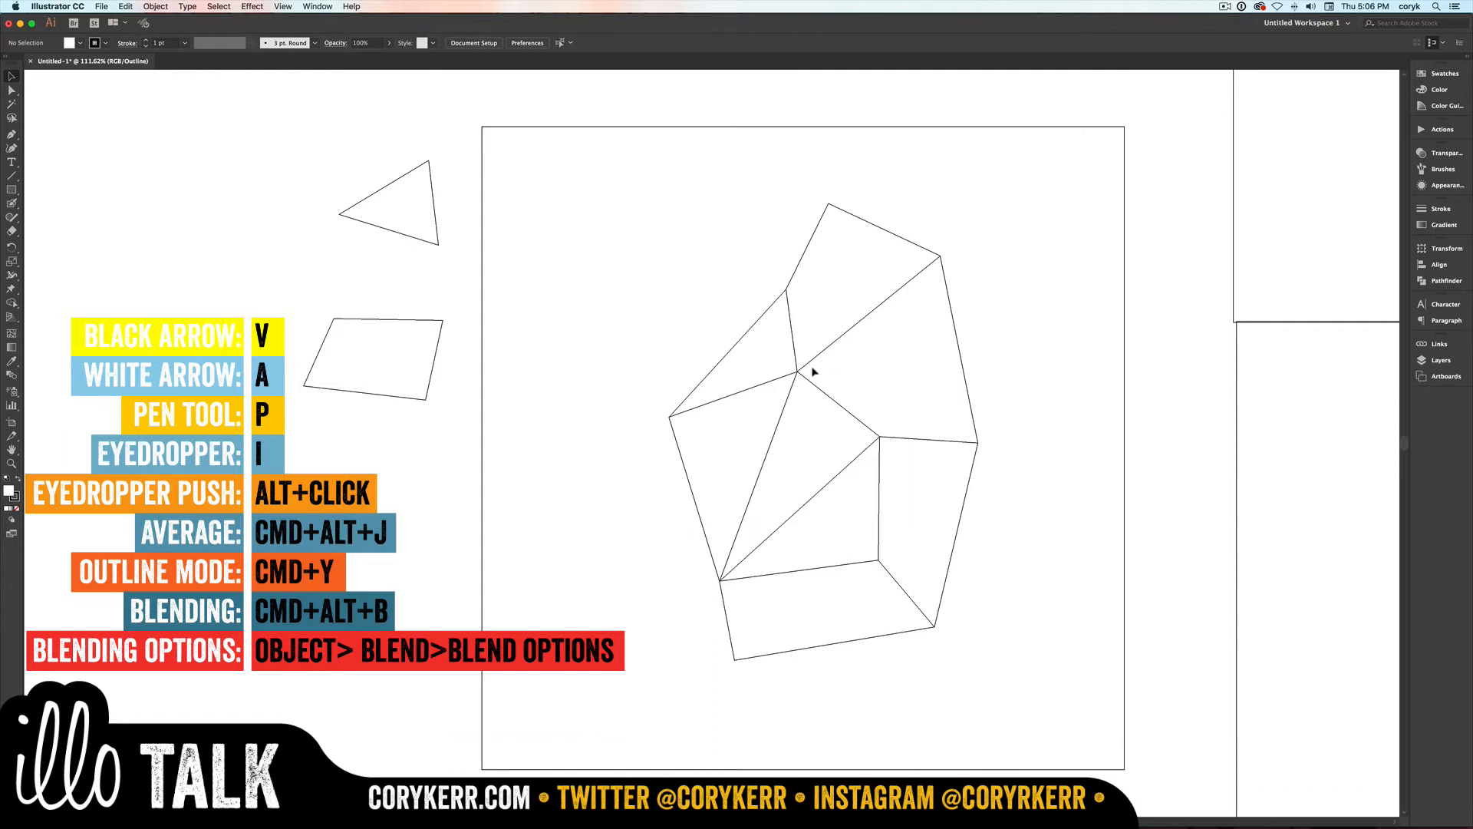
Step: Select the faceted polygon, move a shared corner to reshape its facets, and return to preview view
click(283, 6)
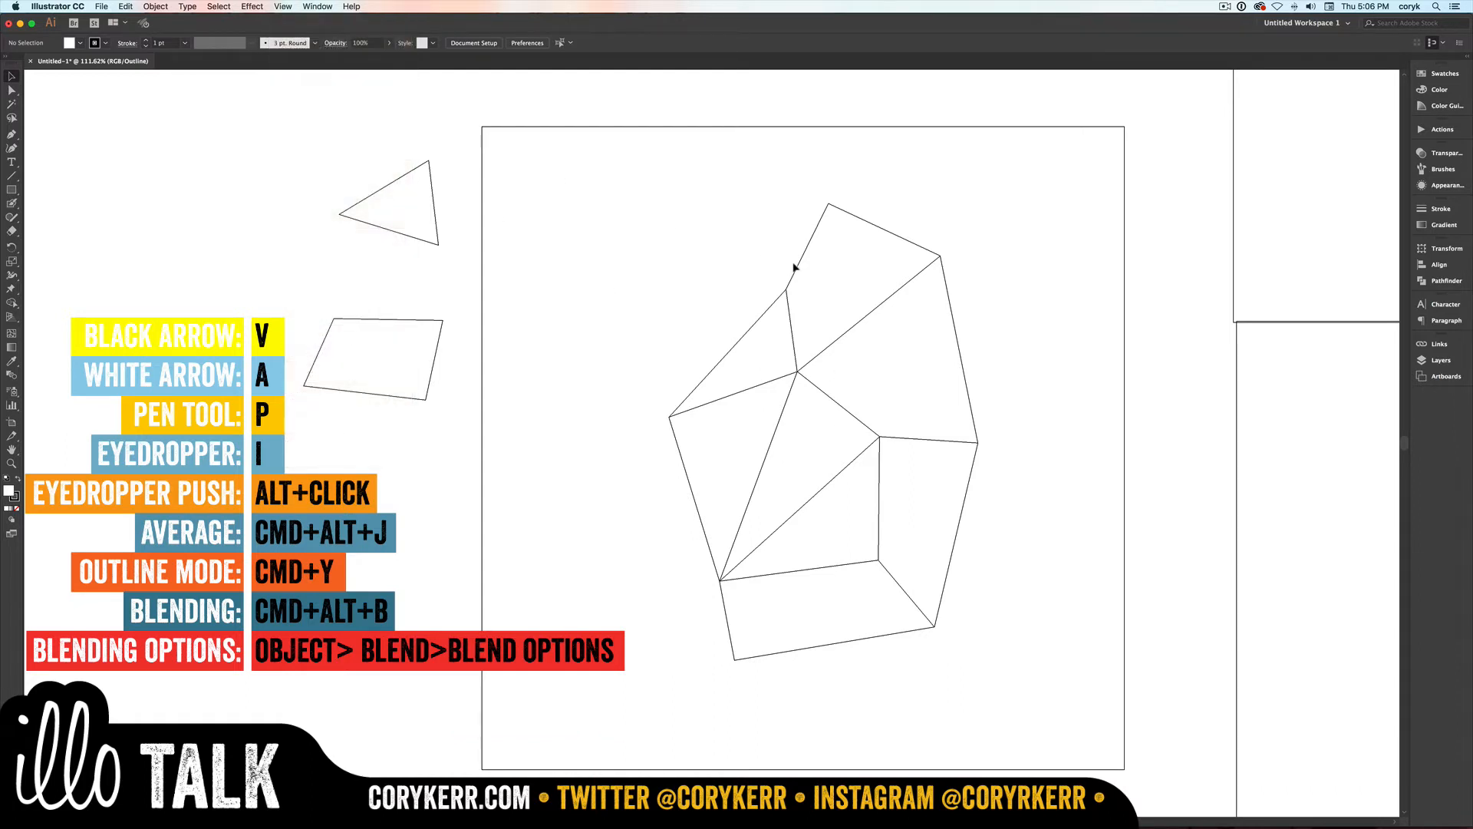
click(873, 437)
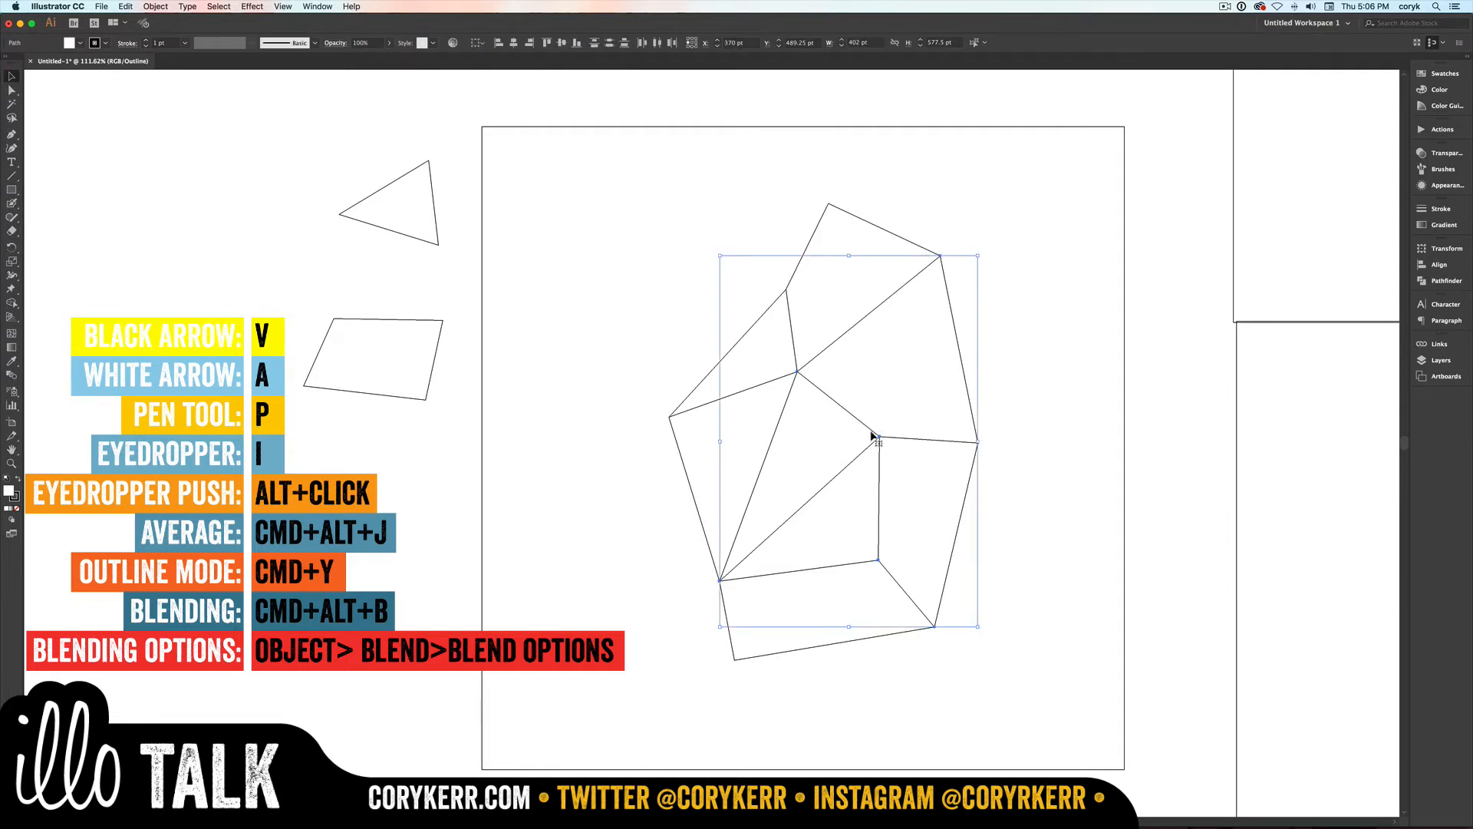
key(cmd+z)
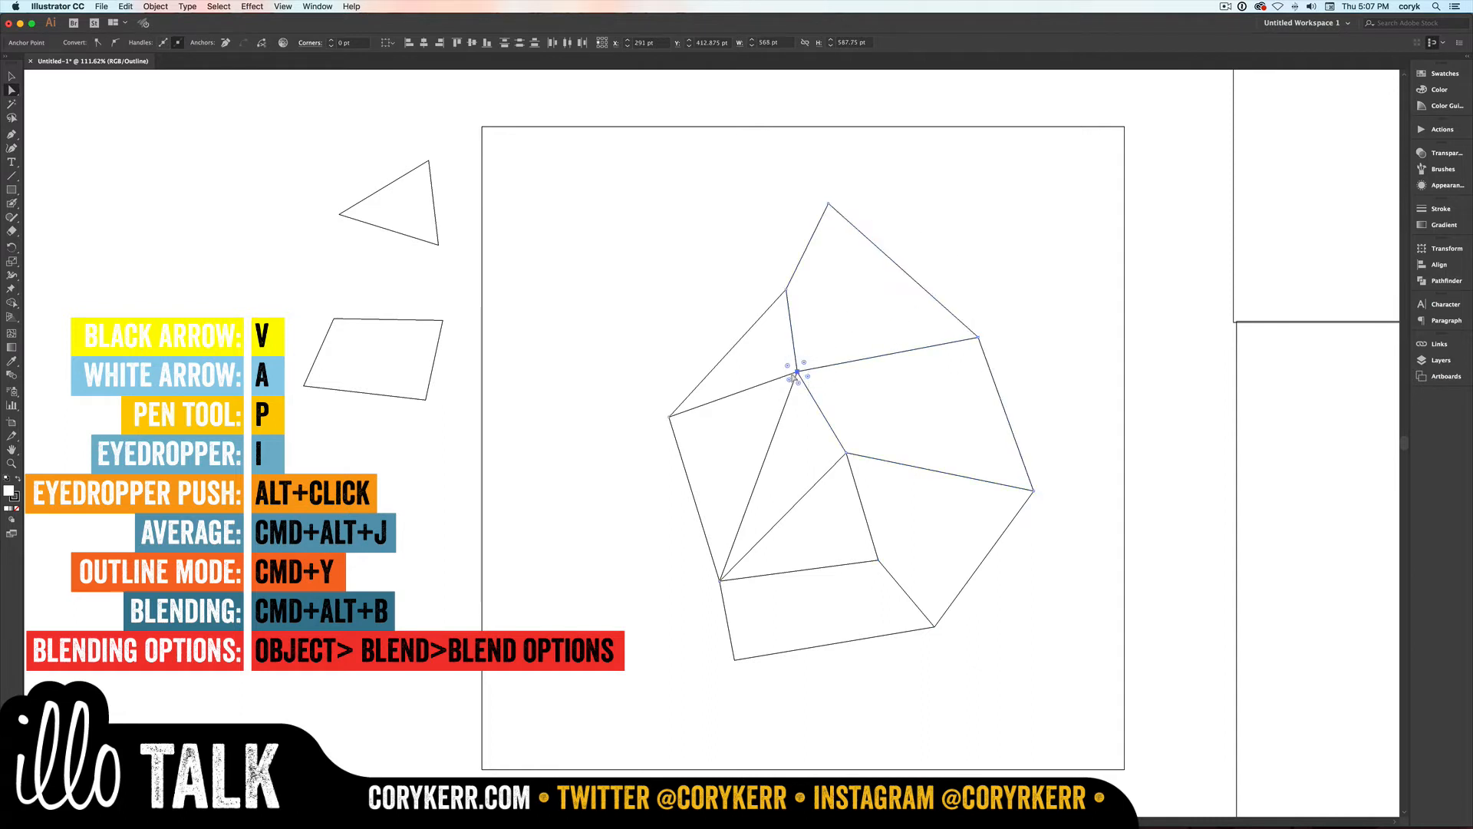
drag(798, 376, 748, 437)
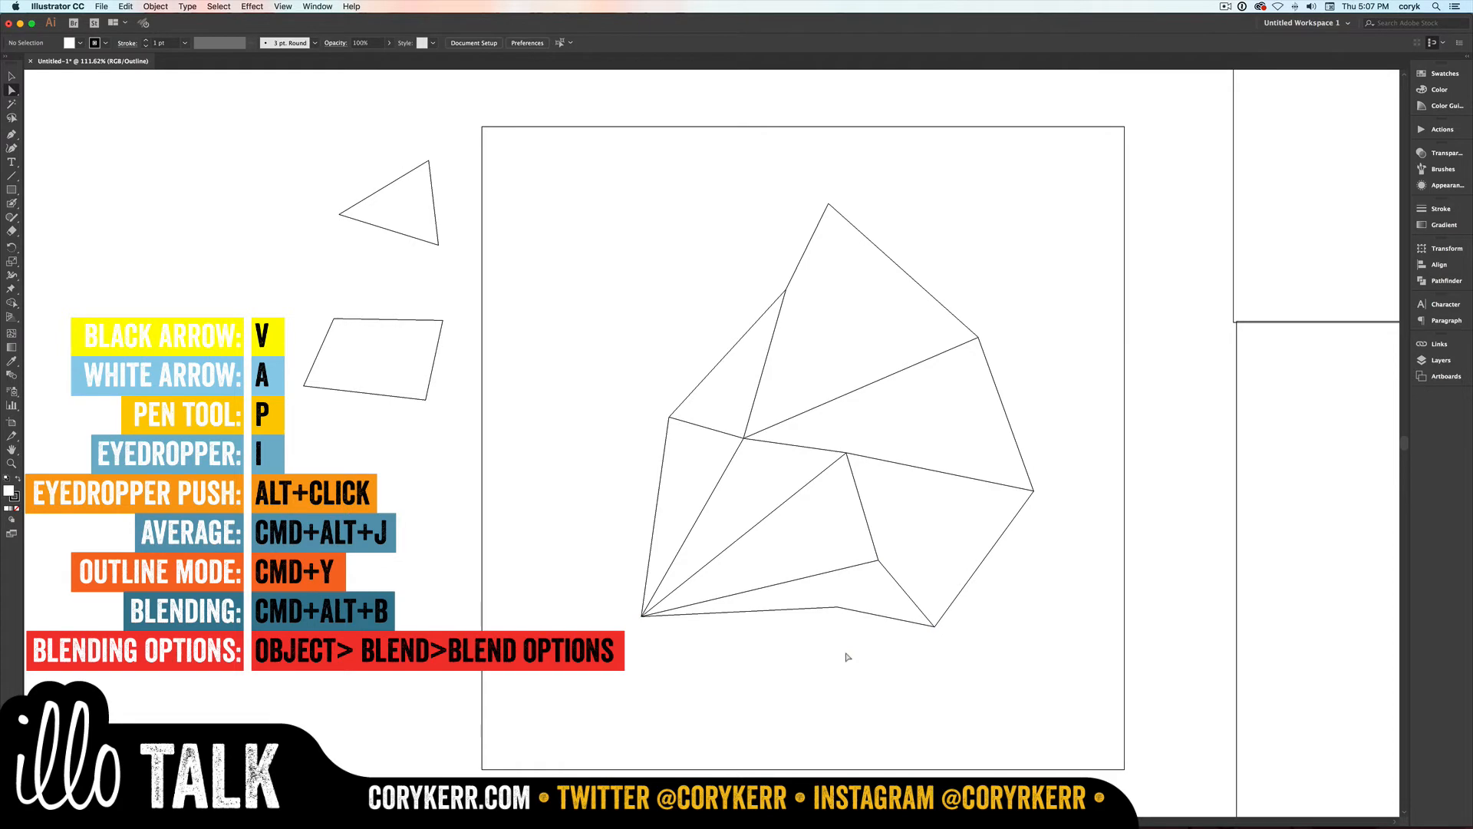
key(cmd+y)
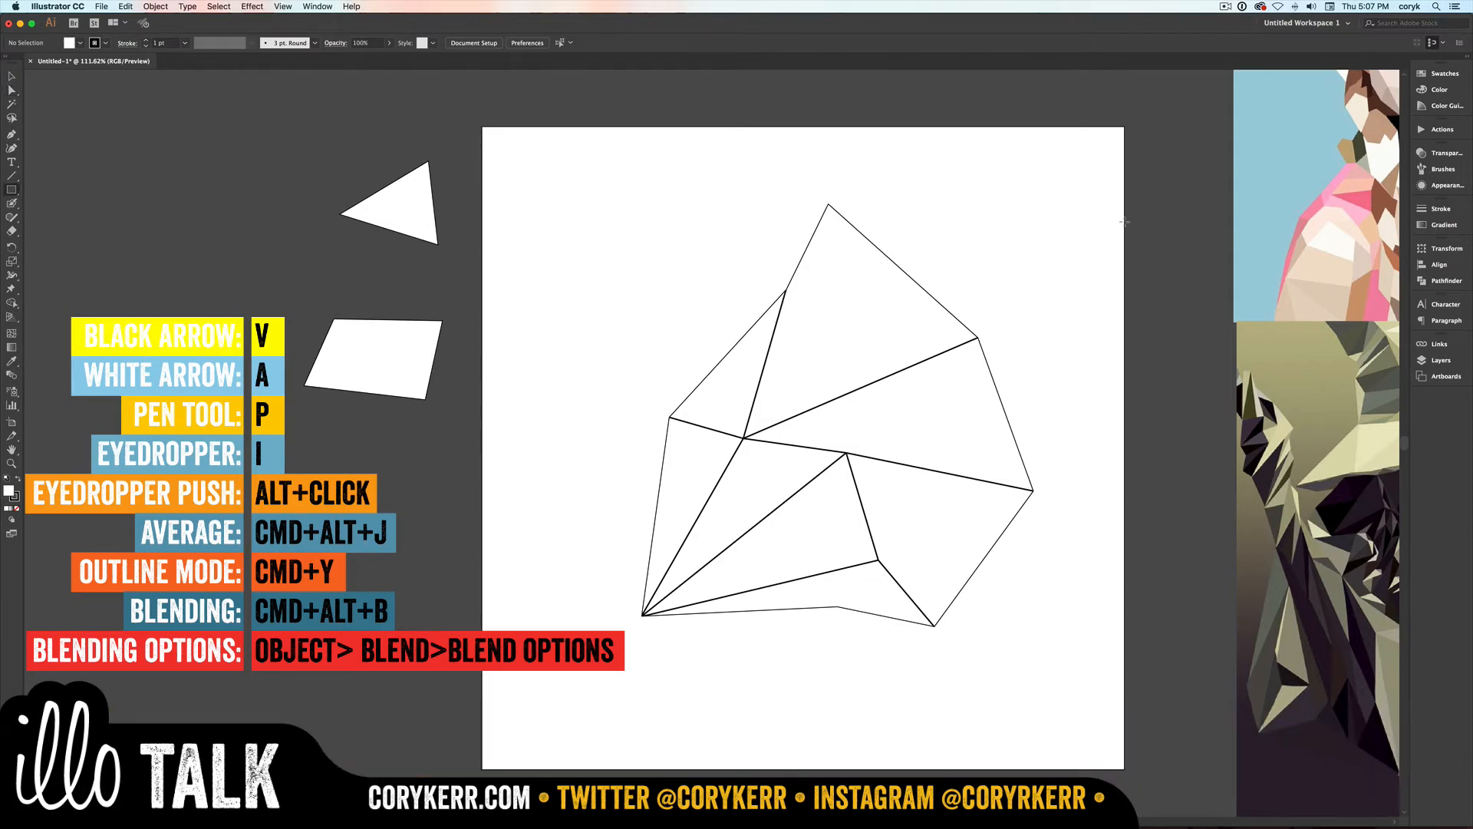
Step: Draw two strokeless squares at top right, filled light blue and darker blue
drag(1099, 174, 1157, 226)
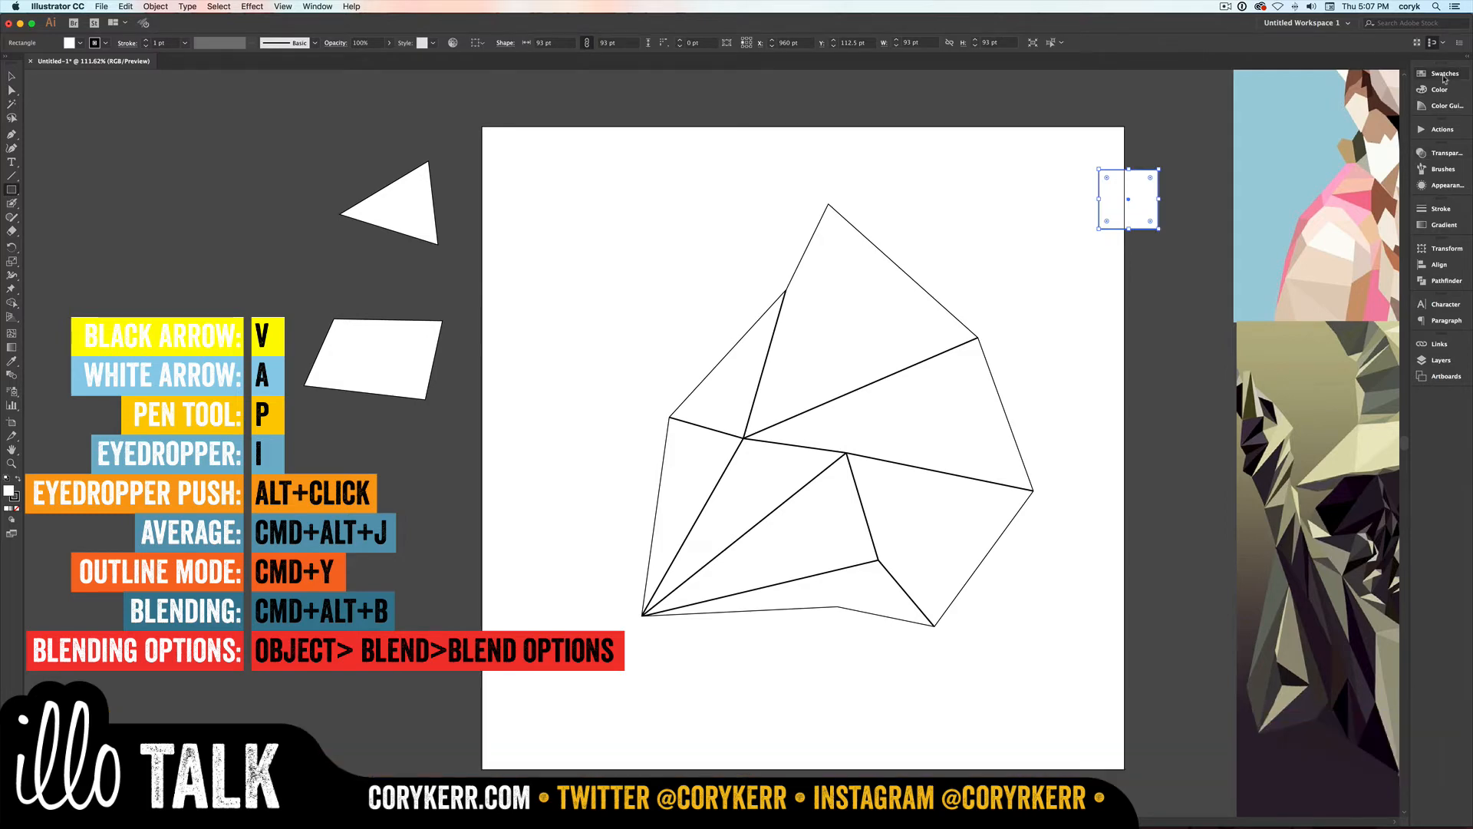
click(1444, 73)
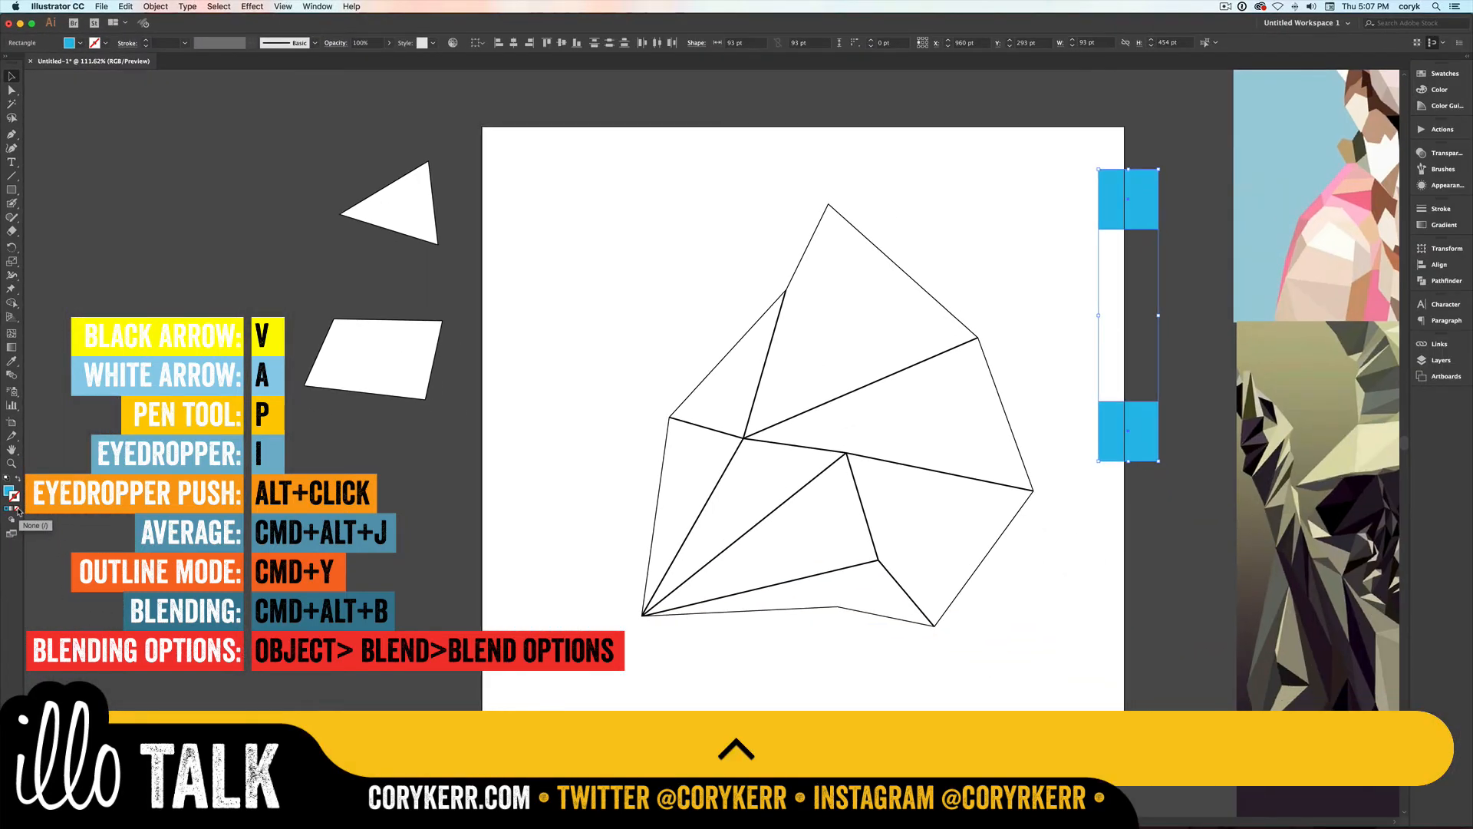
click(1145, 420)
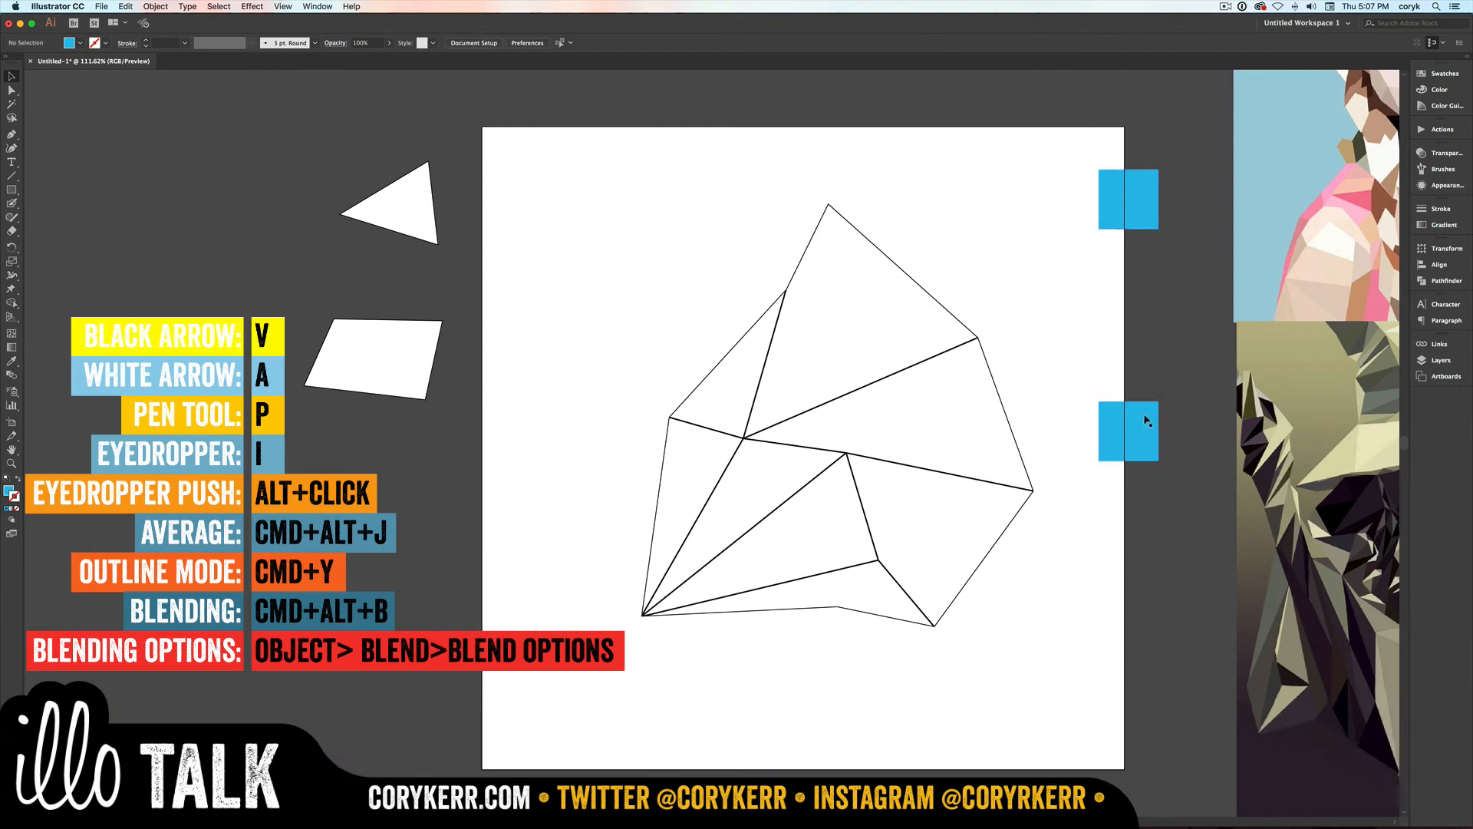
click(1128, 431)
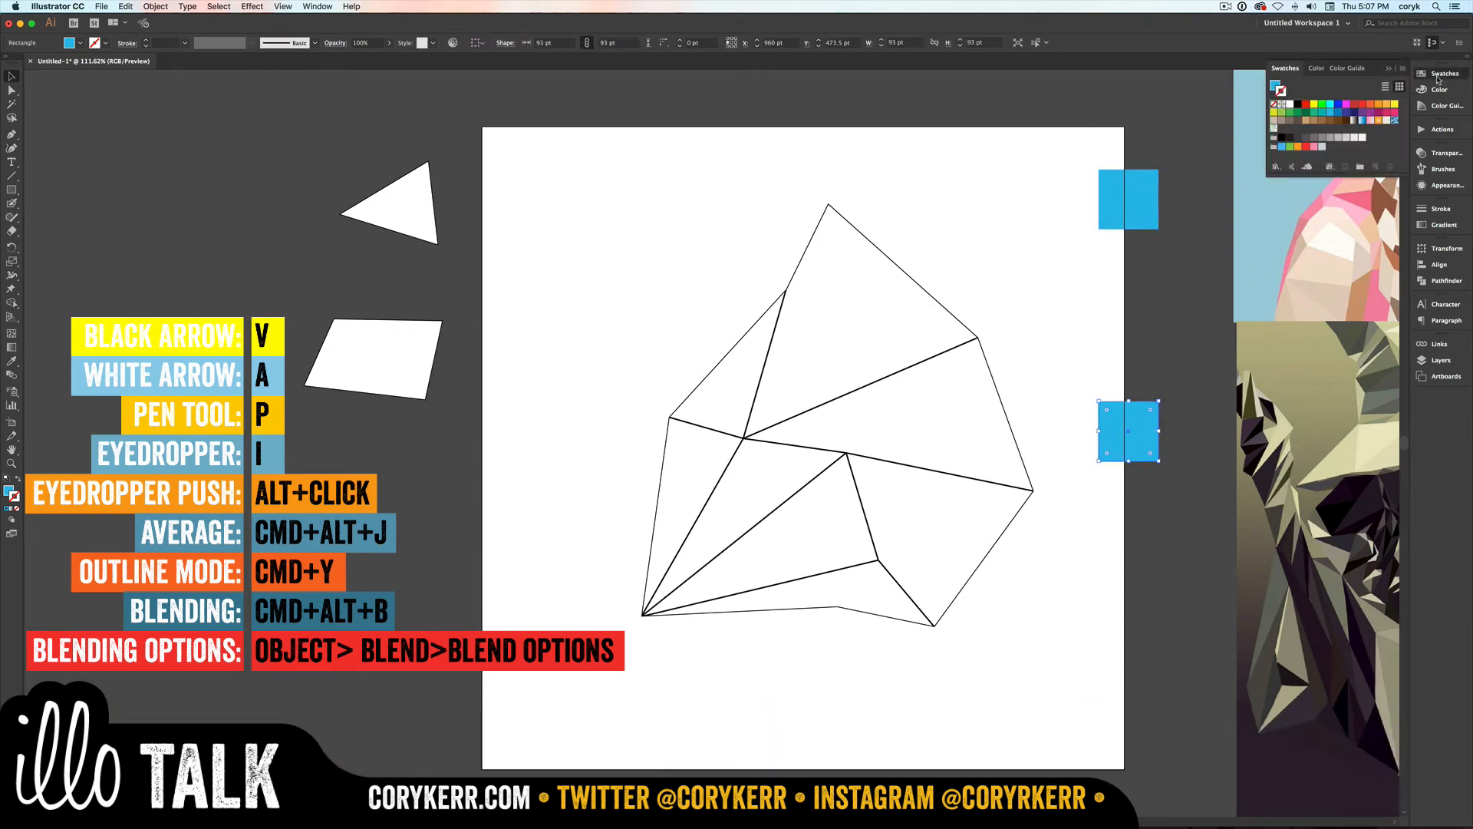
click(1315, 67)
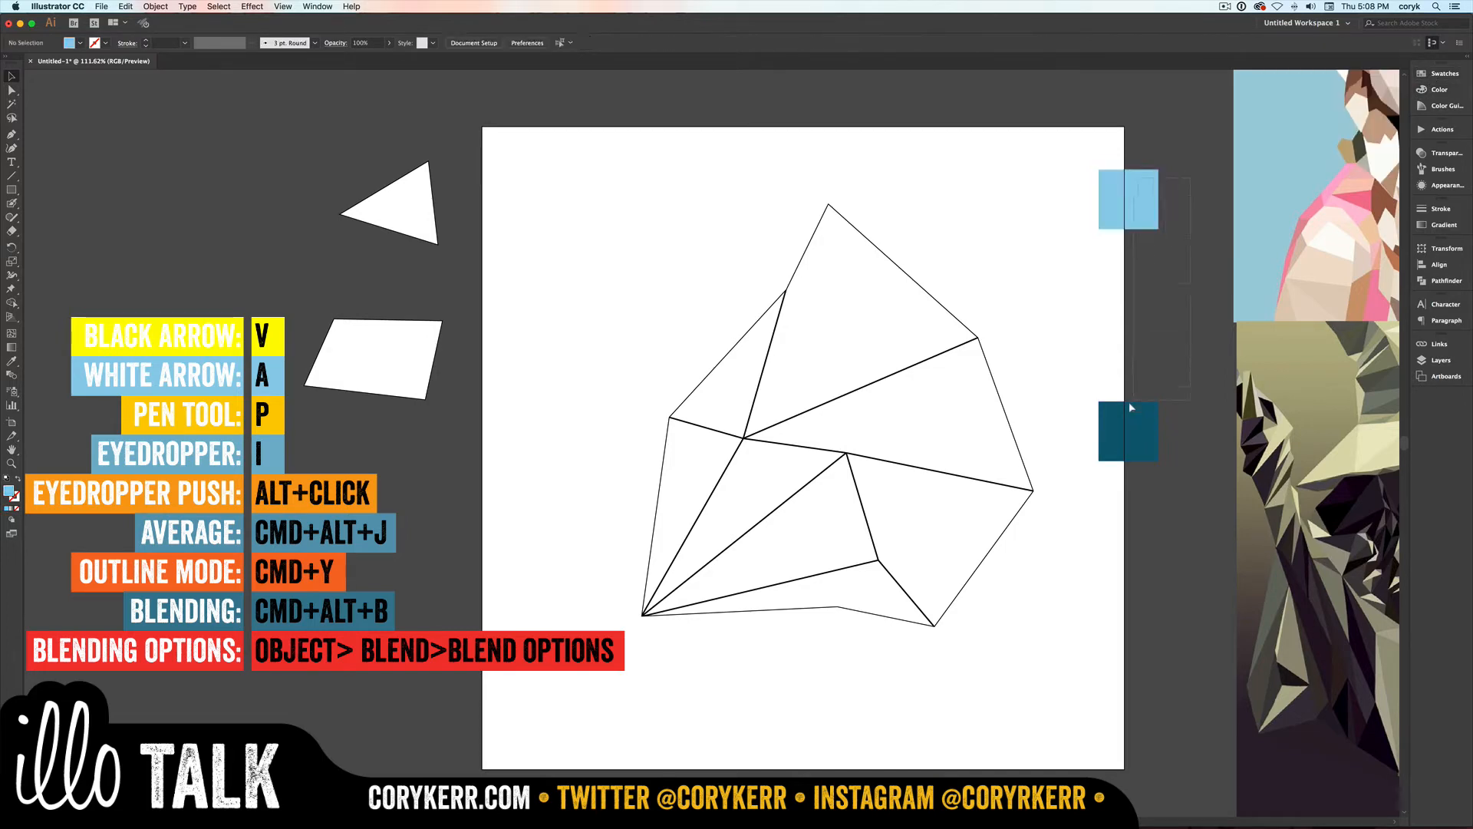
Step: Blend the two squares with Specified Steps 3, giving five graded blue shades
click(155, 6)
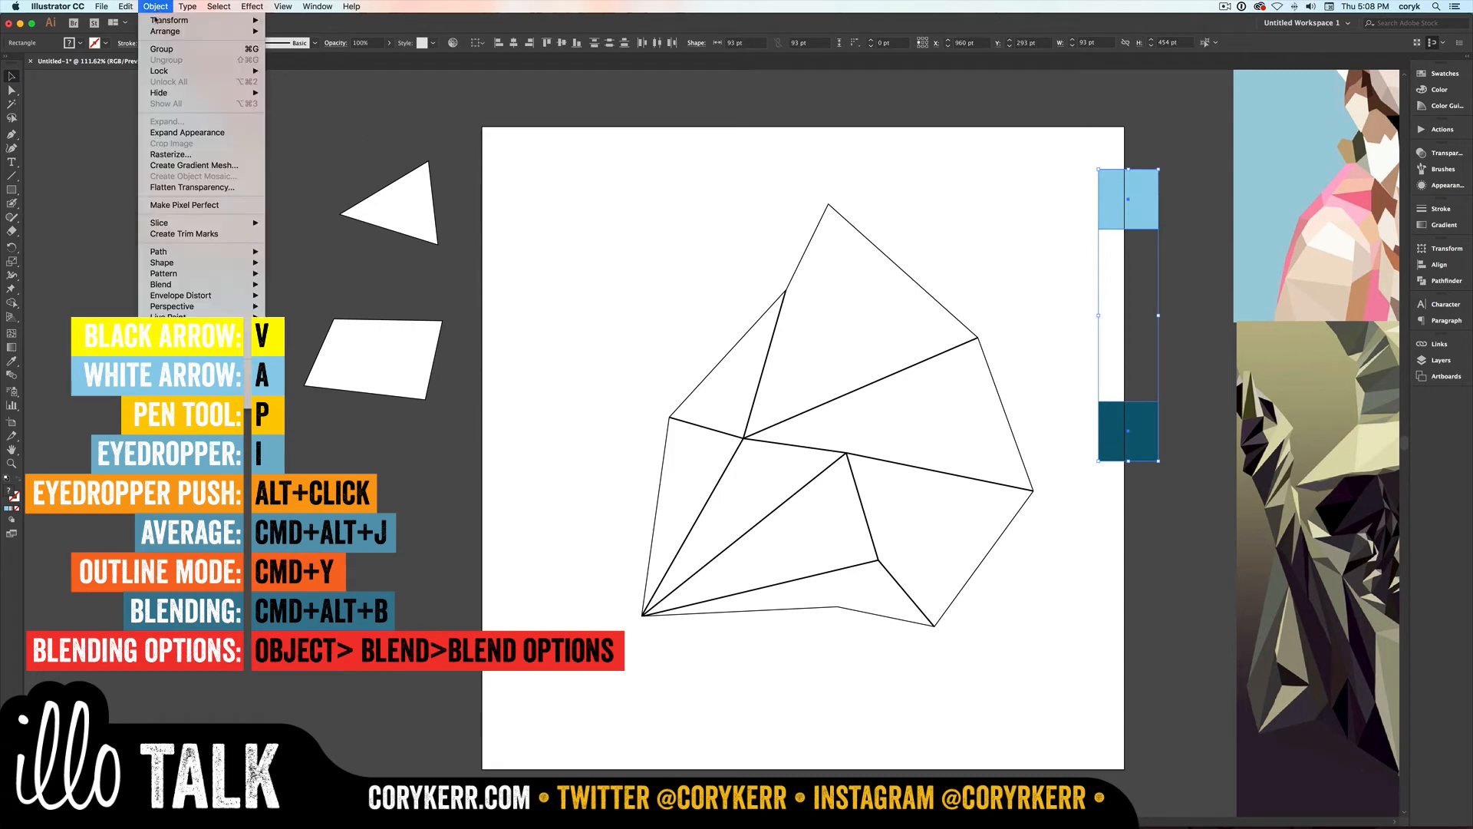
mouse_move(161, 284)
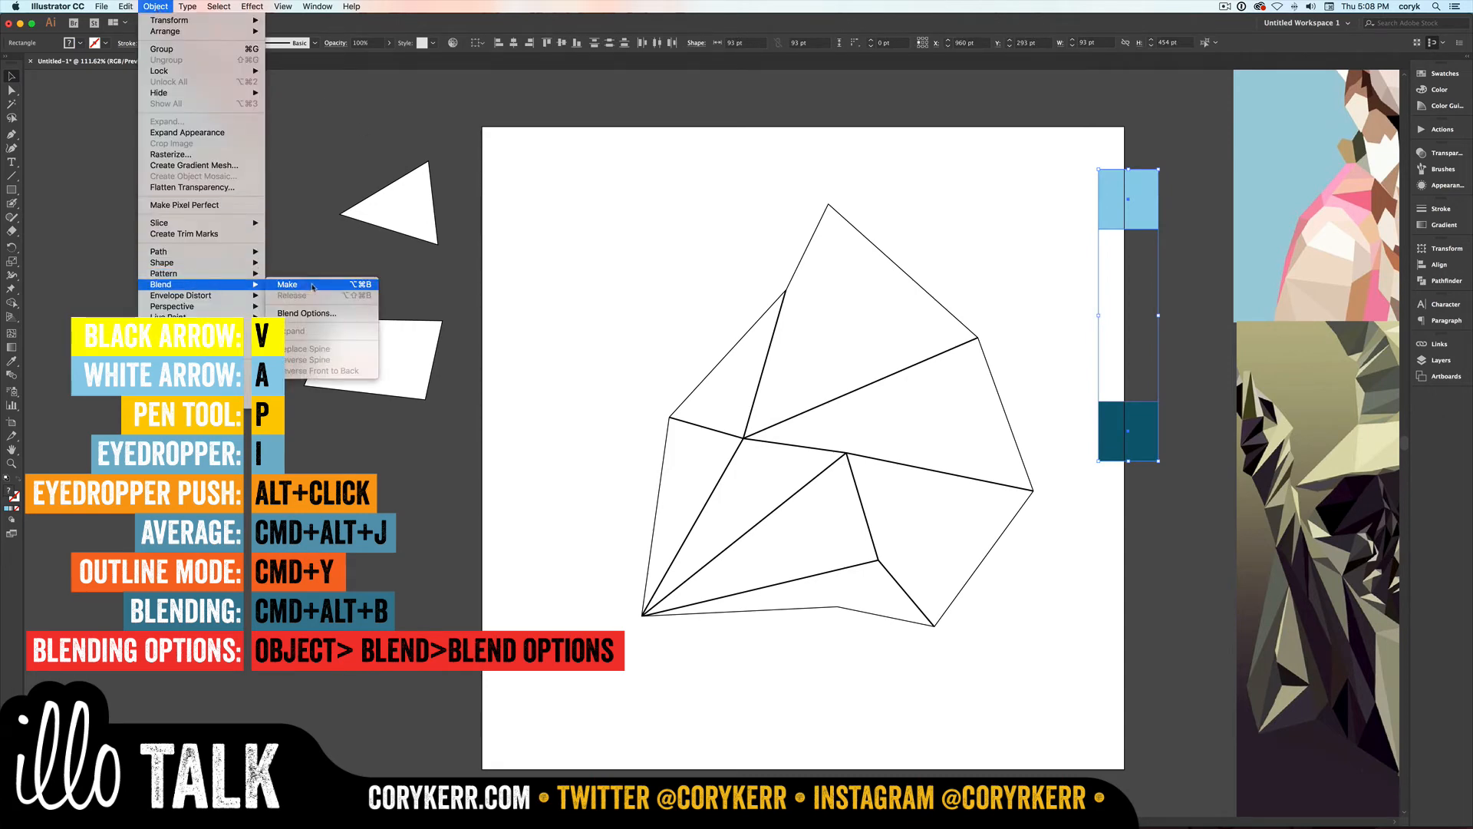
click(287, 285)
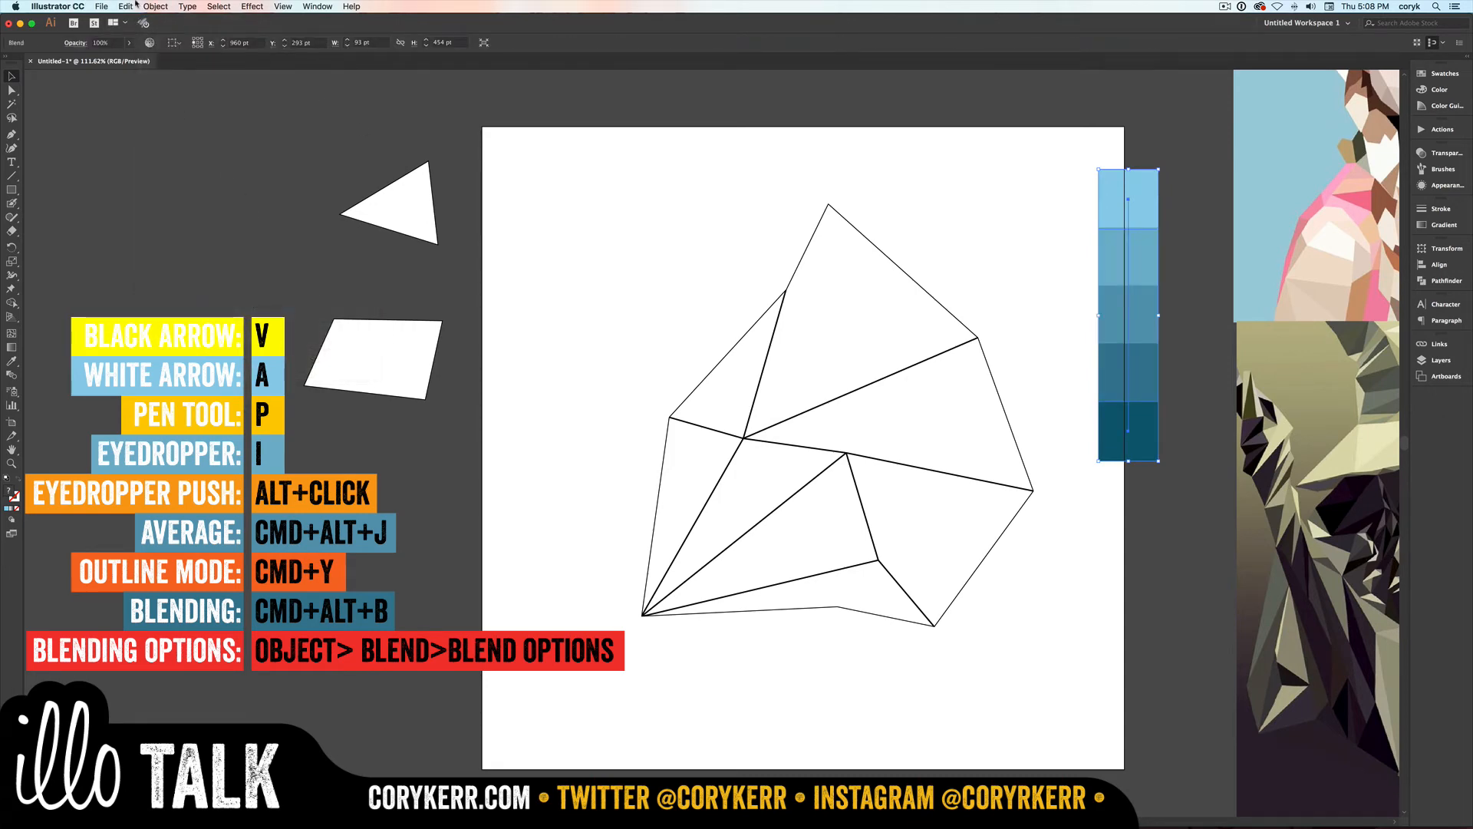
click(155, 6)
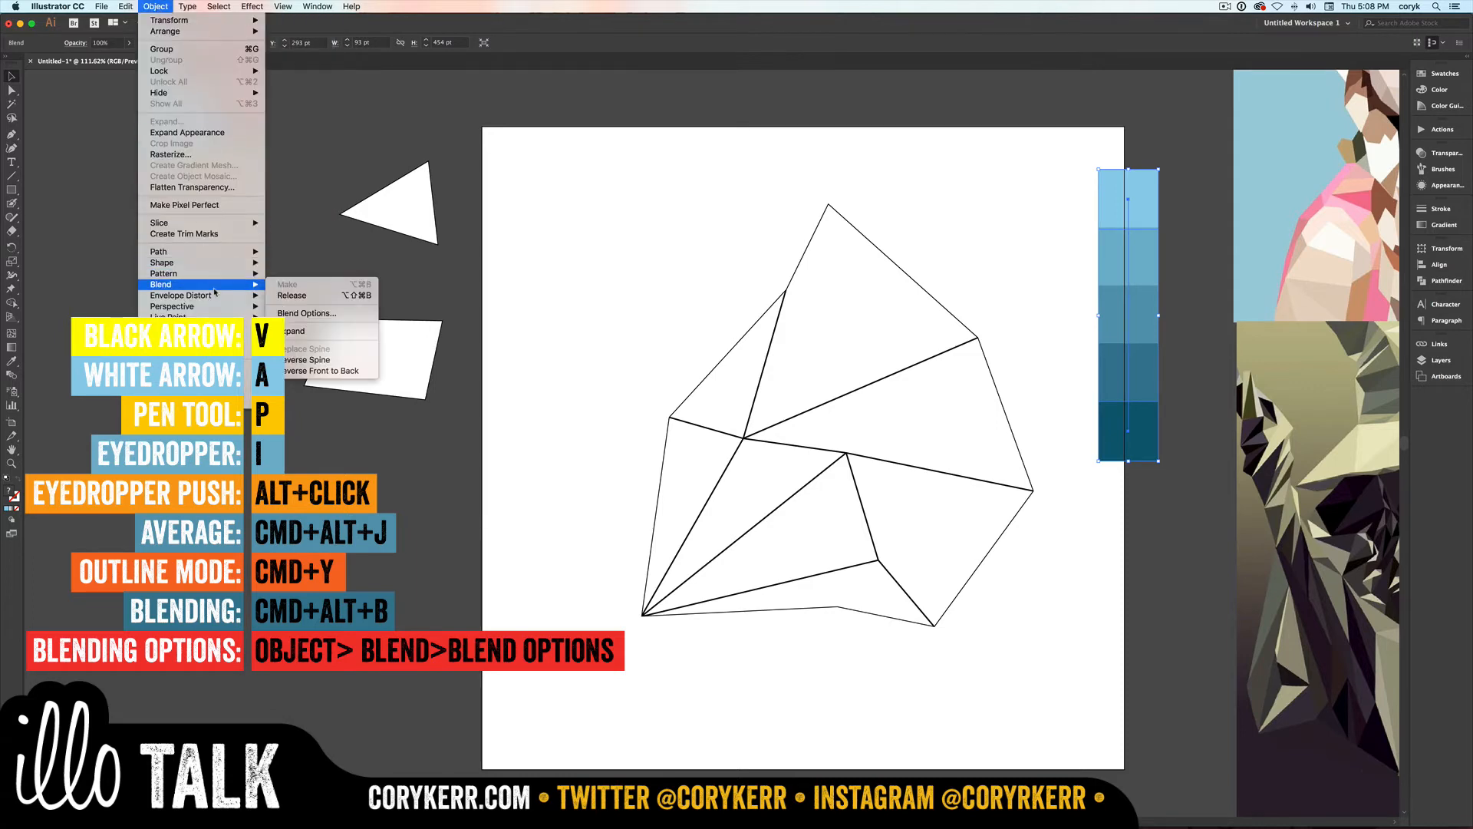
click(307, 313)
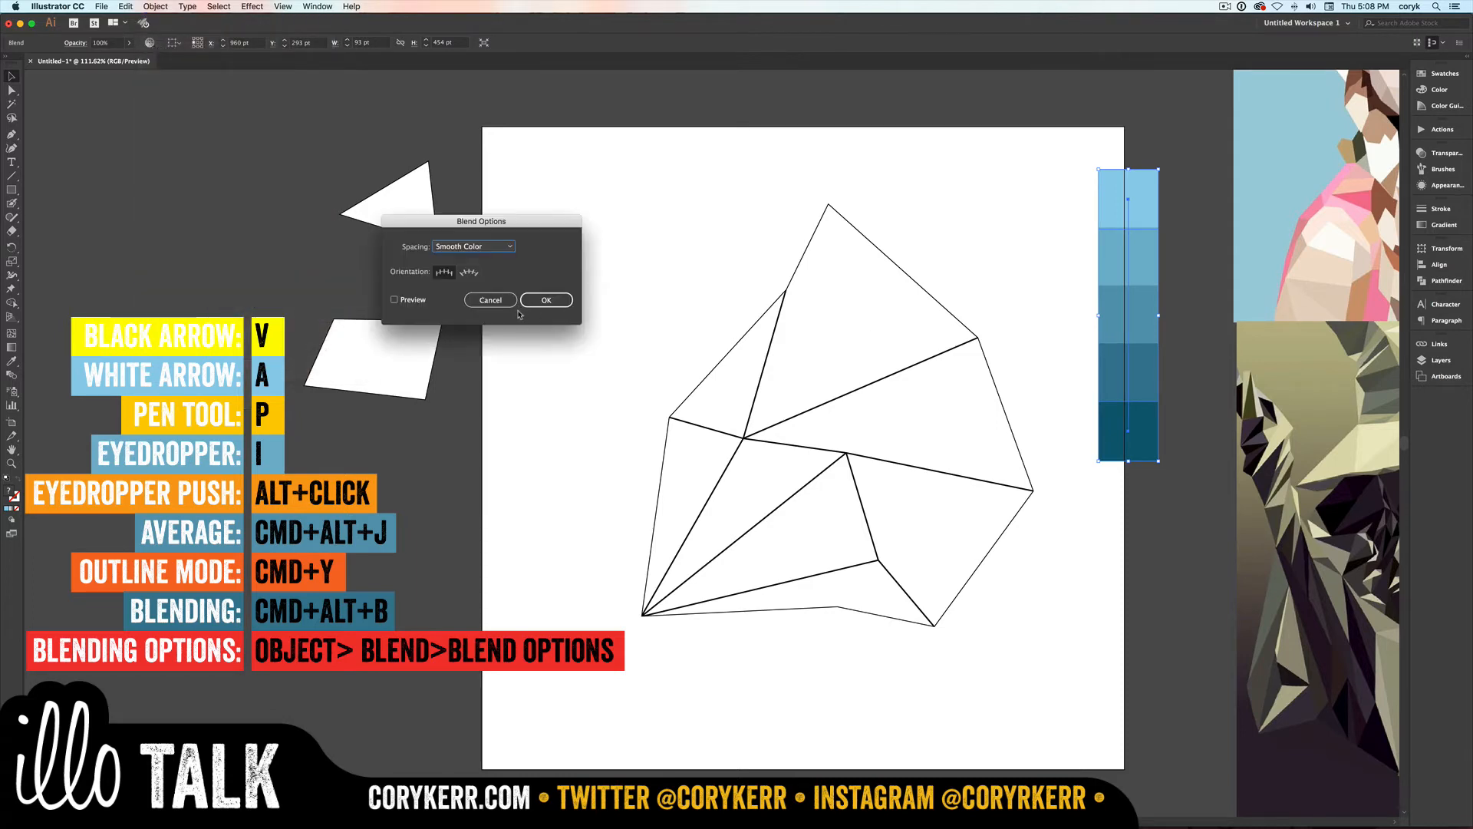
click(472, 246)
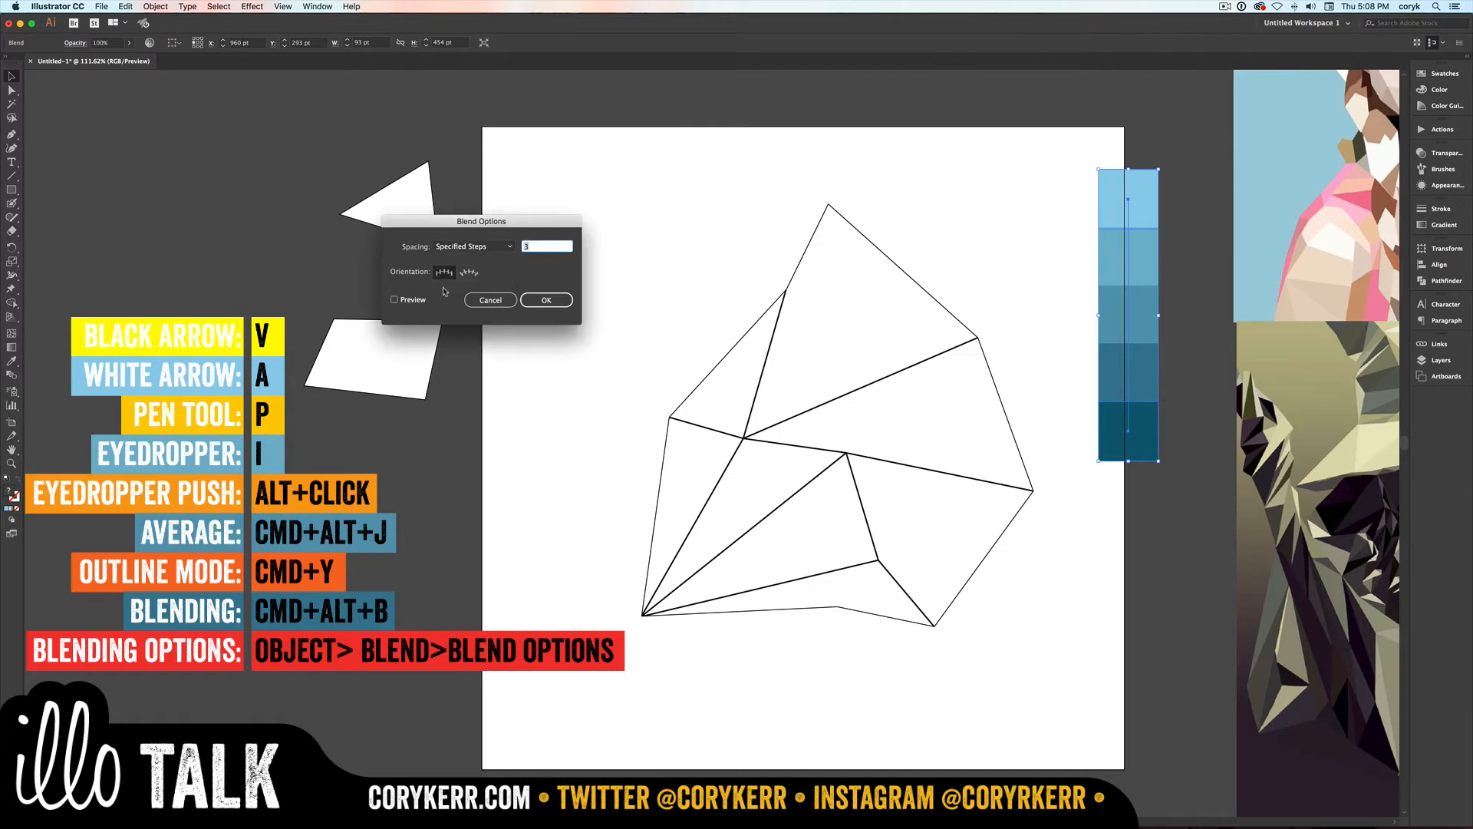
click(395, 299)
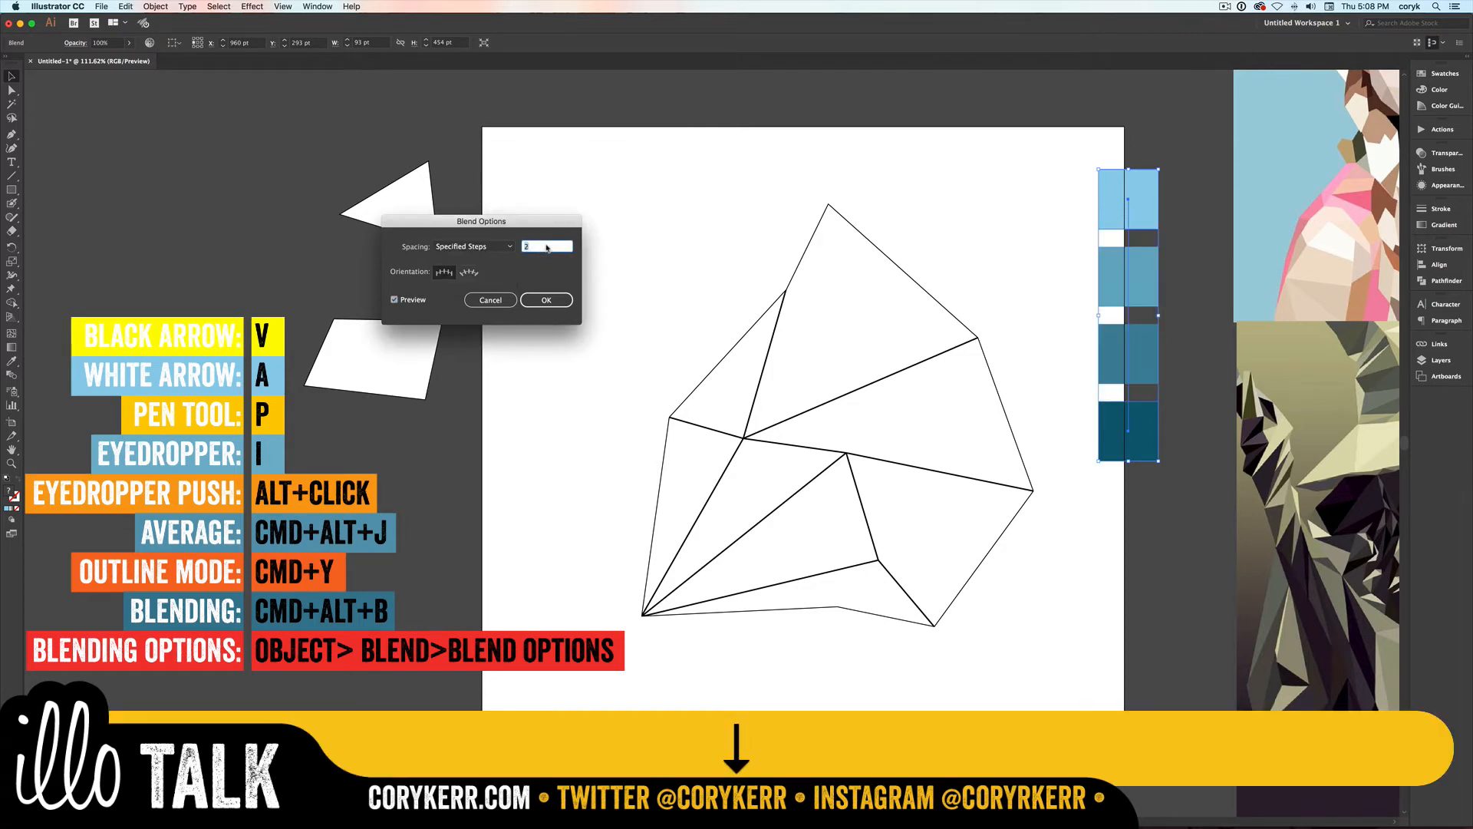
text(3)
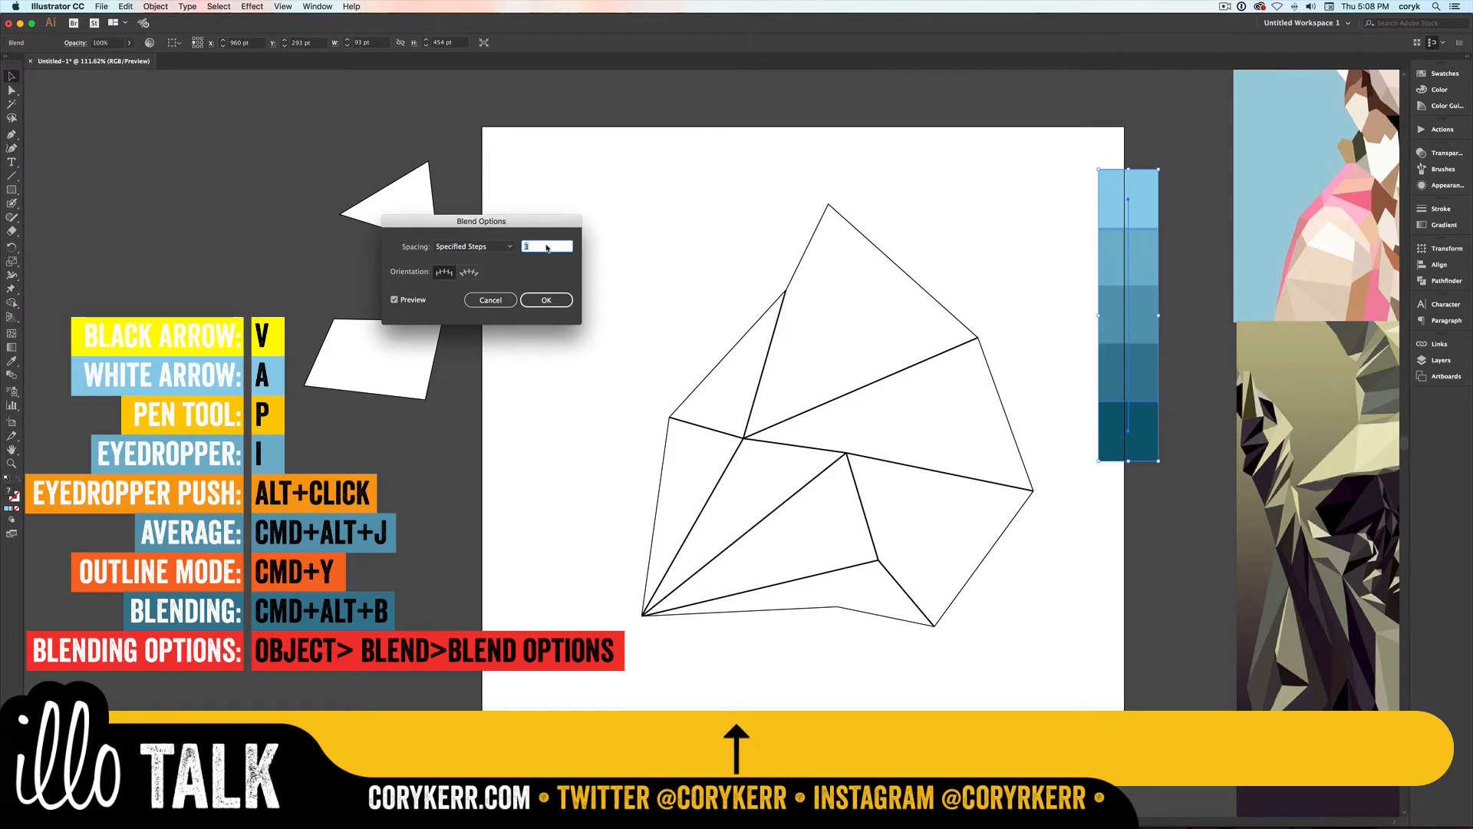
text(5)
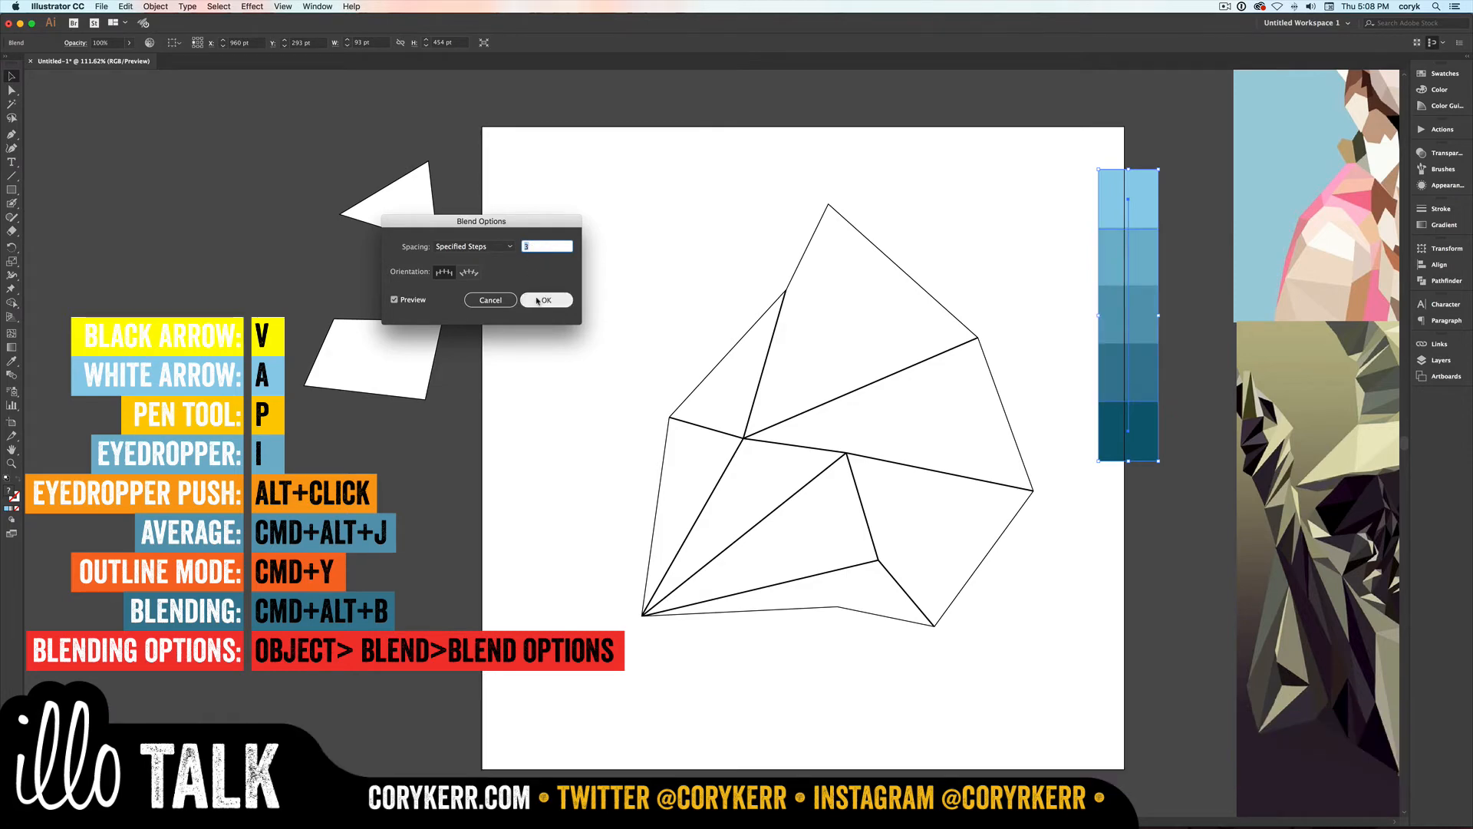
click(545, 299)
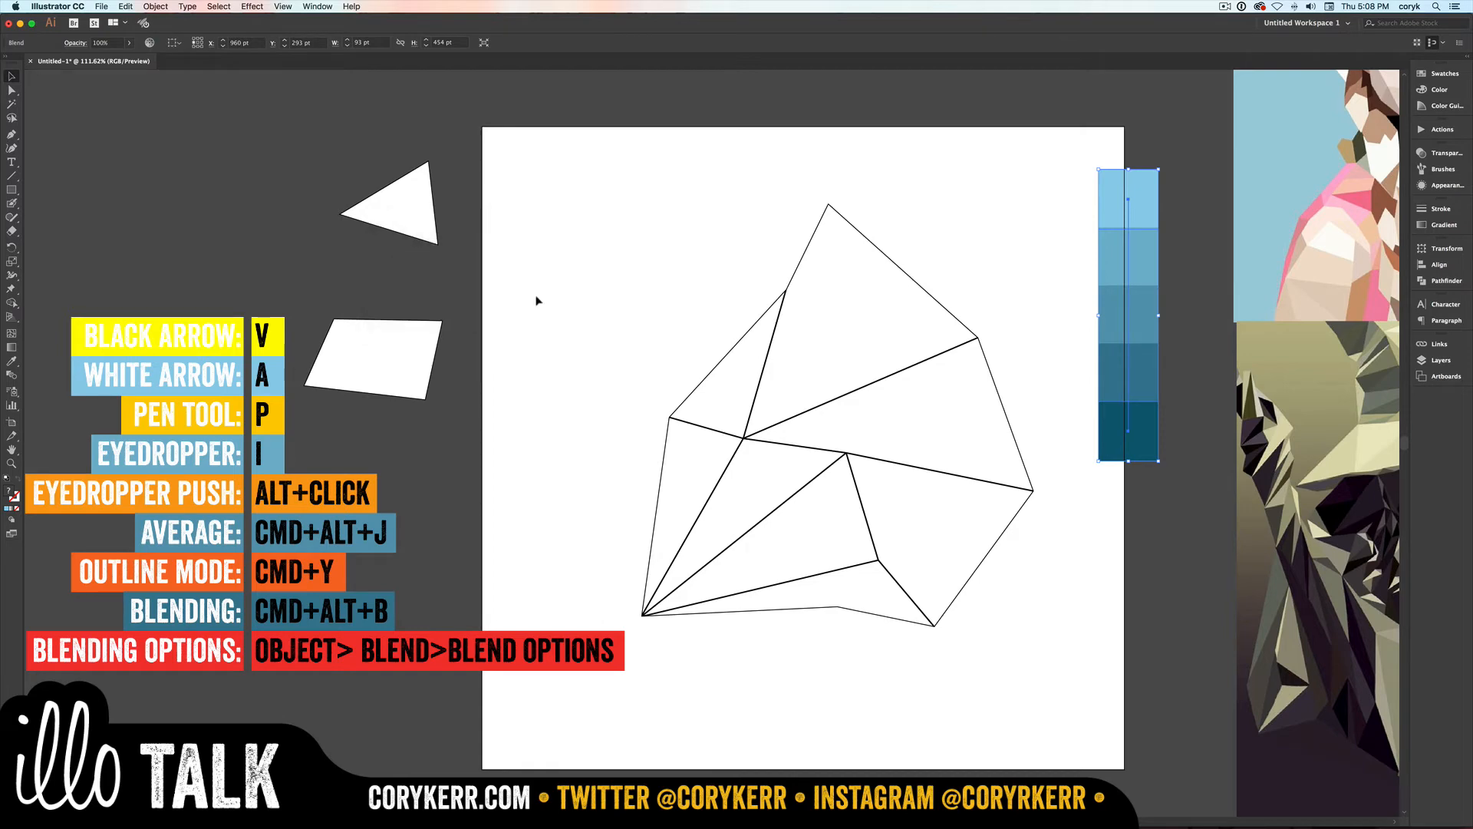
mouse_move(1137, 446)
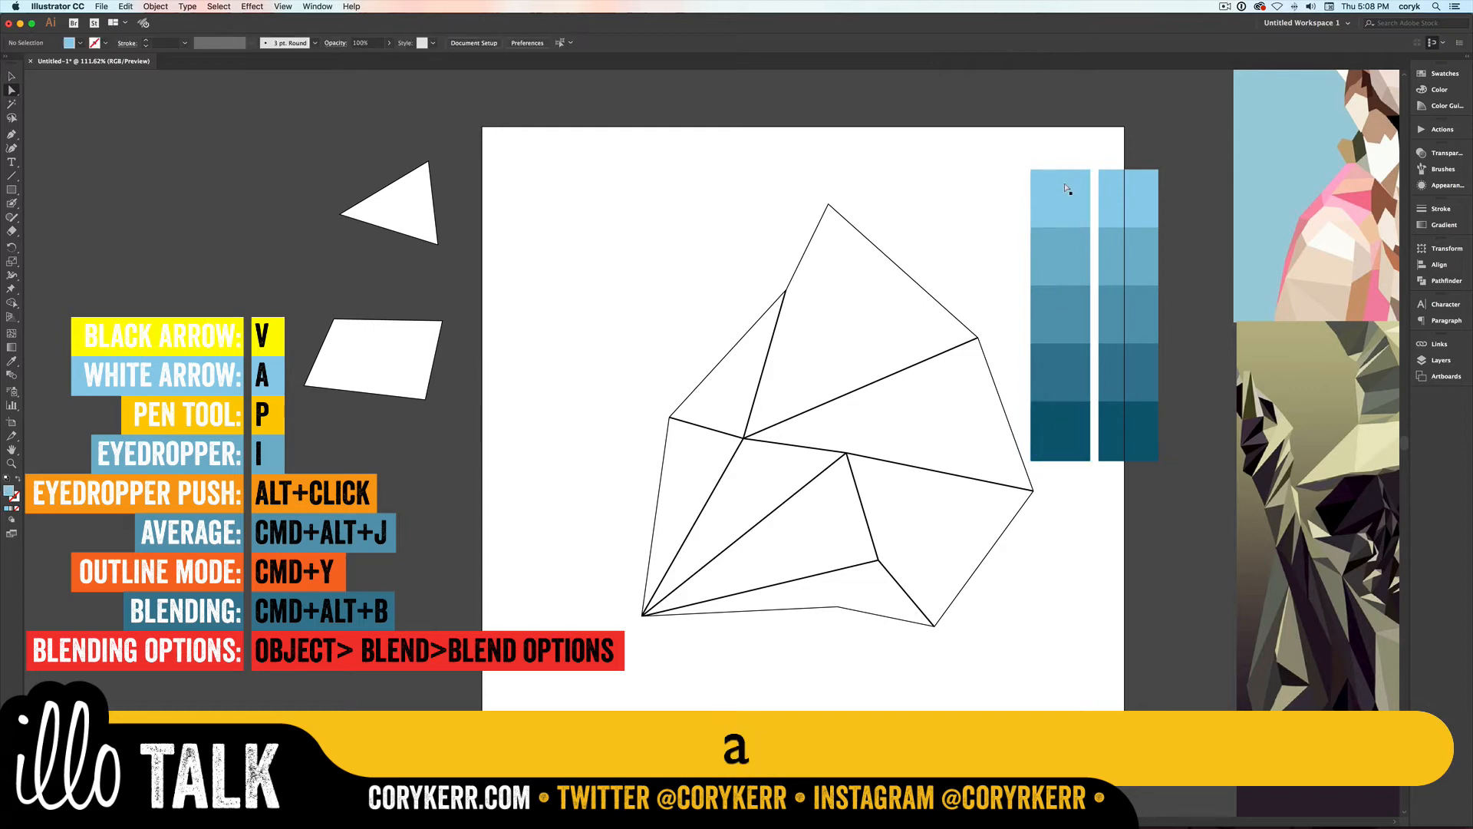
Step: Recolour the copied column's top square yellow to start the yellow-to-red blend
click(1061, 198)
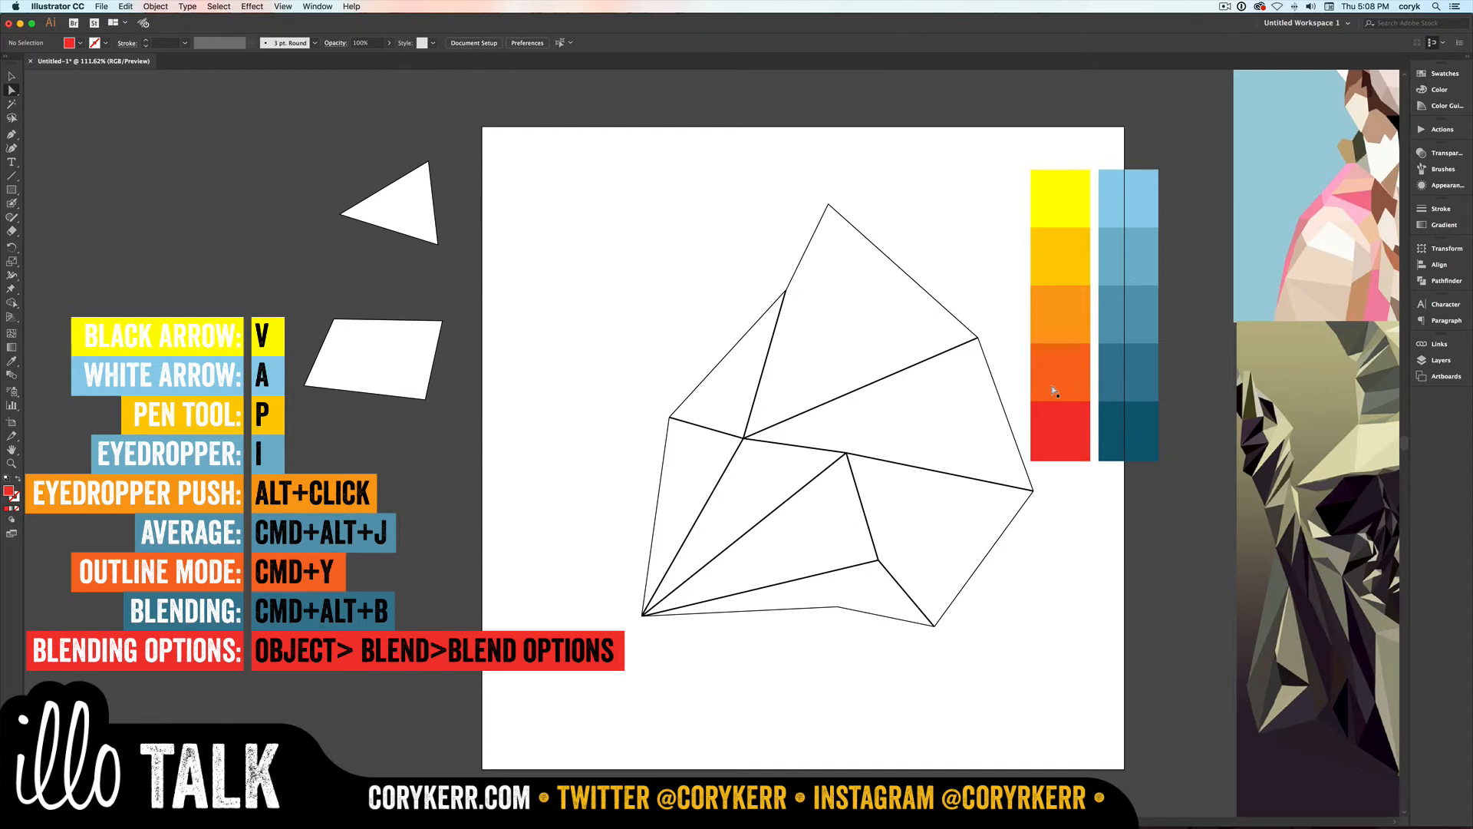
mouse_move(1010, 412)
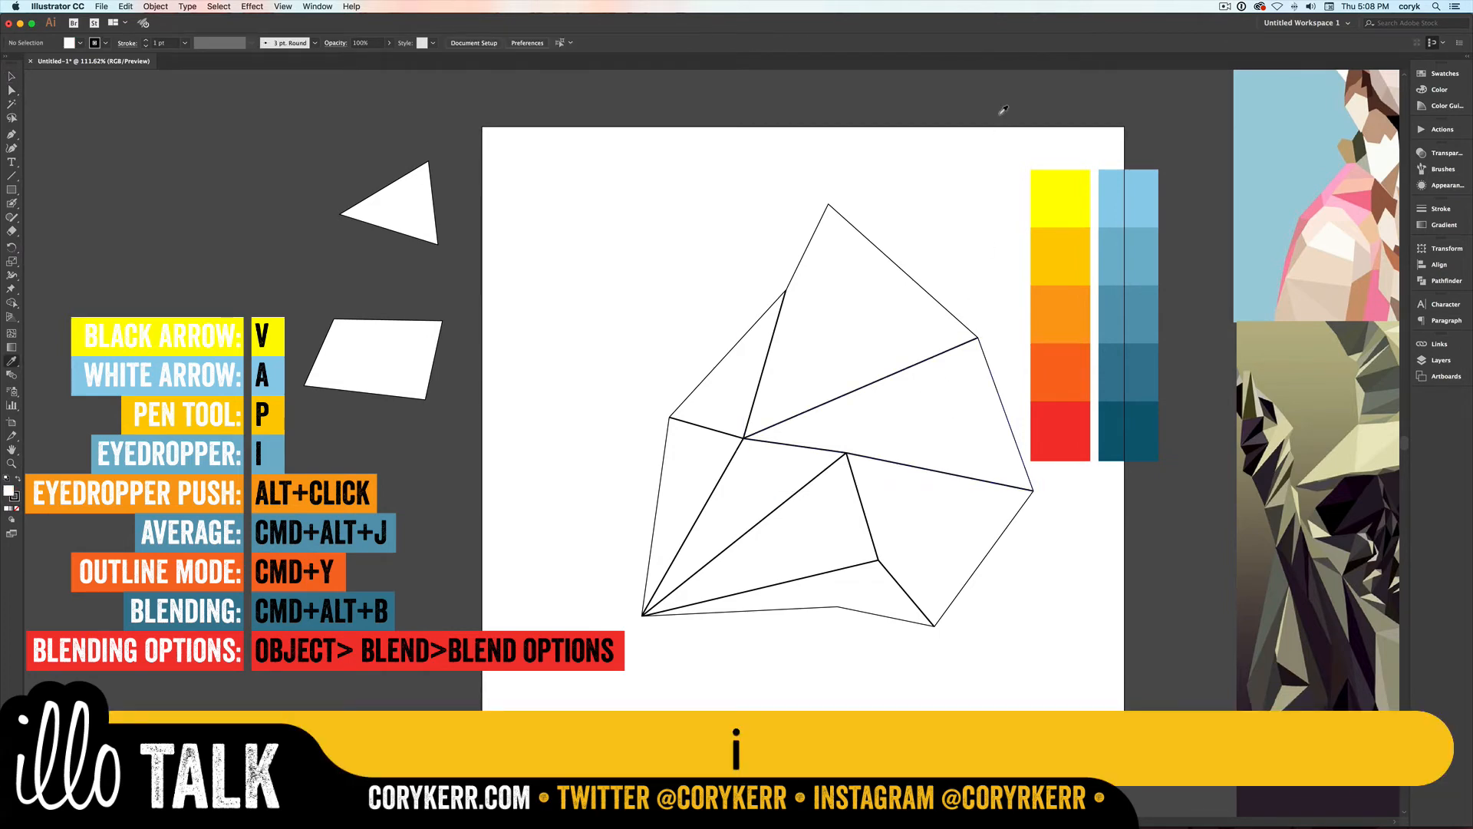
Step: Sample swatch colours onto polygon facets with the Eyedropper, checking in outline view
click(1060, 195)
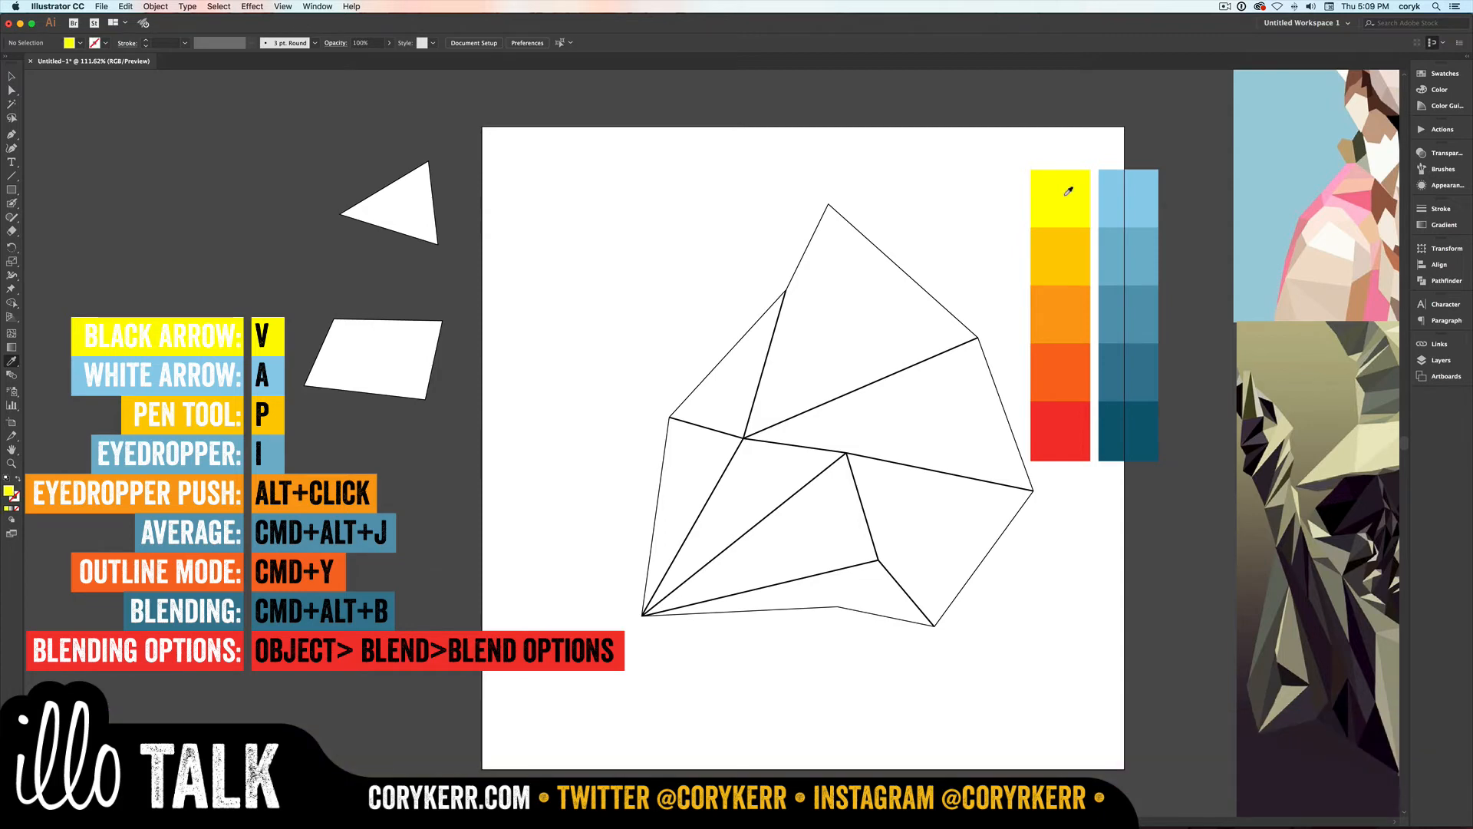
mouse_move(856, 307)
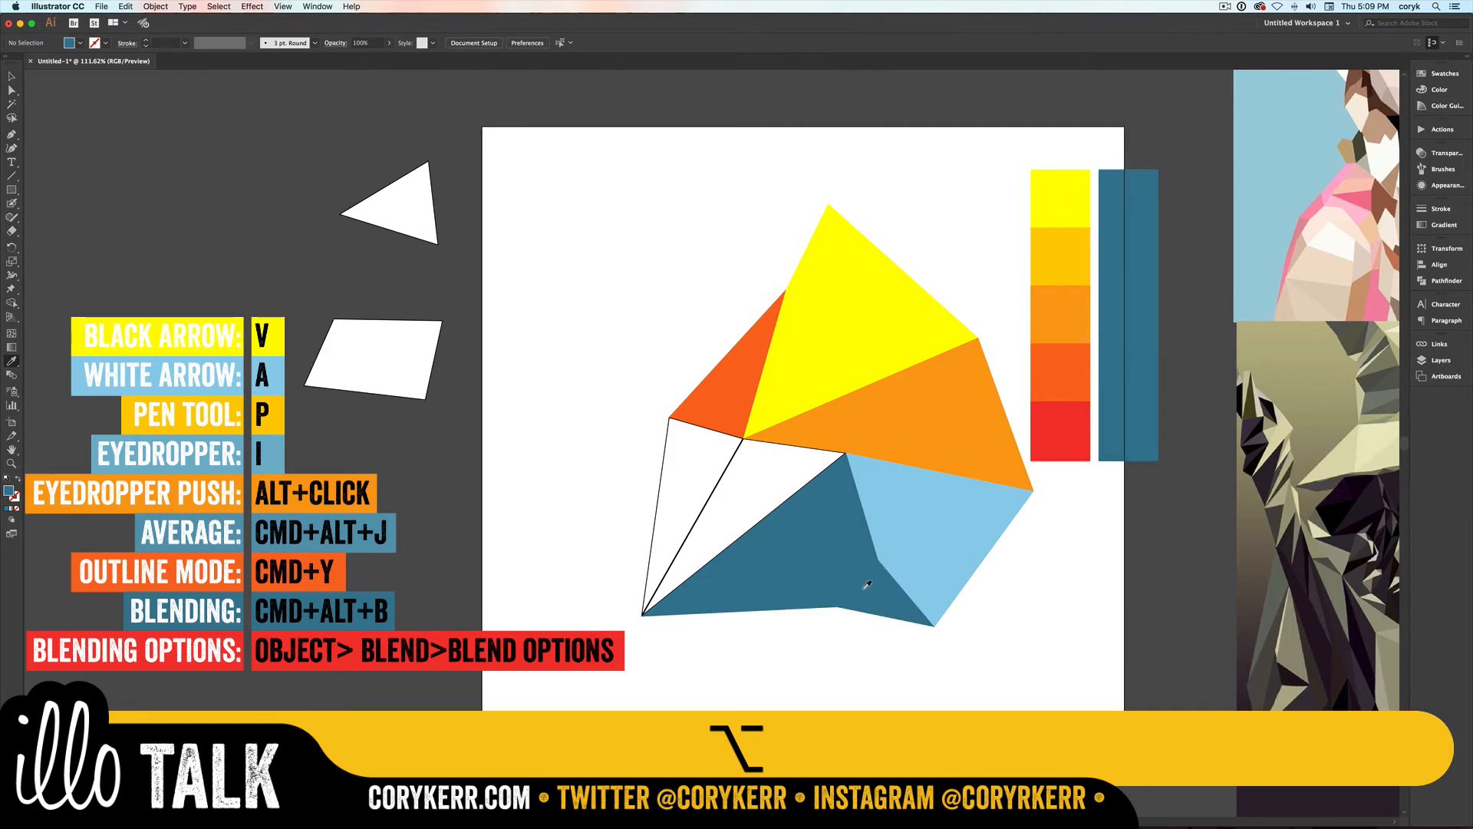
key(cmd+z)
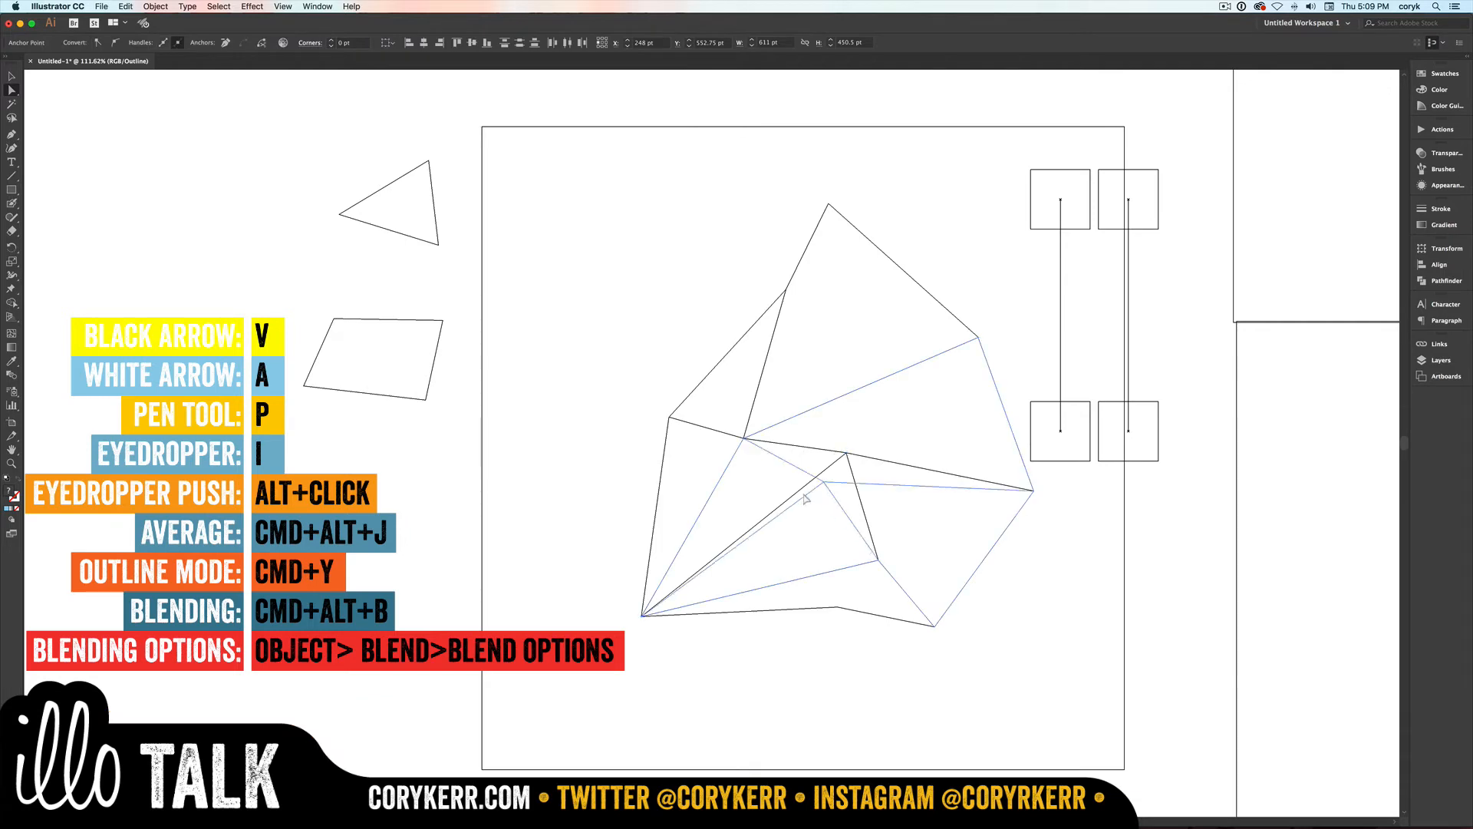
click(1061, 590)
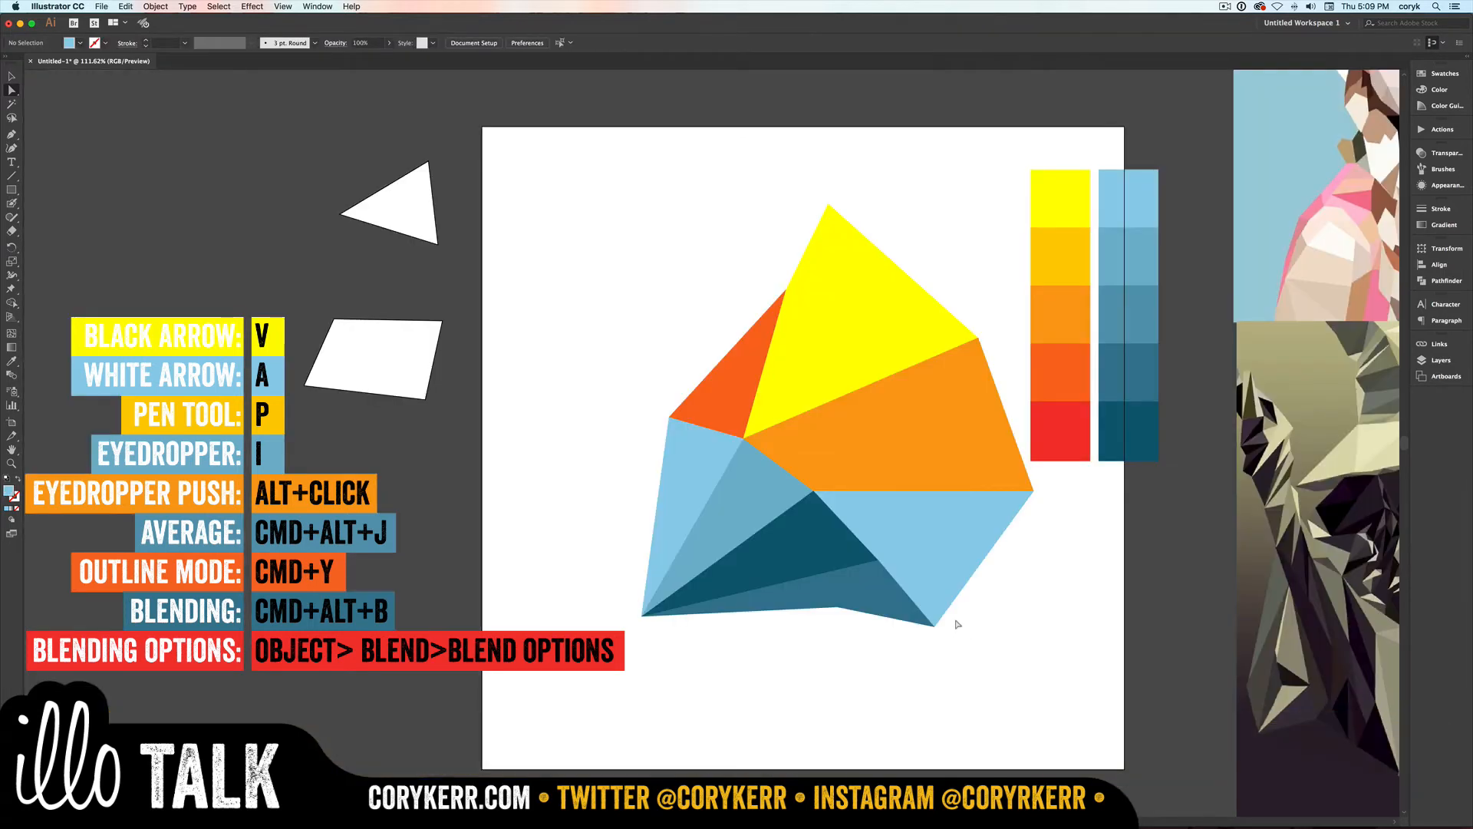
mouse_move(549, 224)
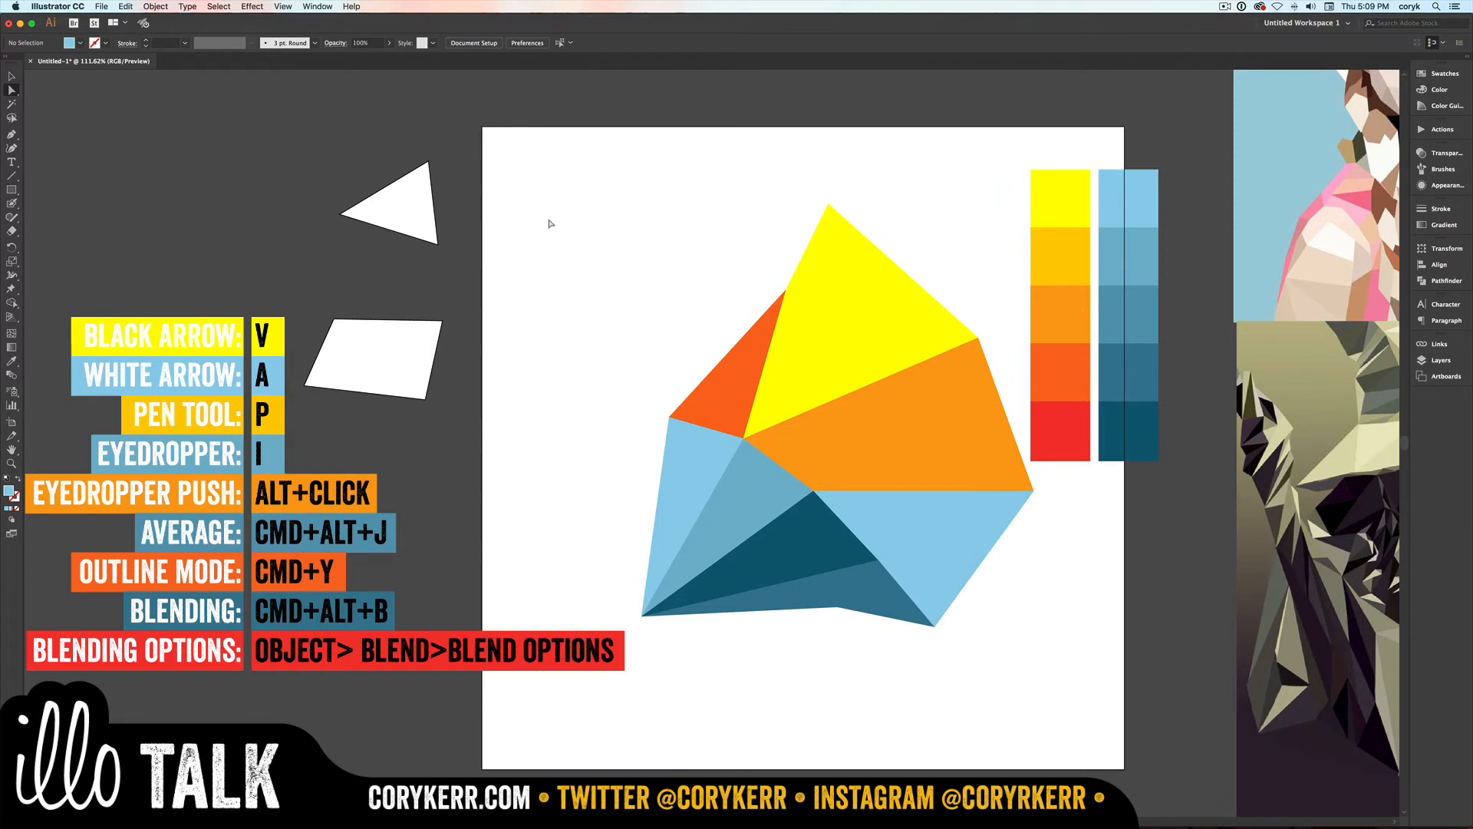
Step: Duplicate the white triangle beside the original with the Selection tool
key(v)
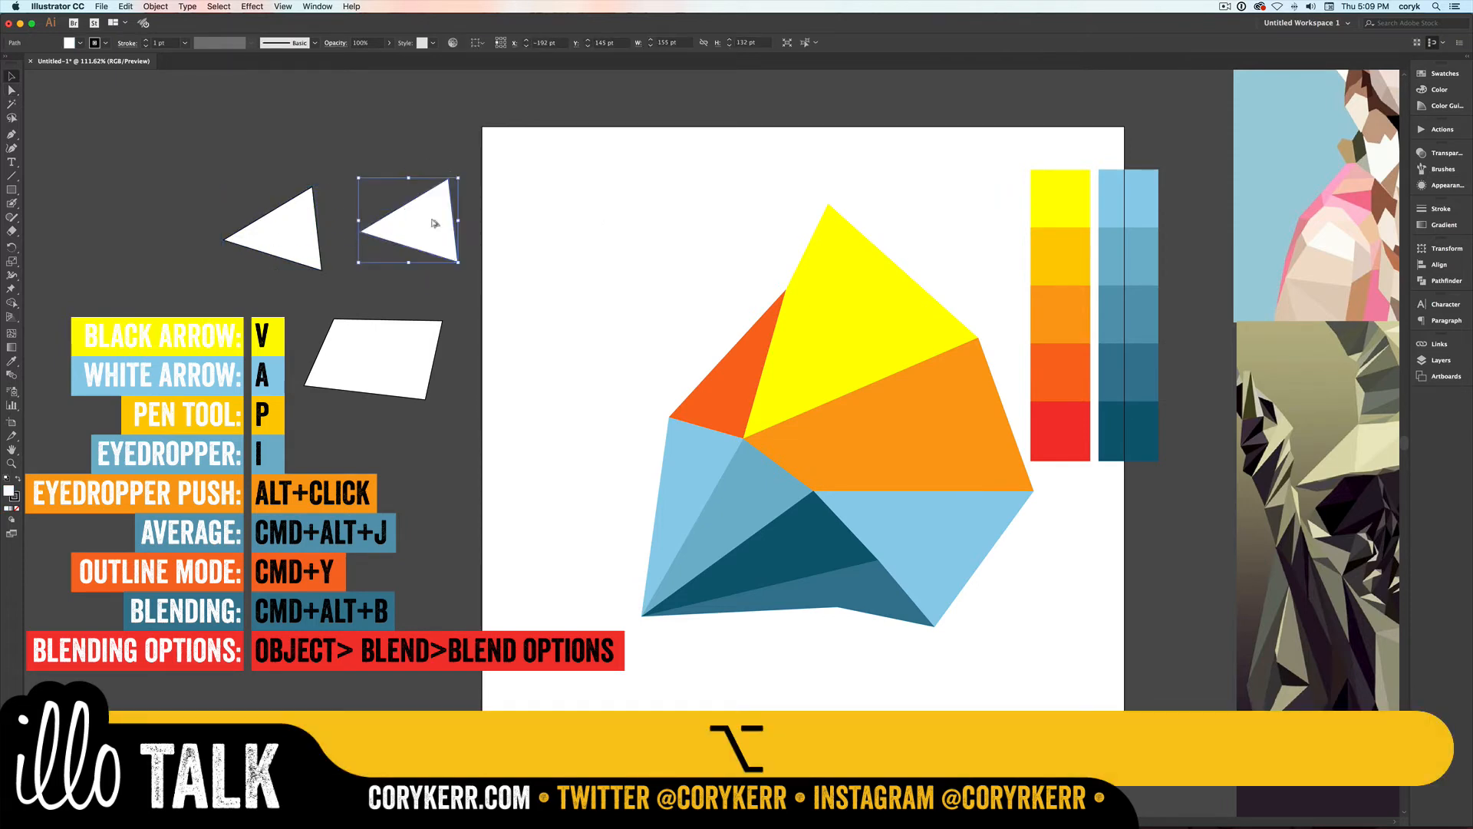
drag(433, 221, 338, 118)
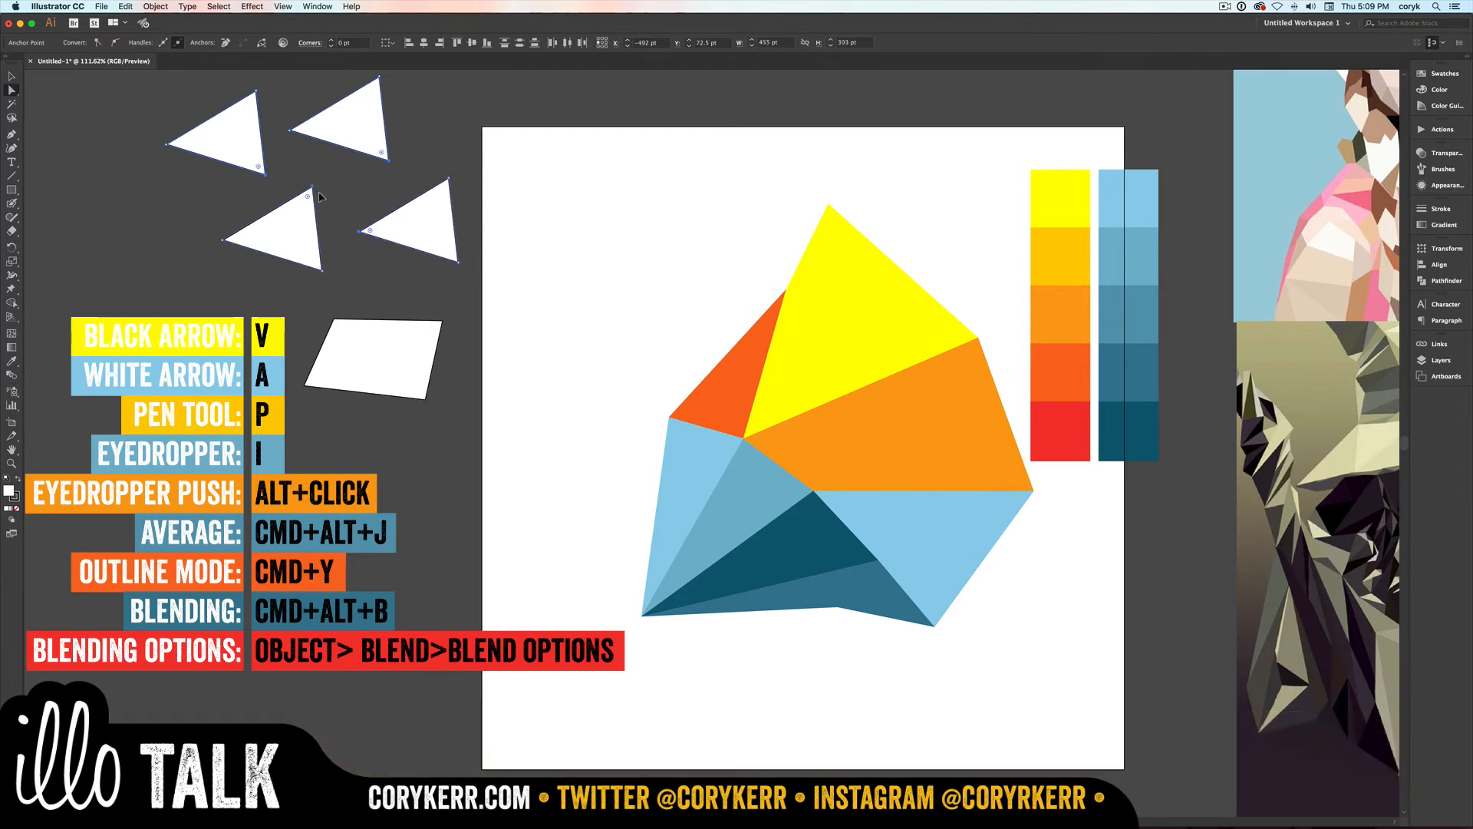
Step: Average five sets of corners (Both) so the triangles and quadrilateral meet at shared points
key(cmd+alt+j)
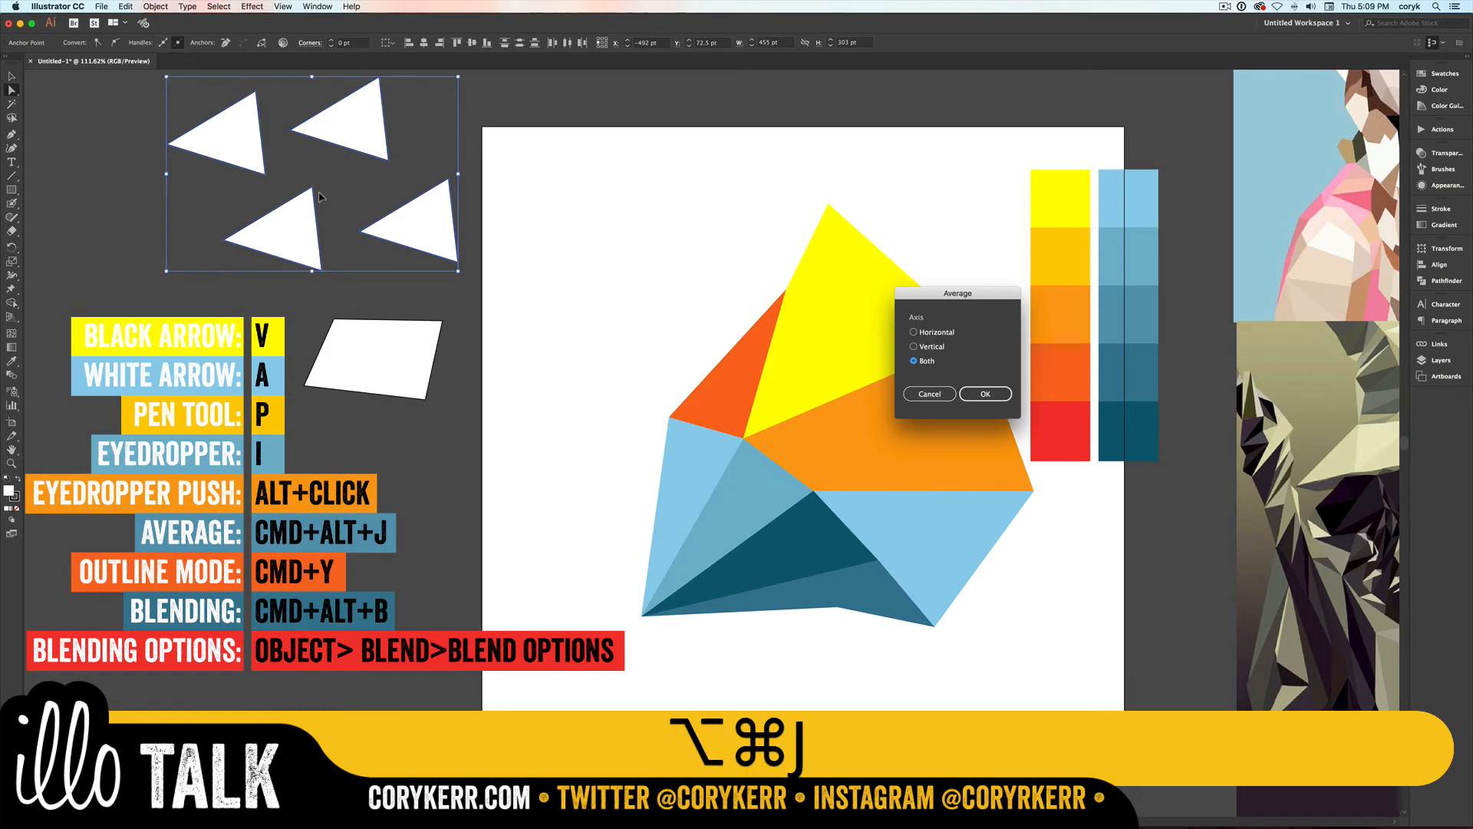
click(983, 394)
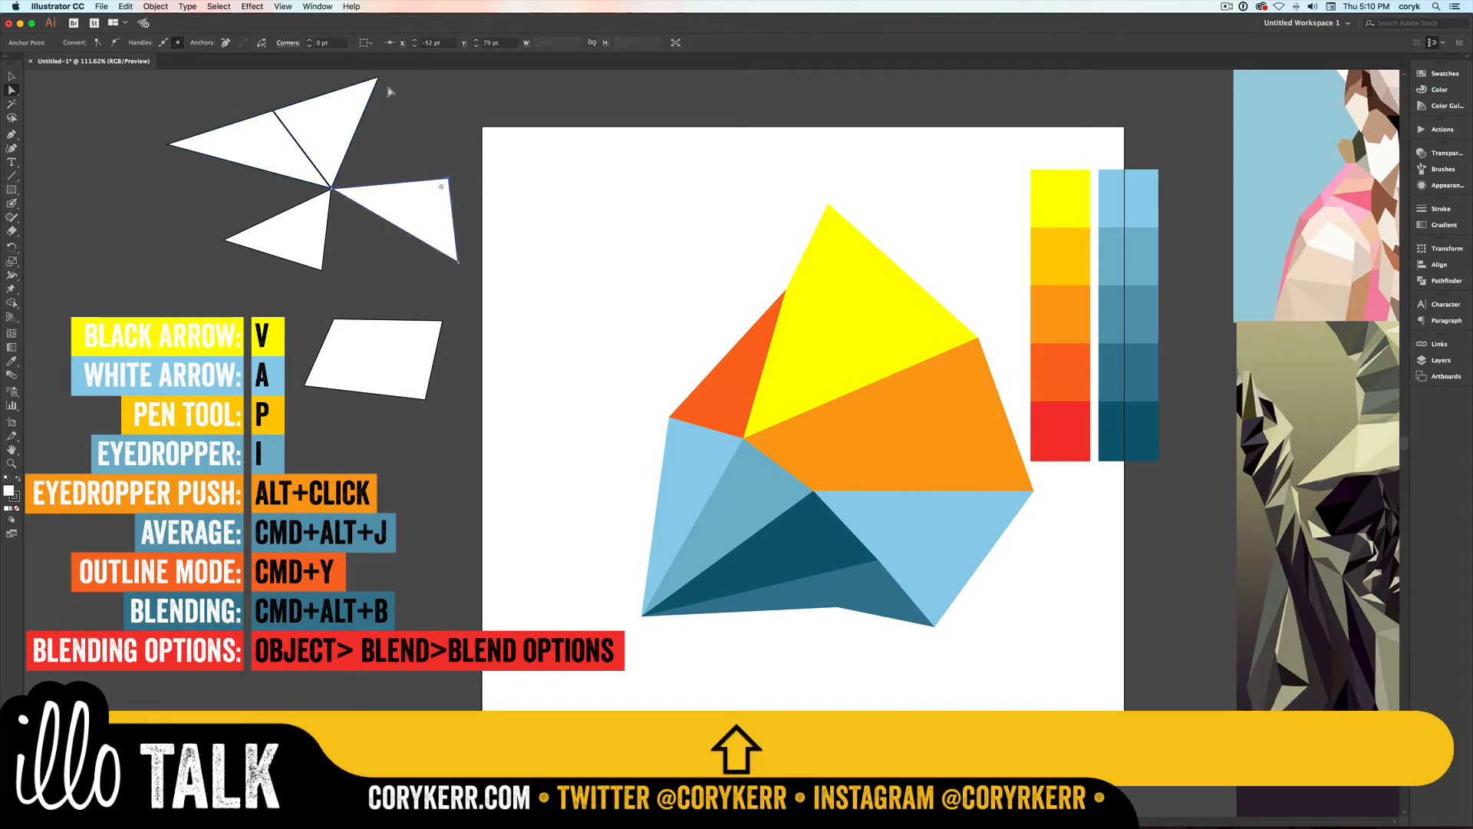
key(cmd+alt+j)
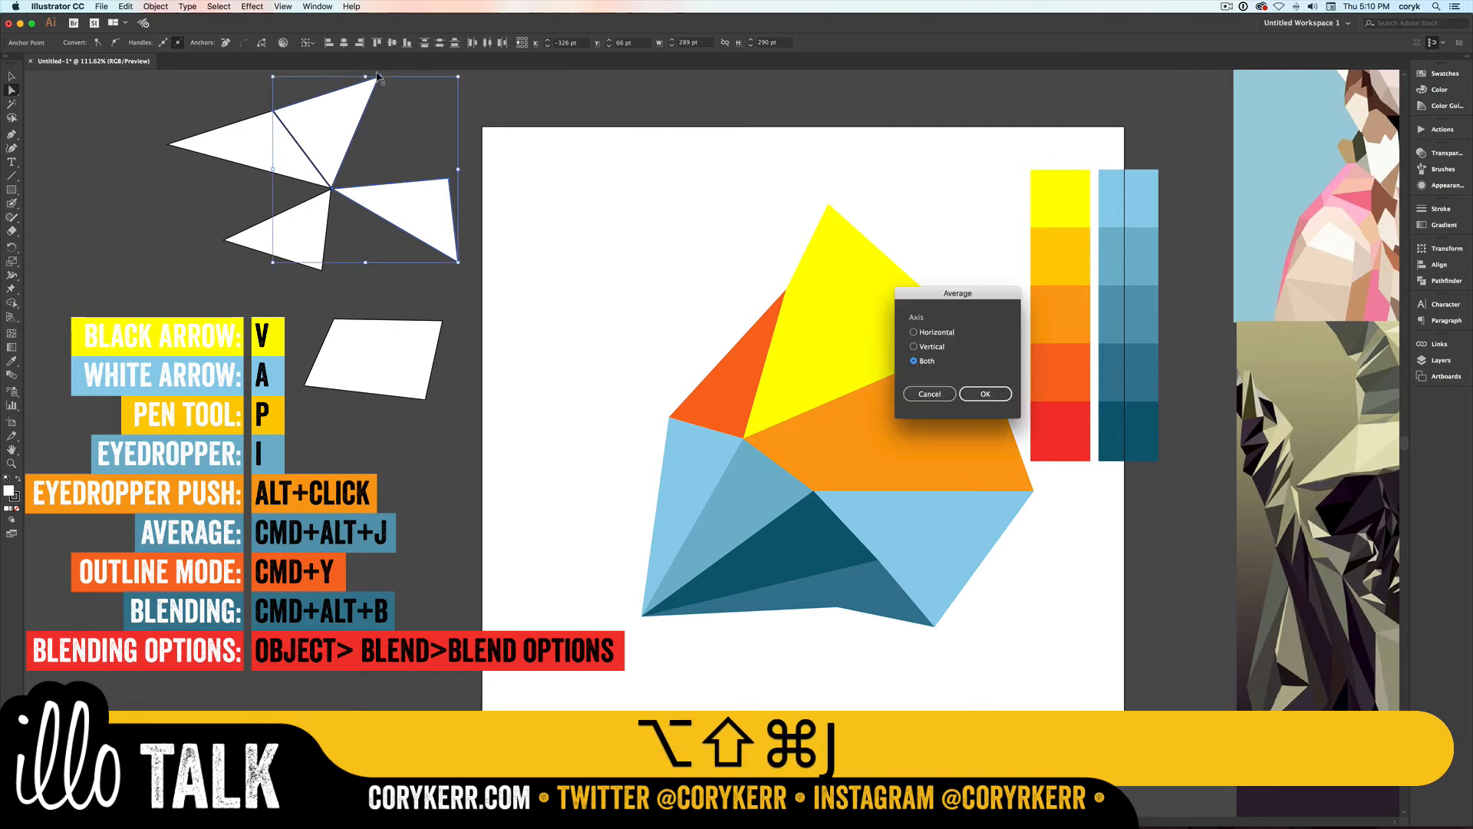
click(986, 393)
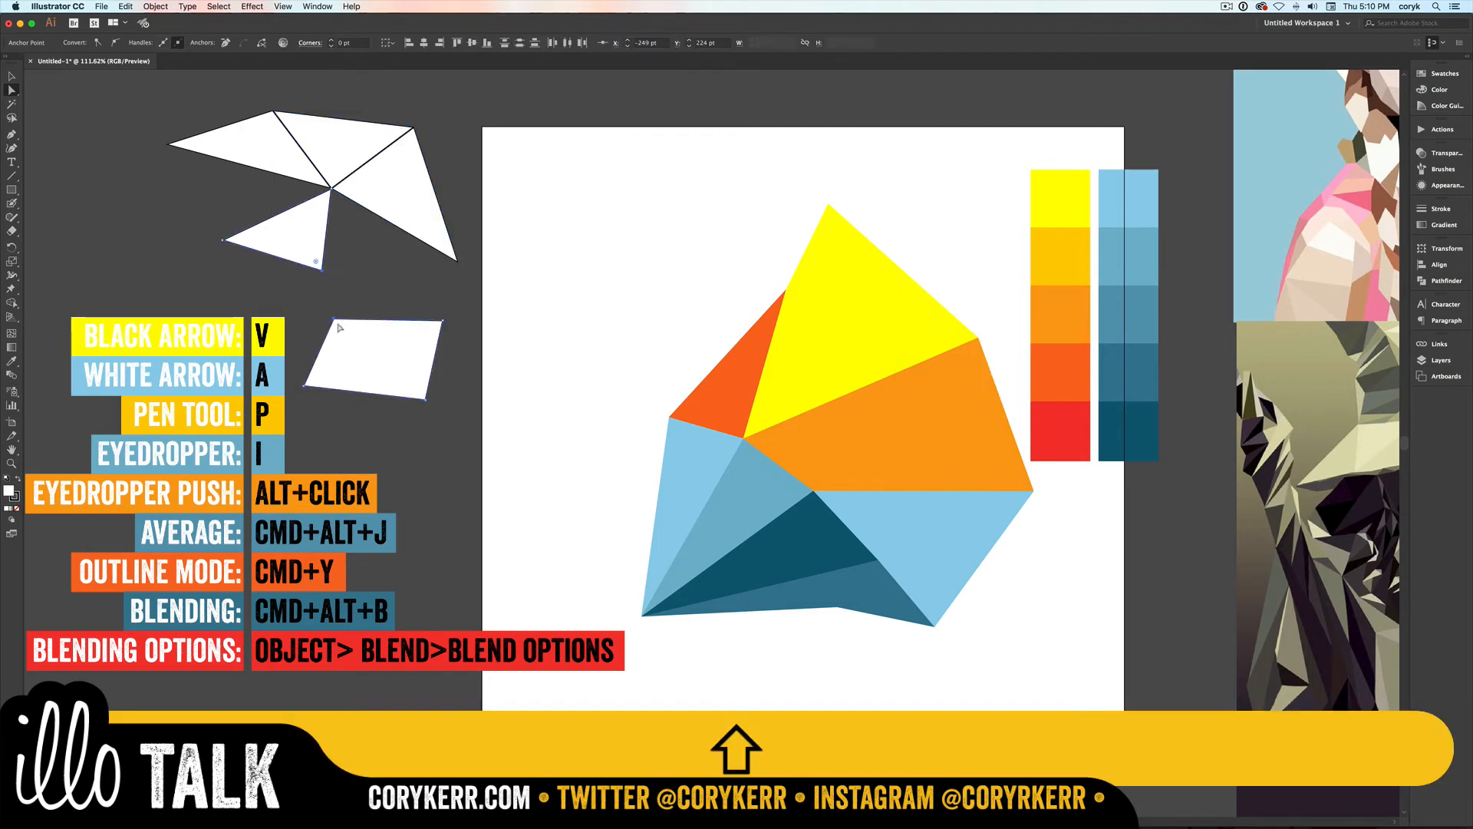
key(cmd+alt+j)
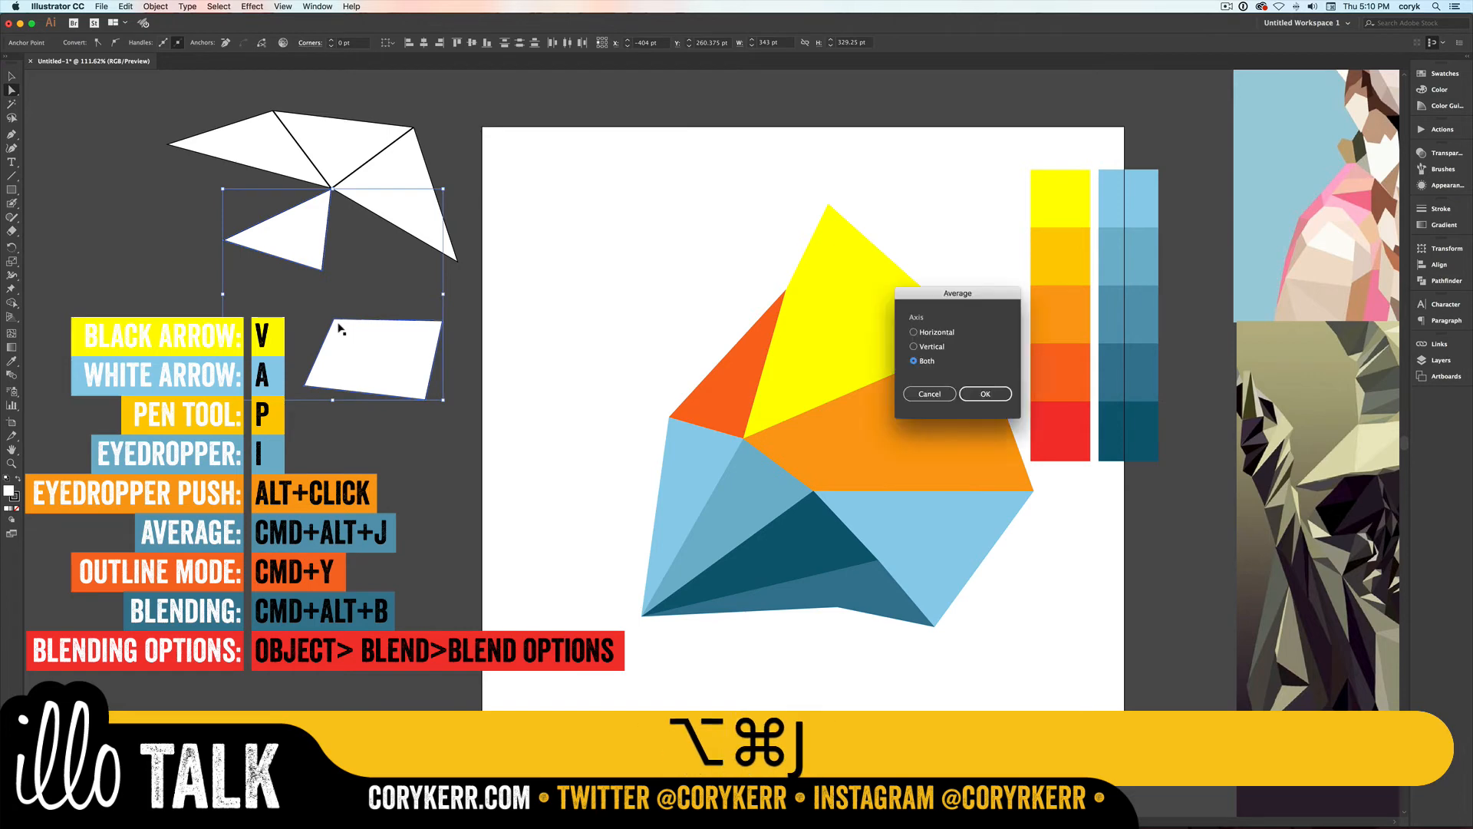
click(984, 395)
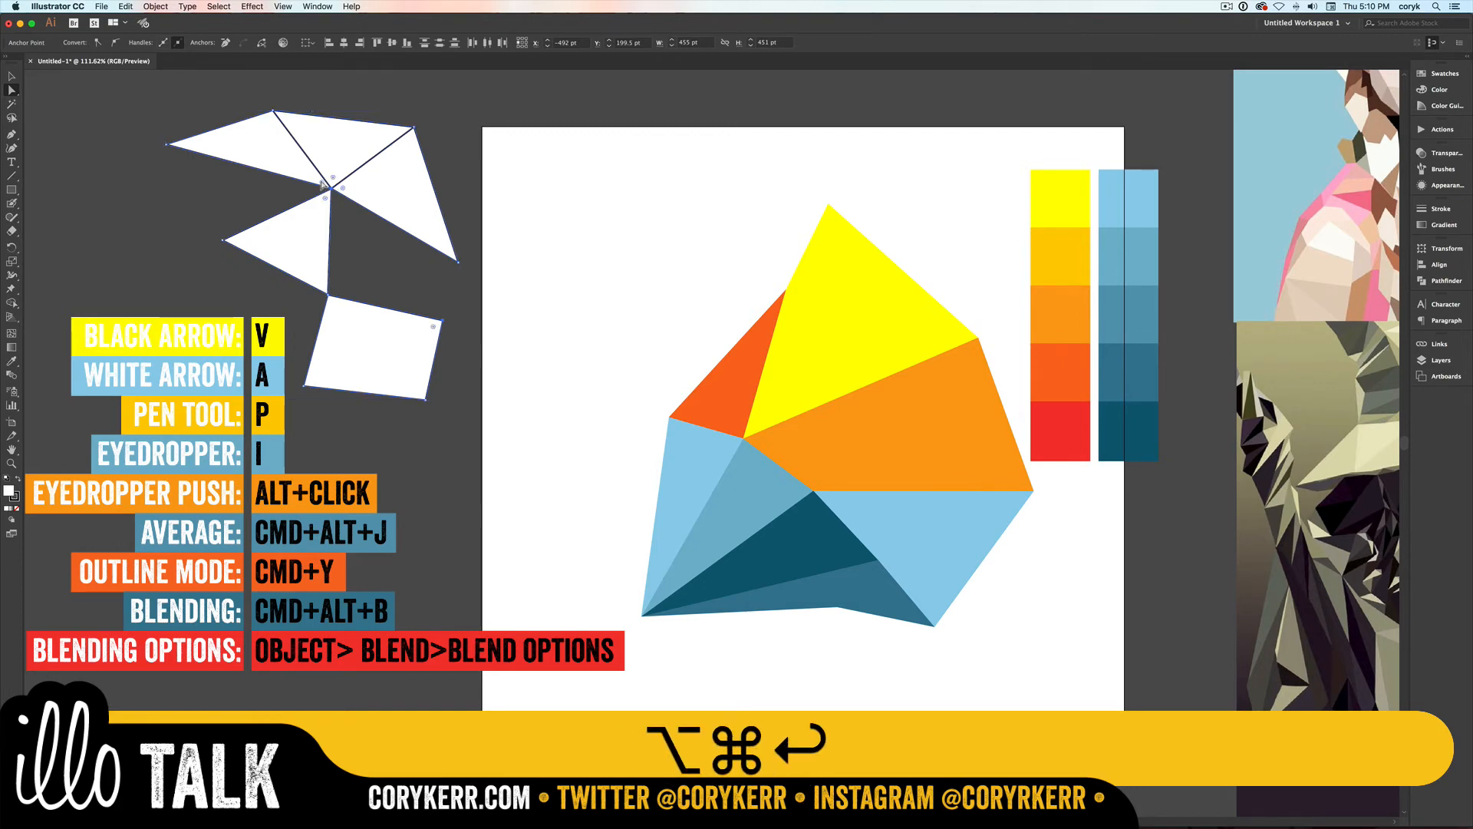
key(cmd+alt+j)
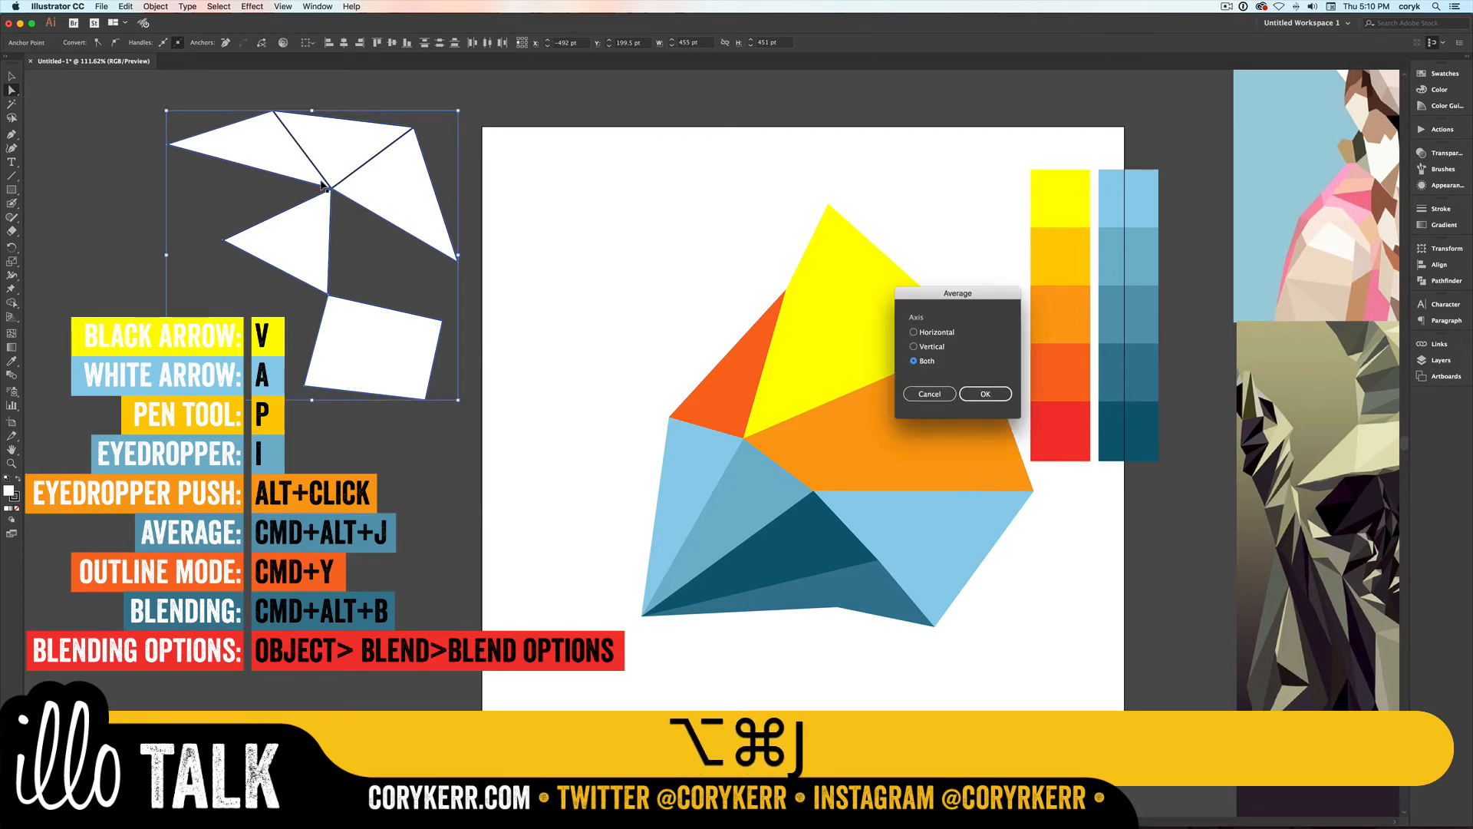
click(984, 395)
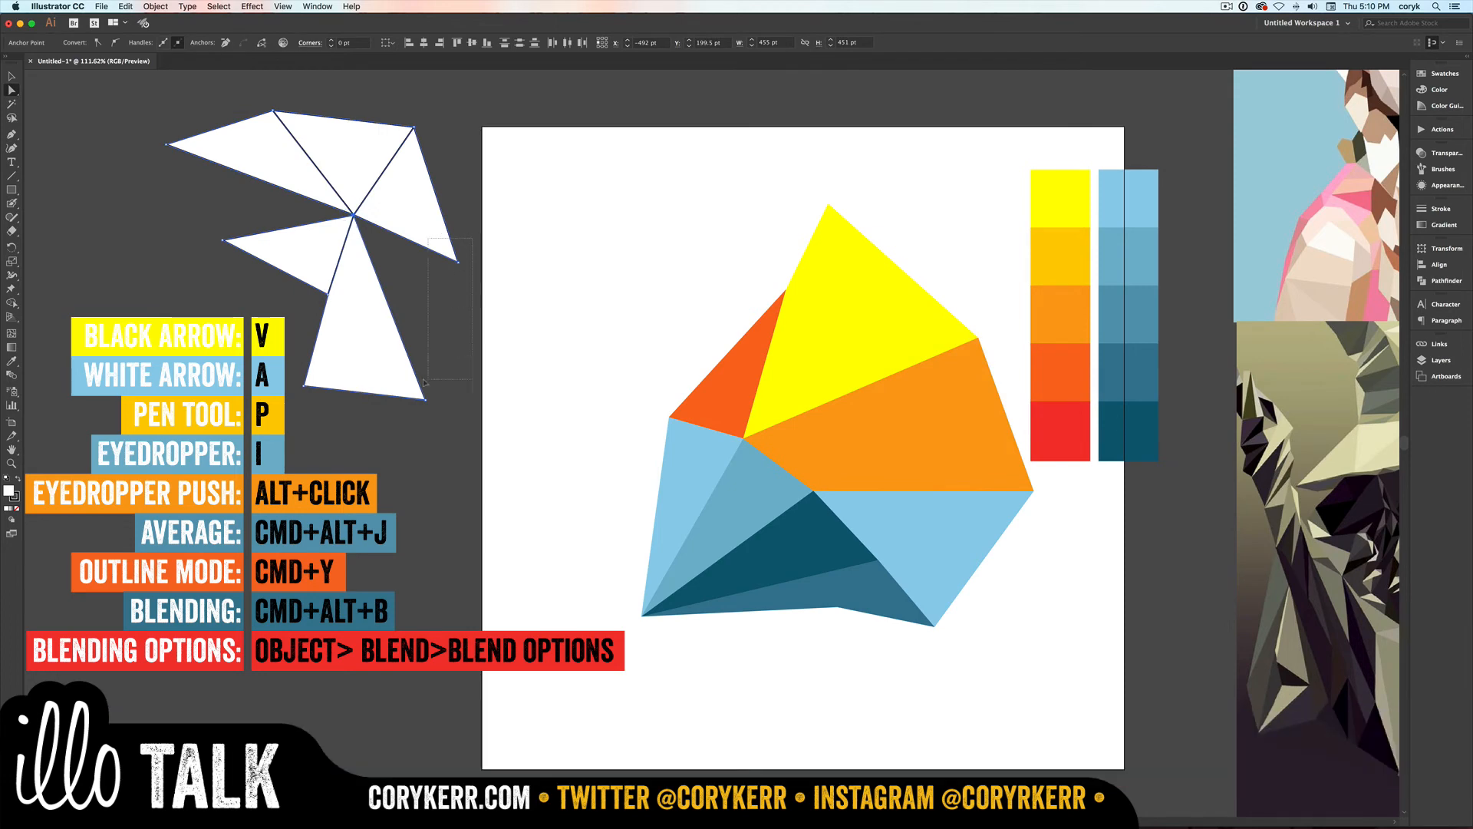
key(cmd+alt+j)
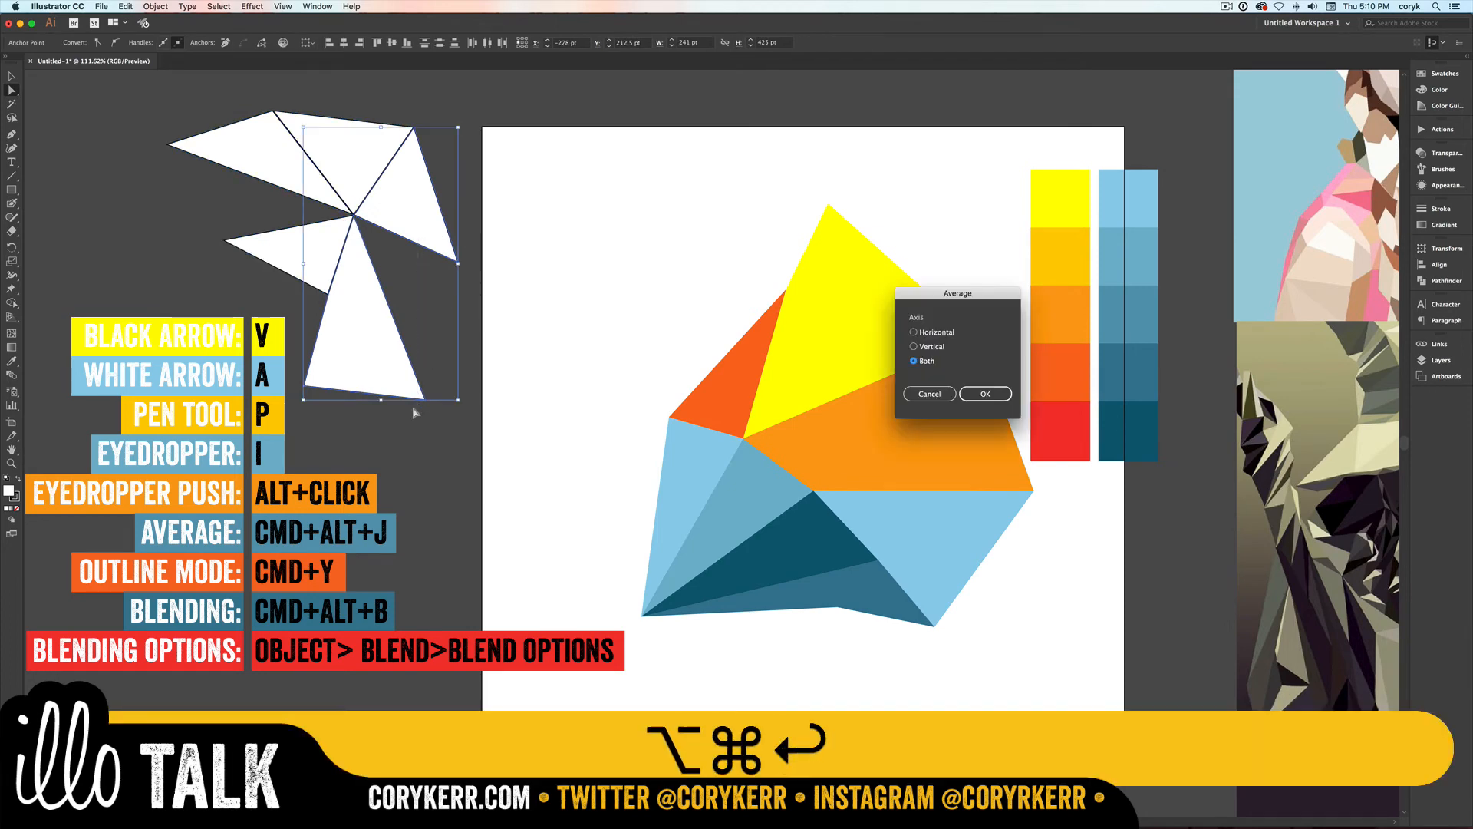
click(986, 394)
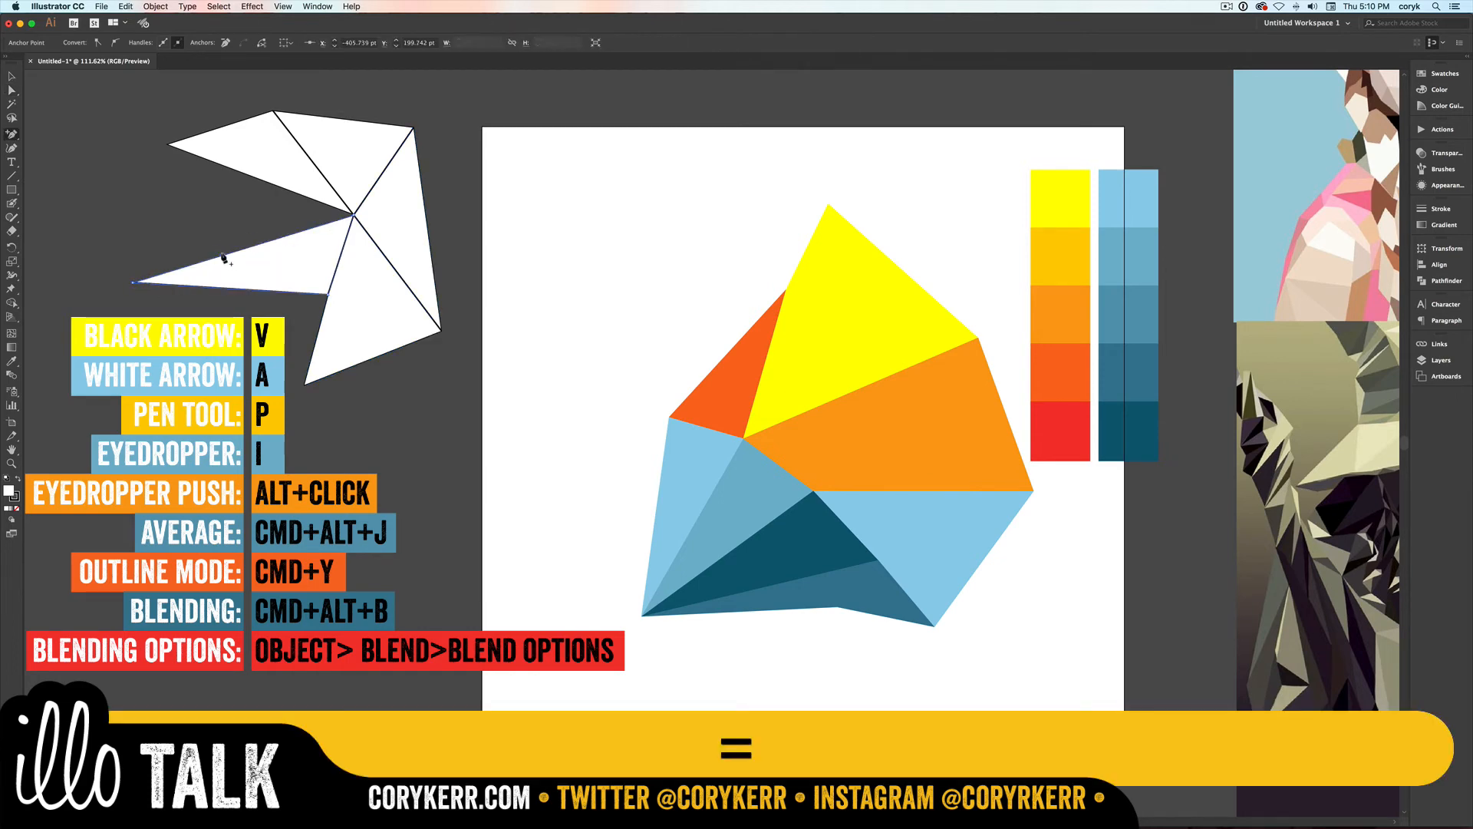
Step: Draw a new facet filling the left gap and snap its outer corners to neighbouring points
key(a)
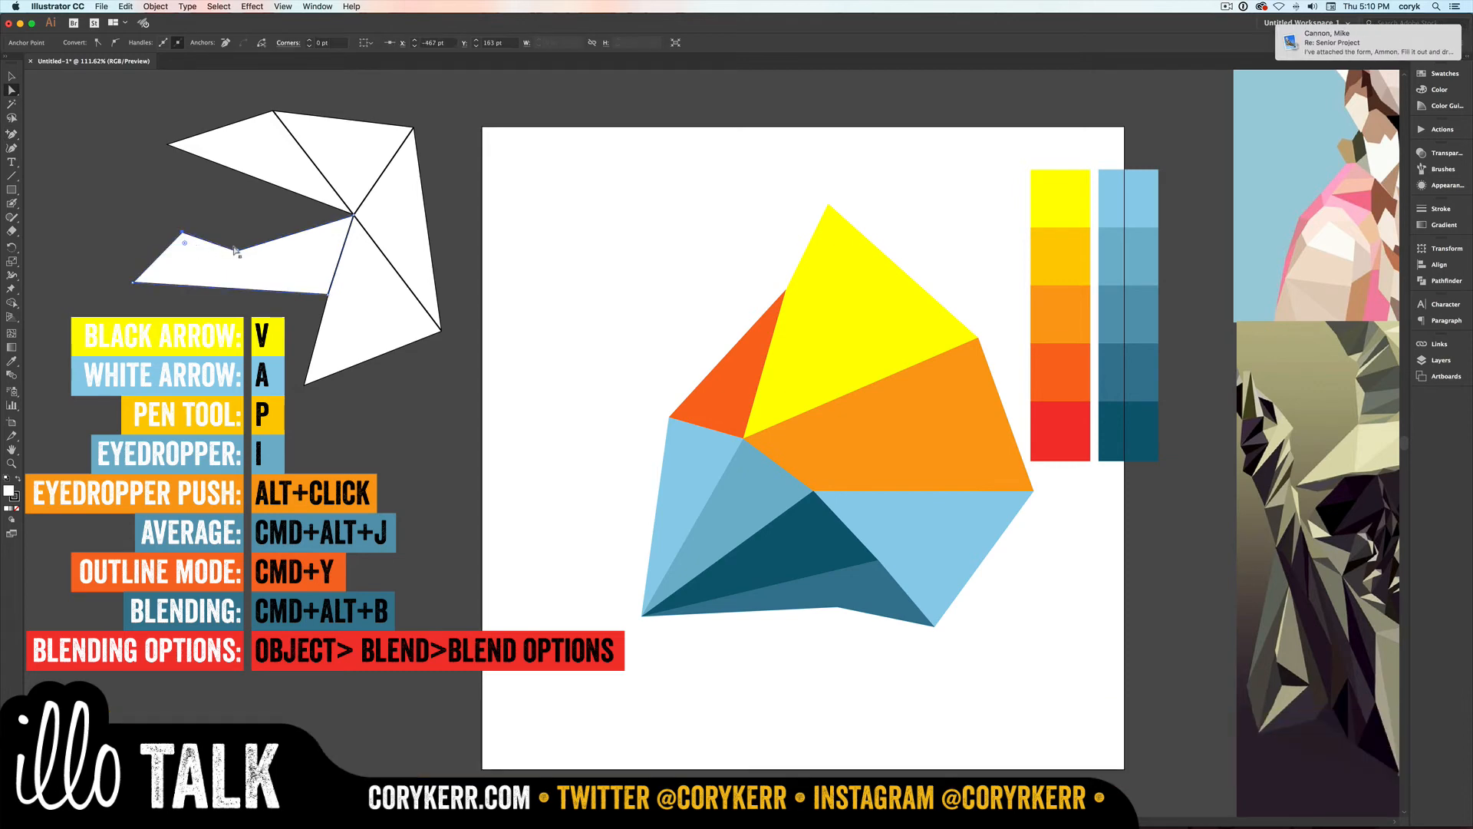
drag(182, 243, 211, 258)
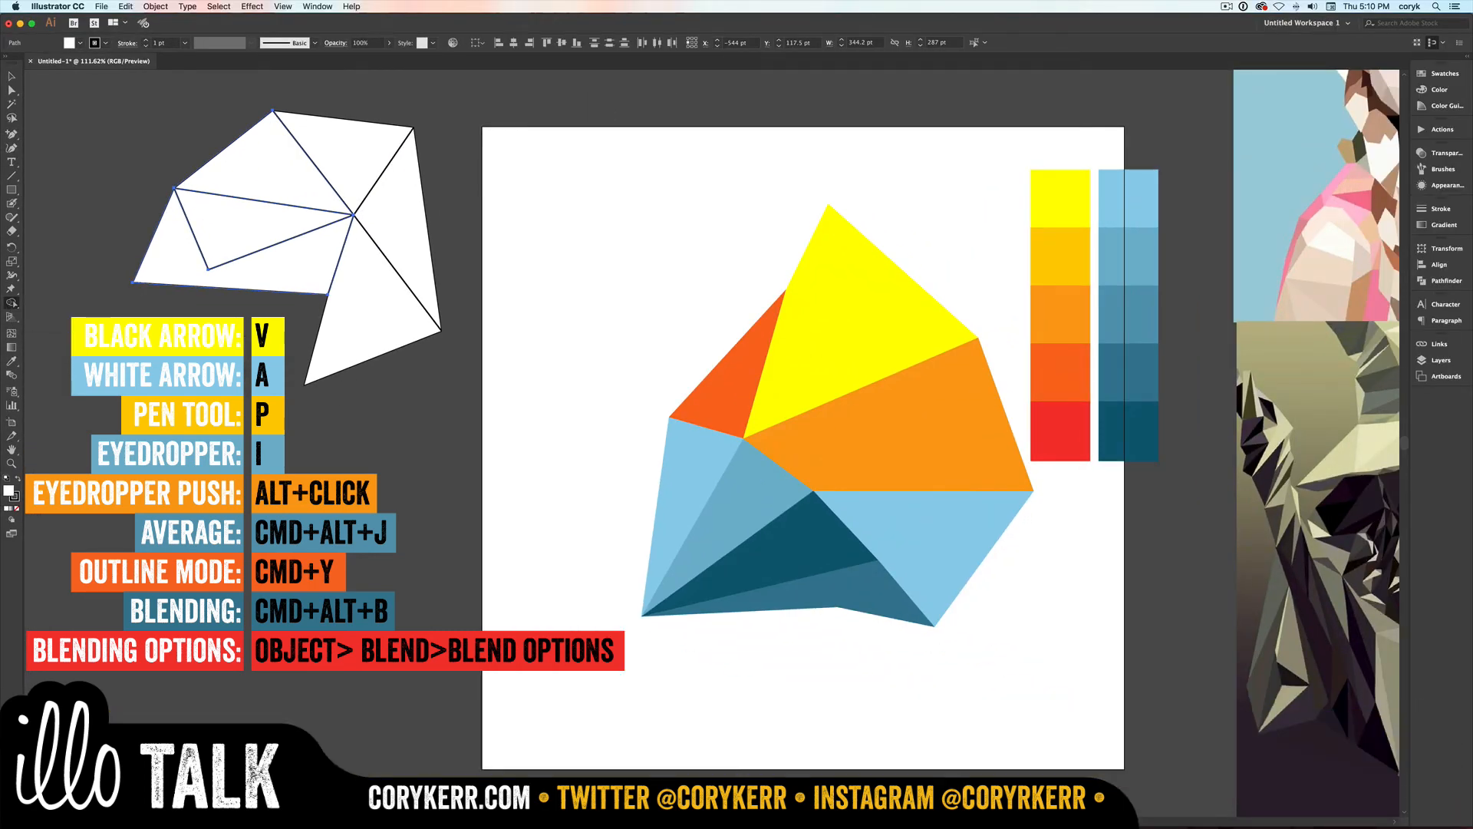
mouse_move(336, 353)
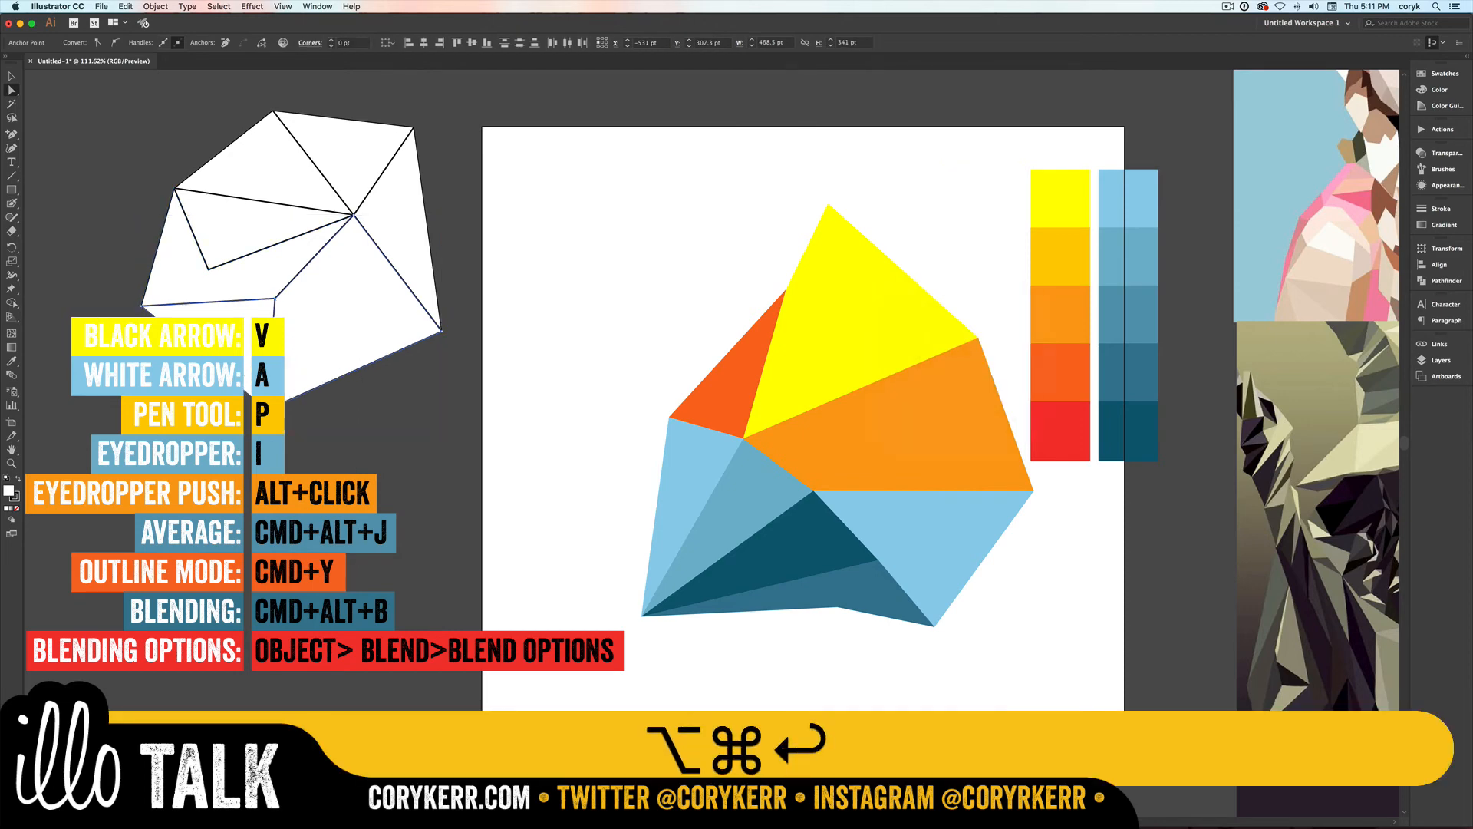
key(v)
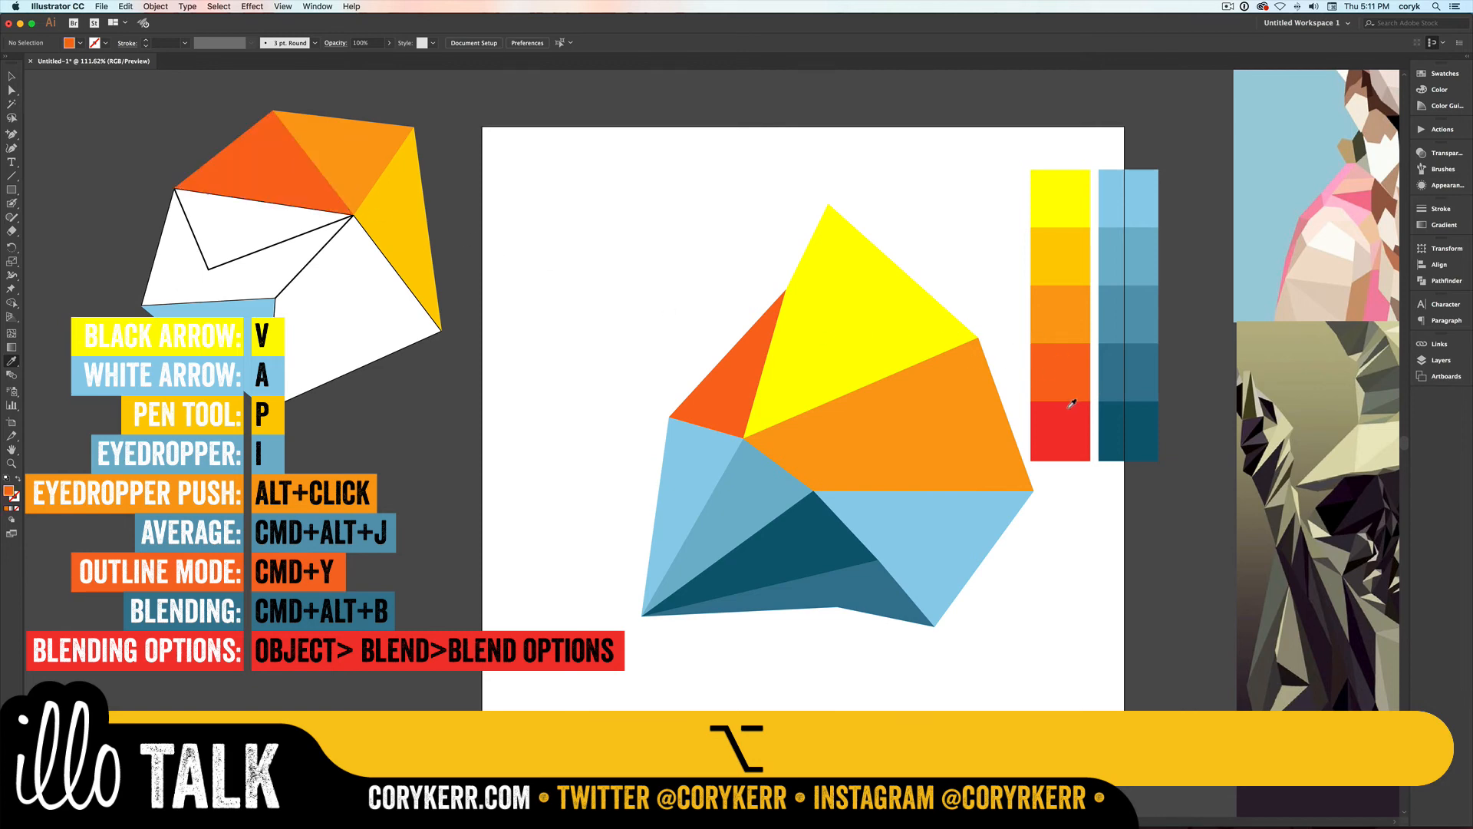
Step: Fill a facet of the second polygon with a colour sampled from the swatch strips
click(274, 218)
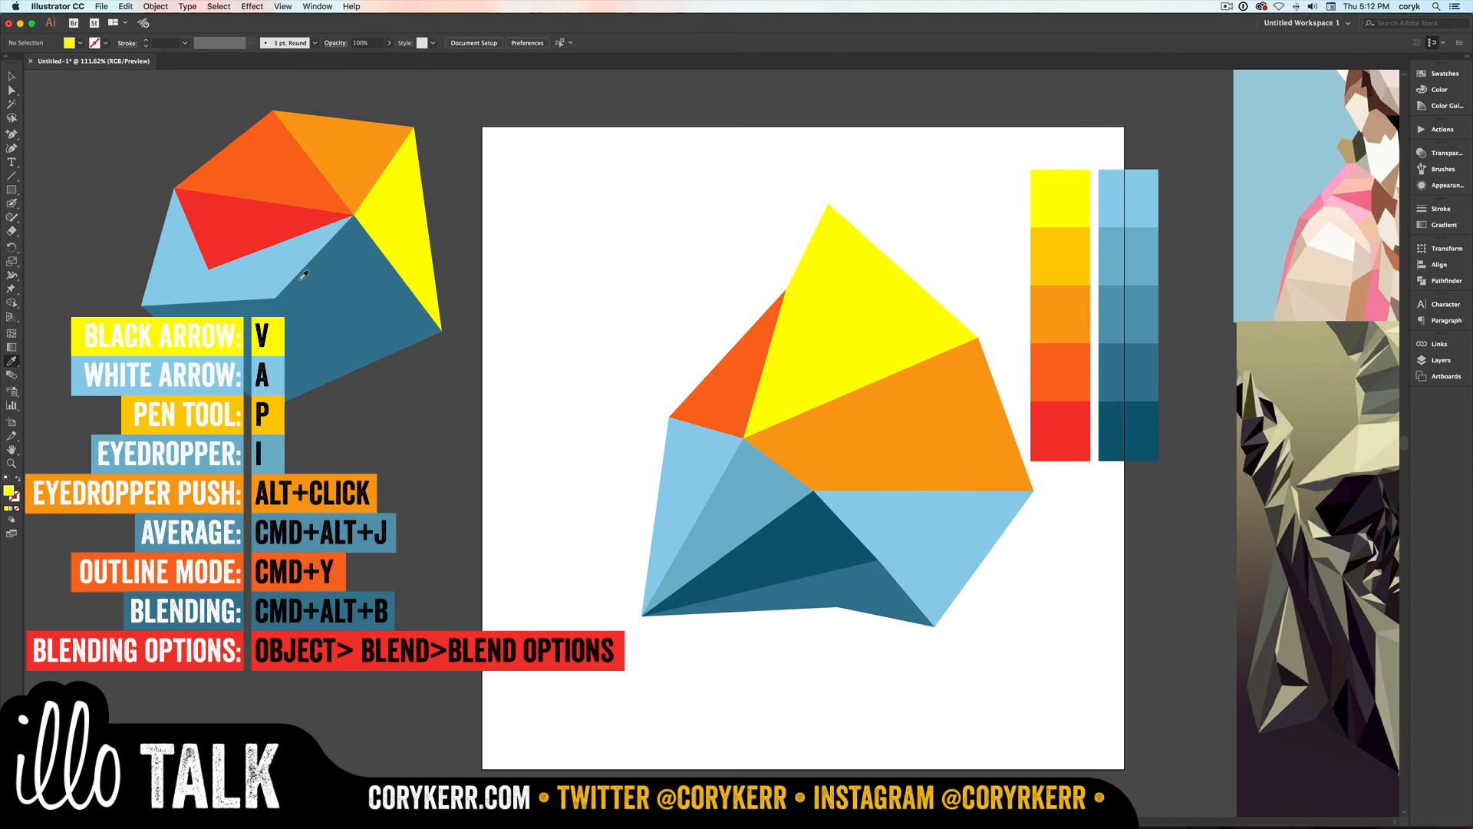
Step: Show the Object menu's Path Average and Blend Options, then scroll to the low-poly reference artwork
click(155, 6)
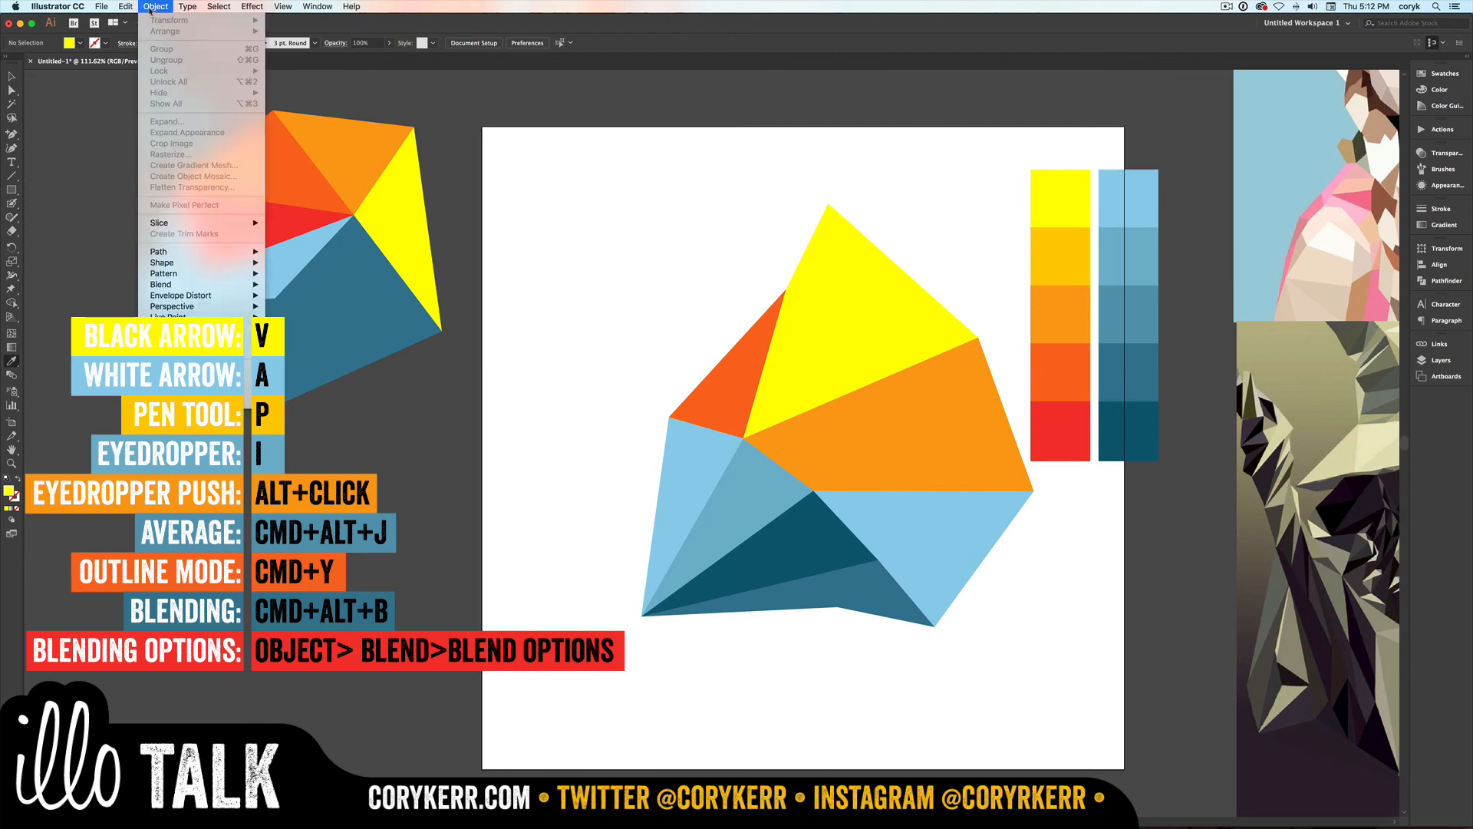
mouse_move(158, 250)
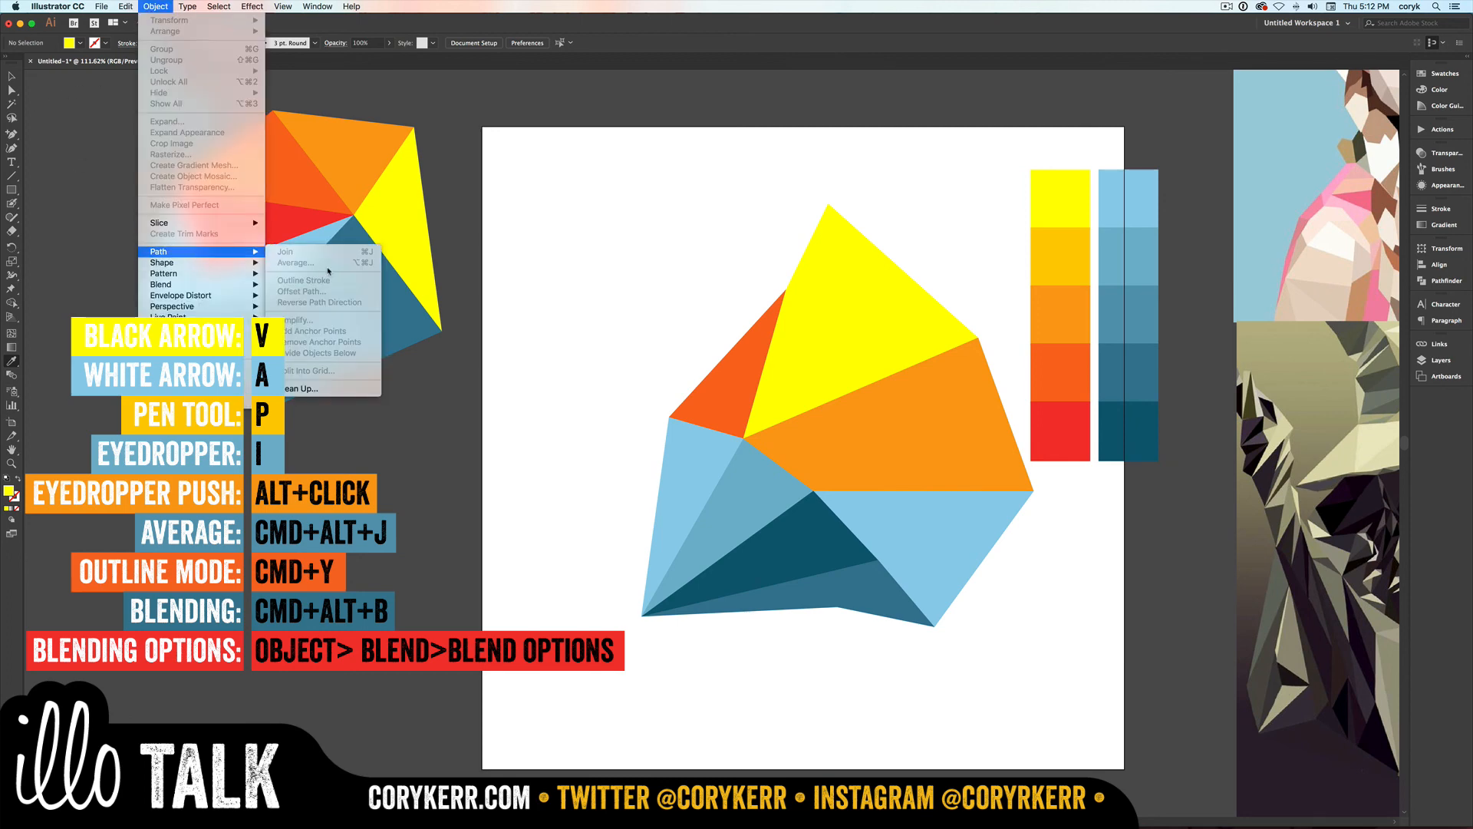
mouse_move(160, 284)
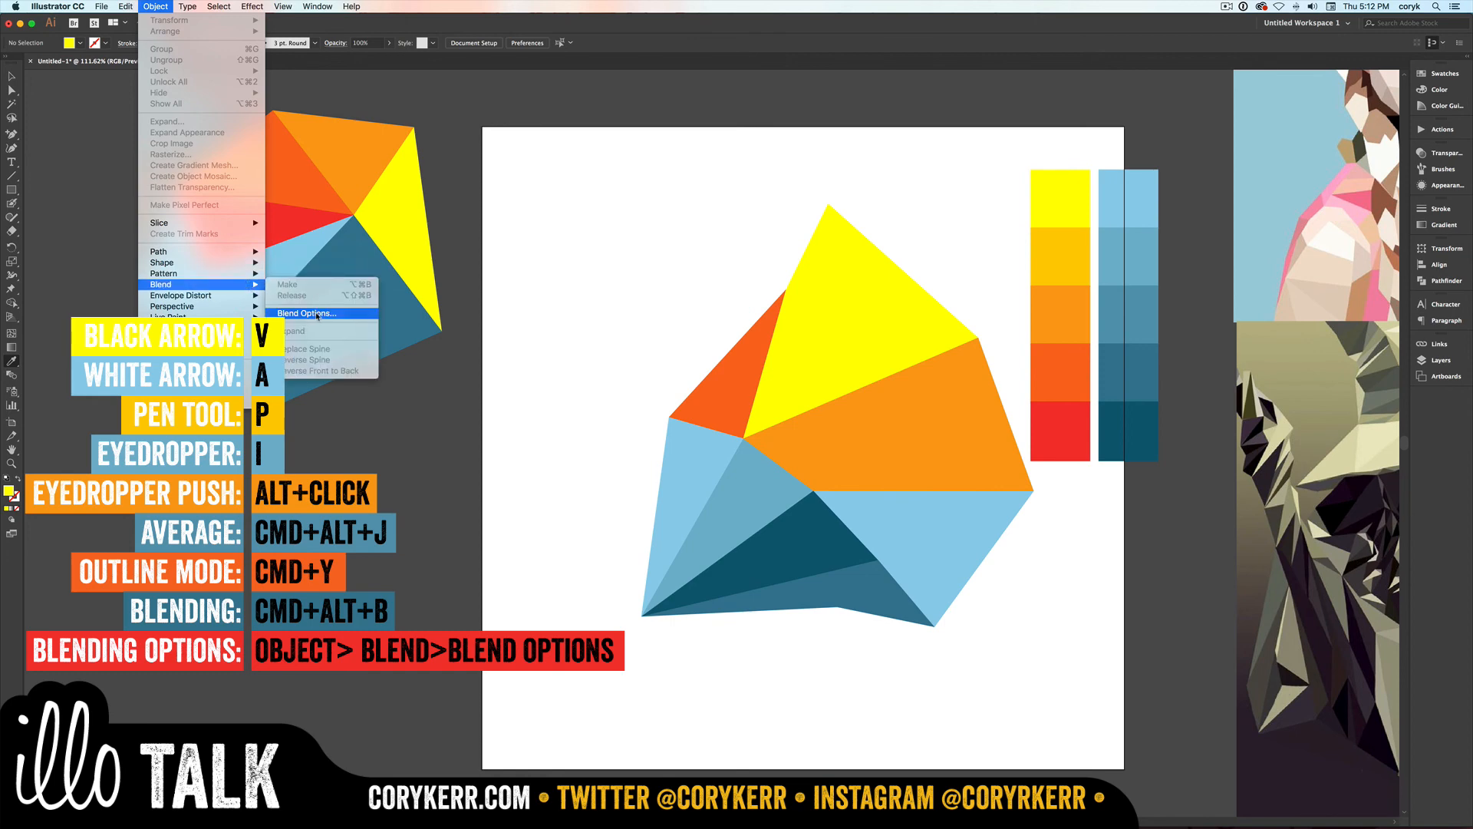
mouse_move(432, 411)
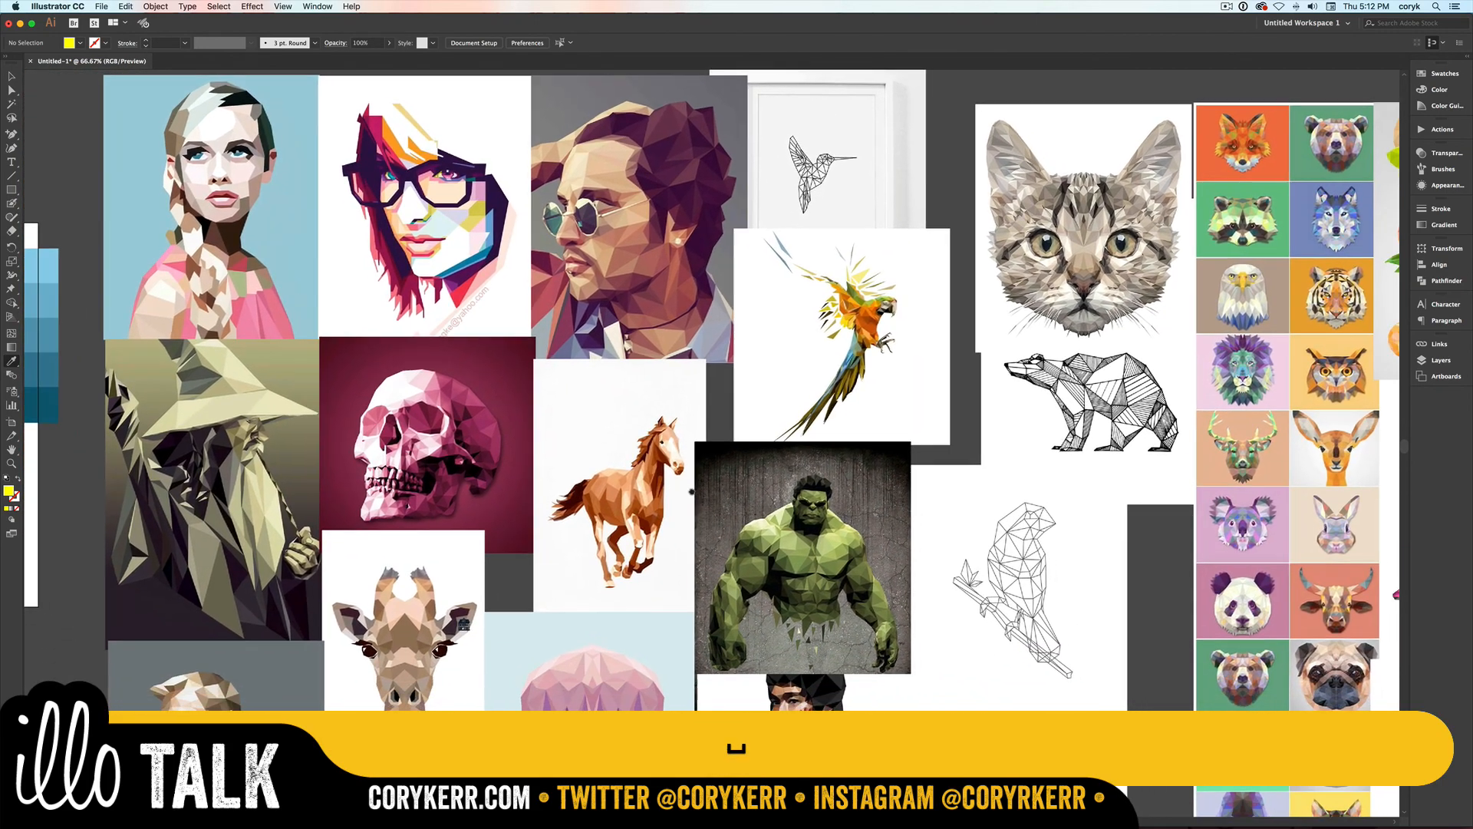
scroll(down, 3)
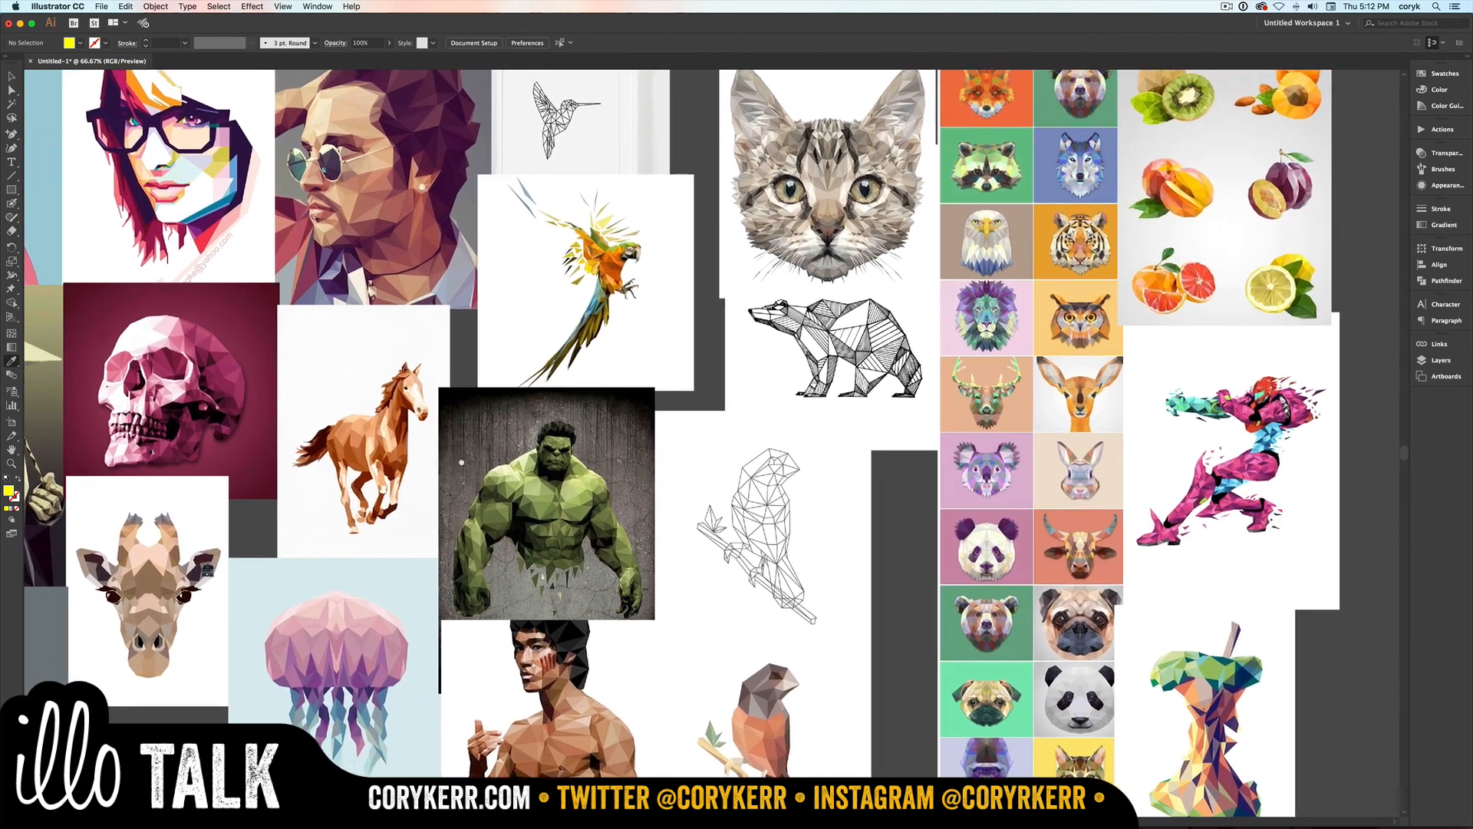